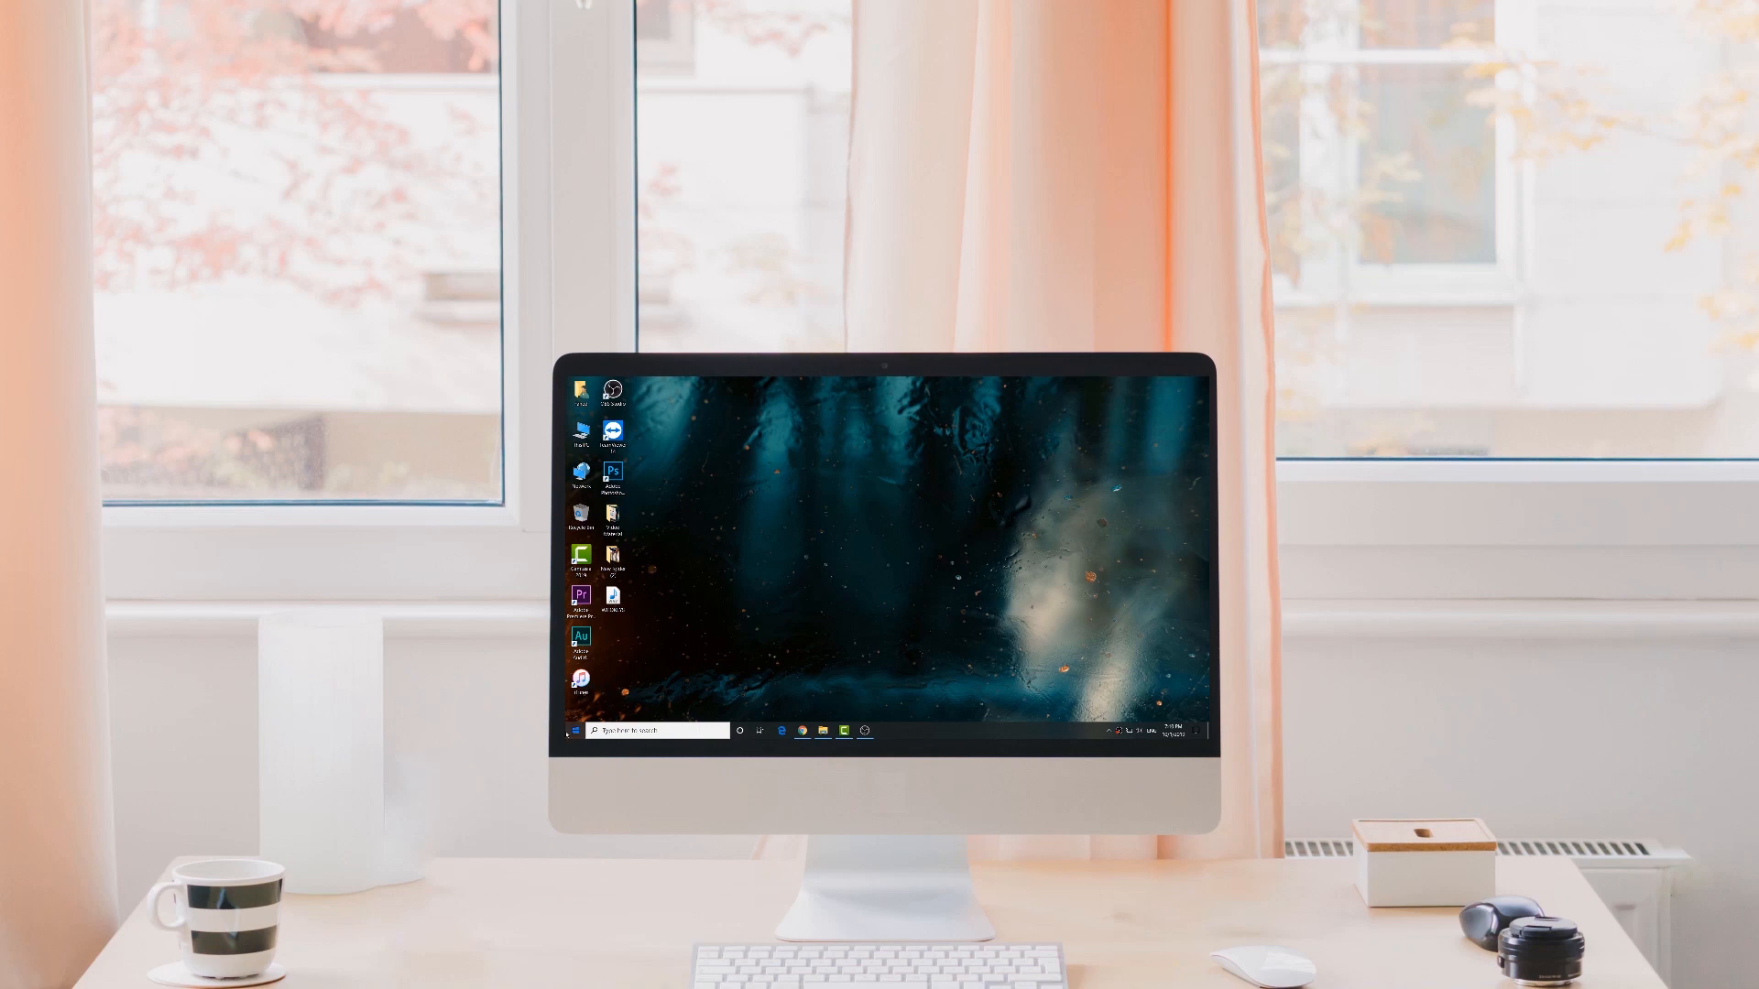
# Step: Reach the Windows Update page under Update & Security in Windows Settings
pyautogui.click(572, 731)
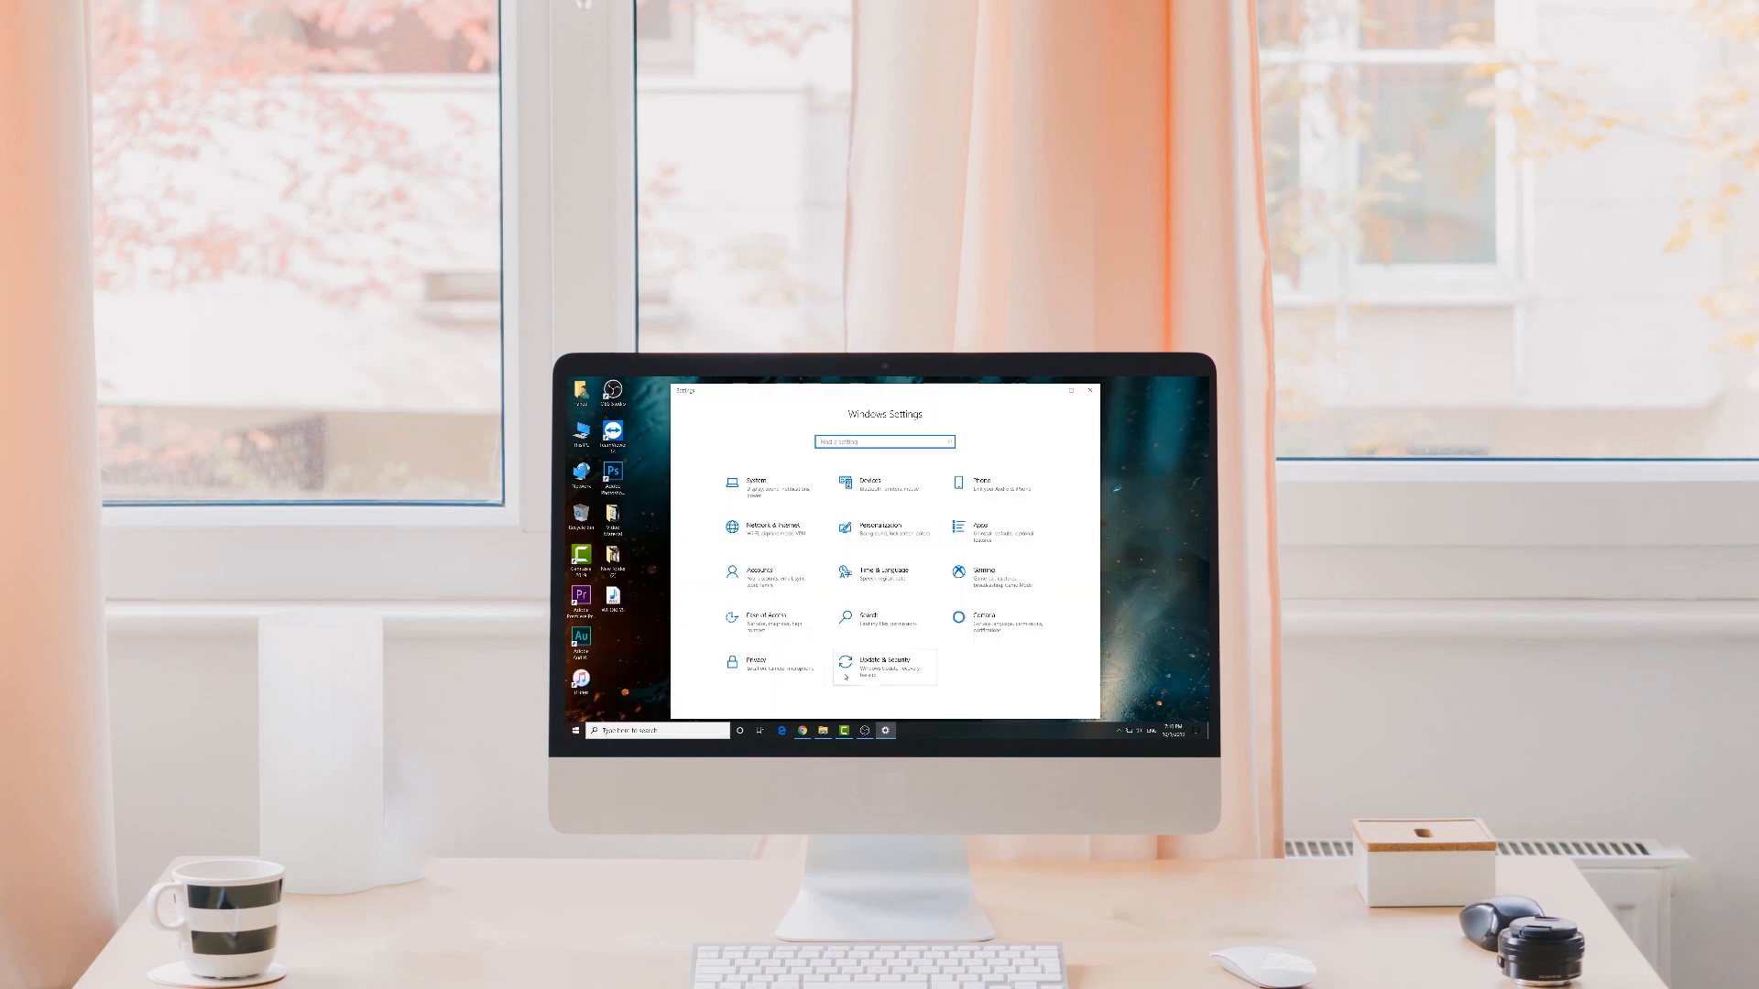
pyautogui.click(868, 661)
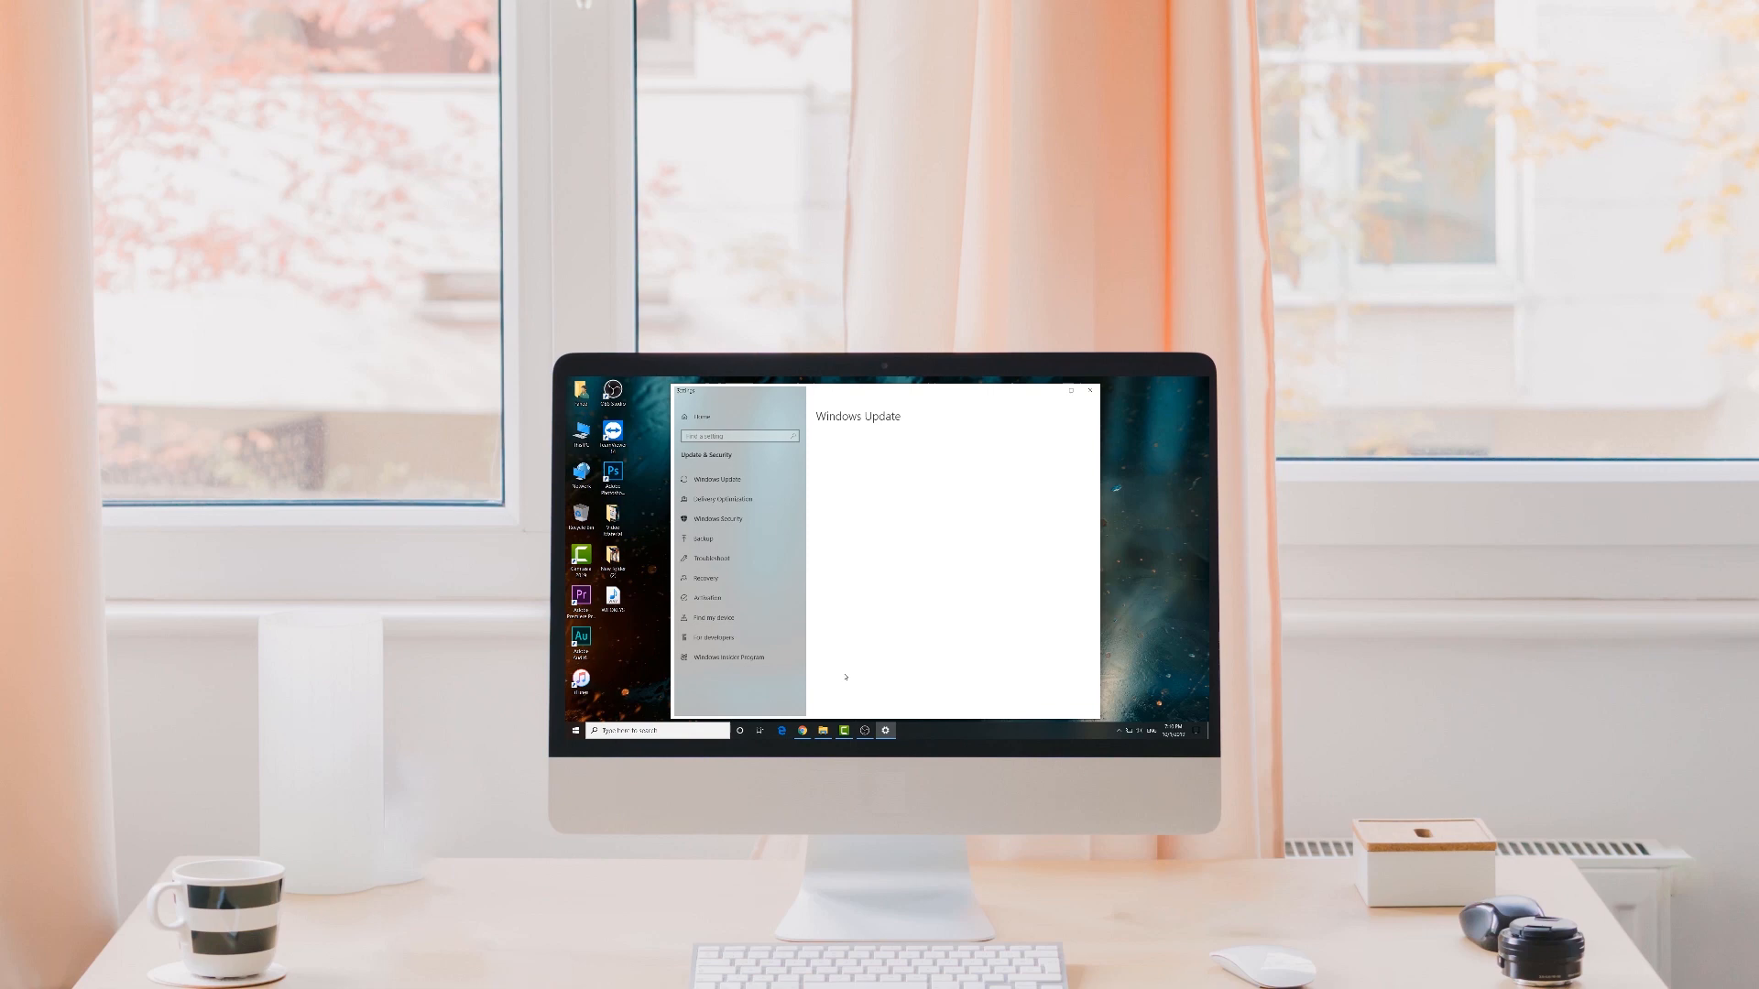
pyautogui.click(704, 597)
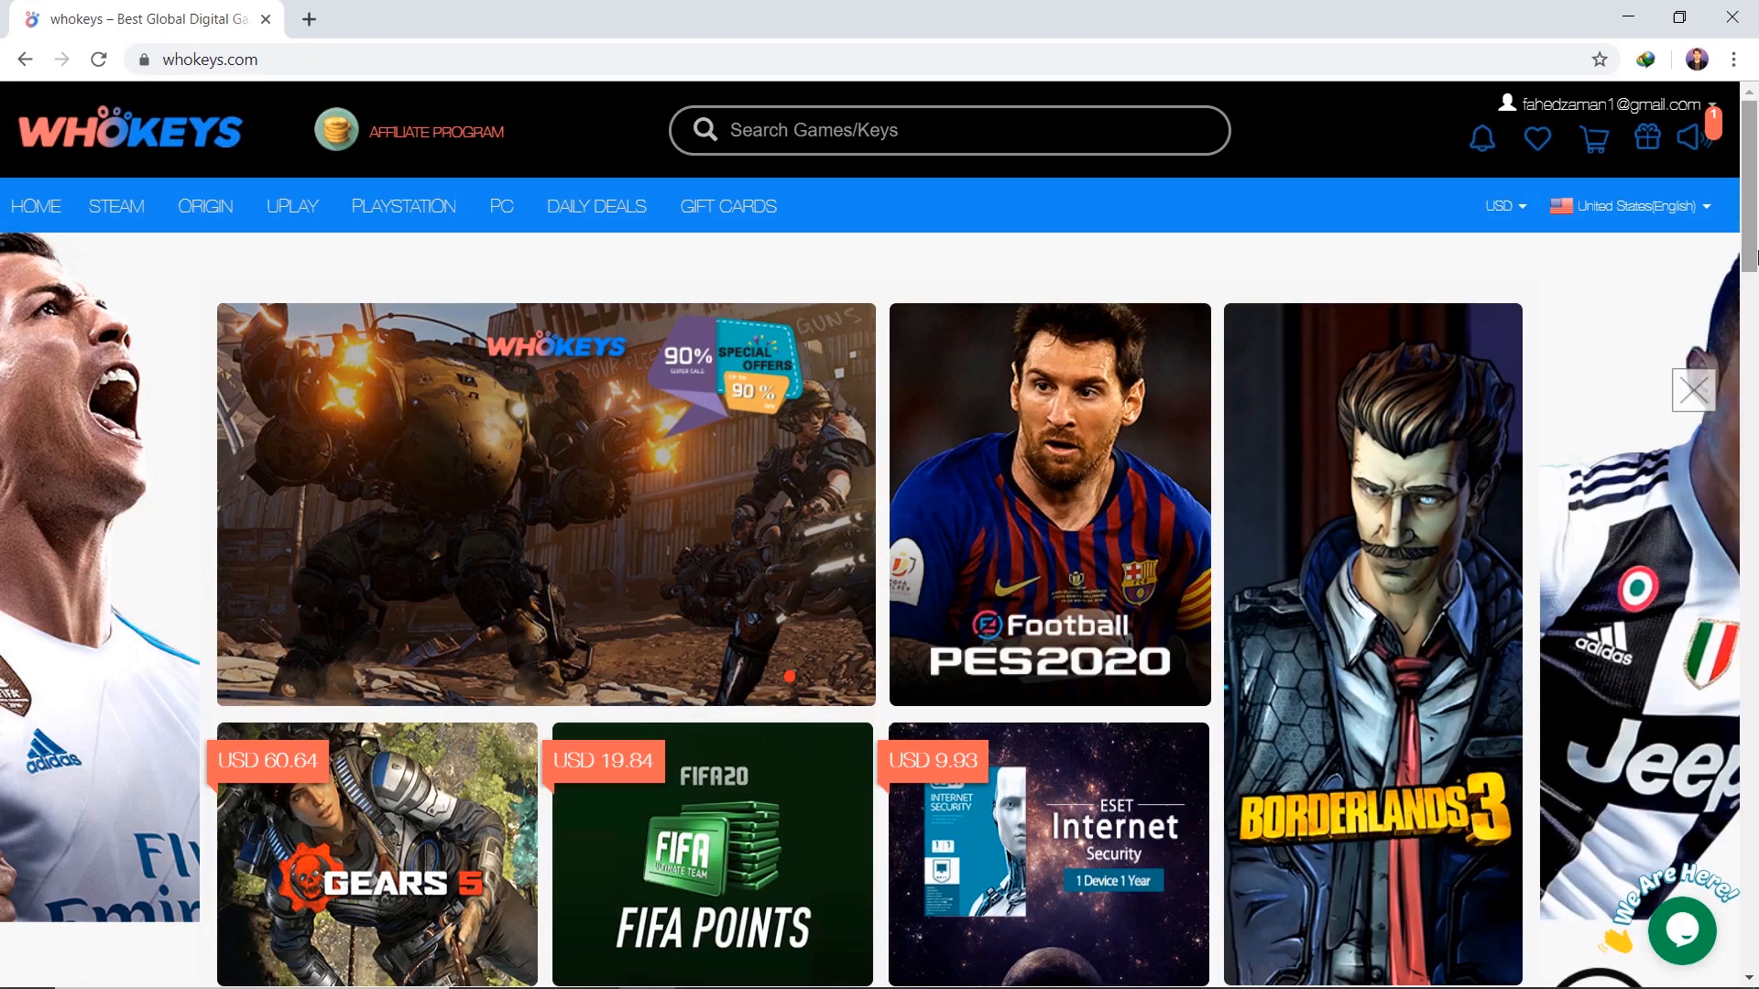
pyautogui.scroll(-3)
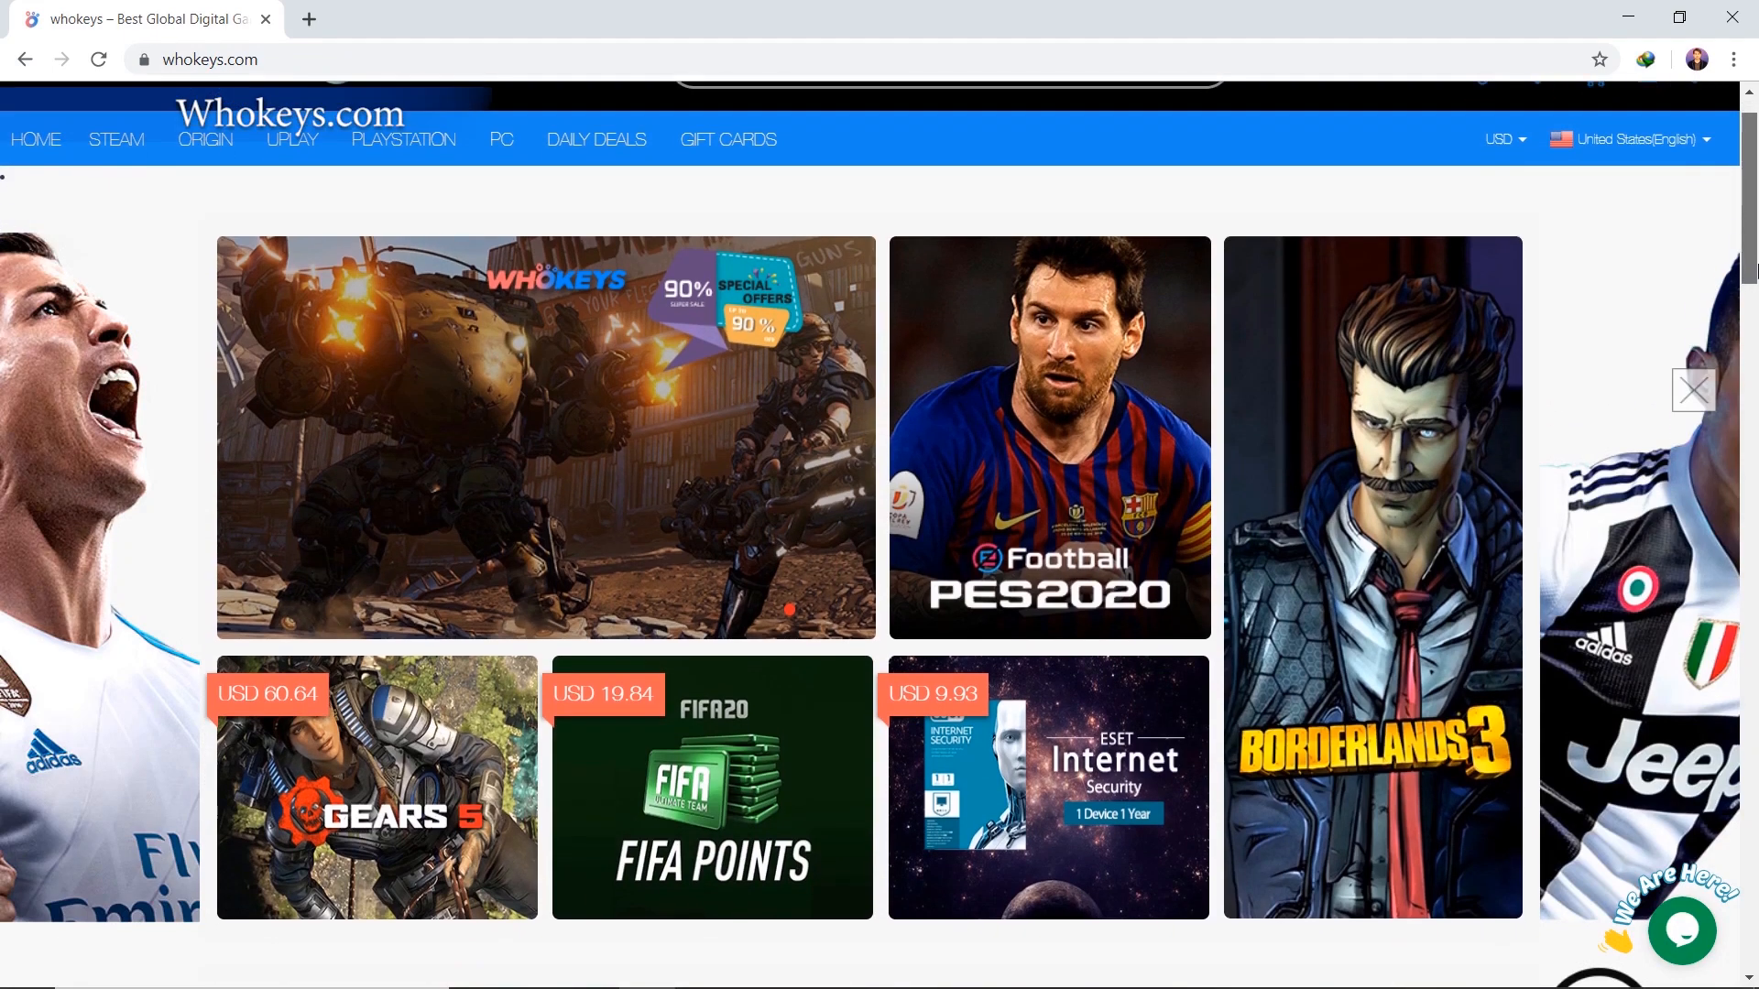
pyautogui.scroll(-3)
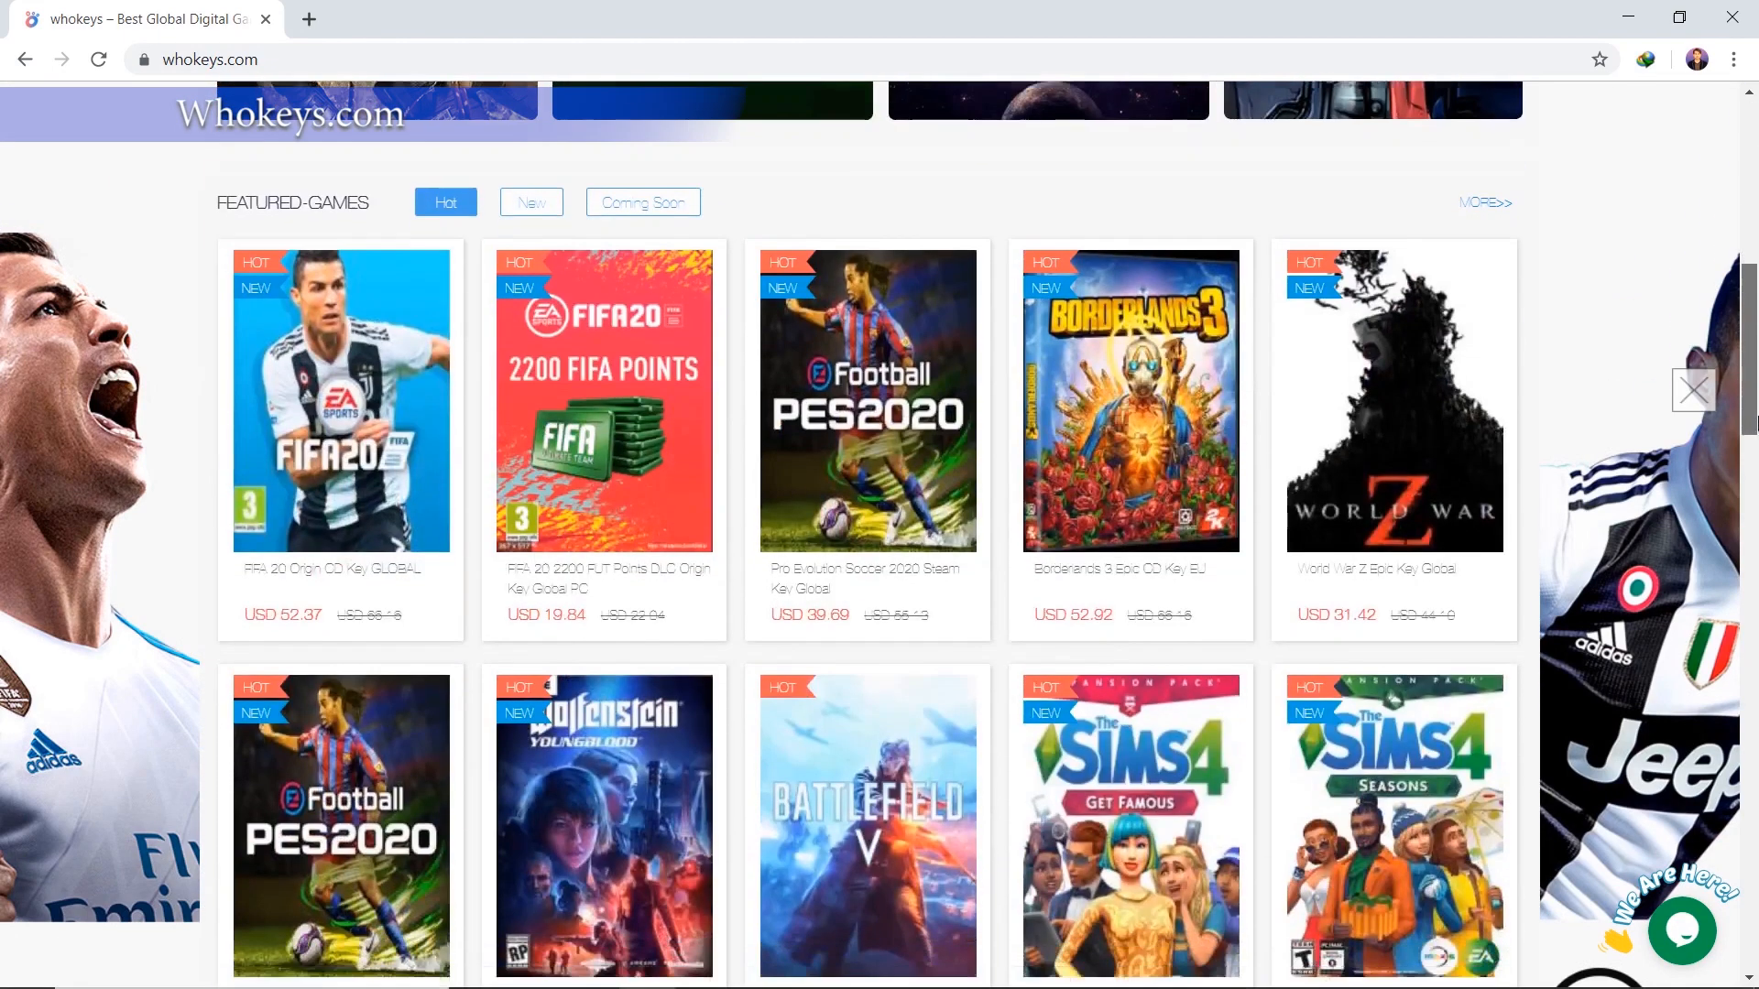
pyautogui.scroll(-3)
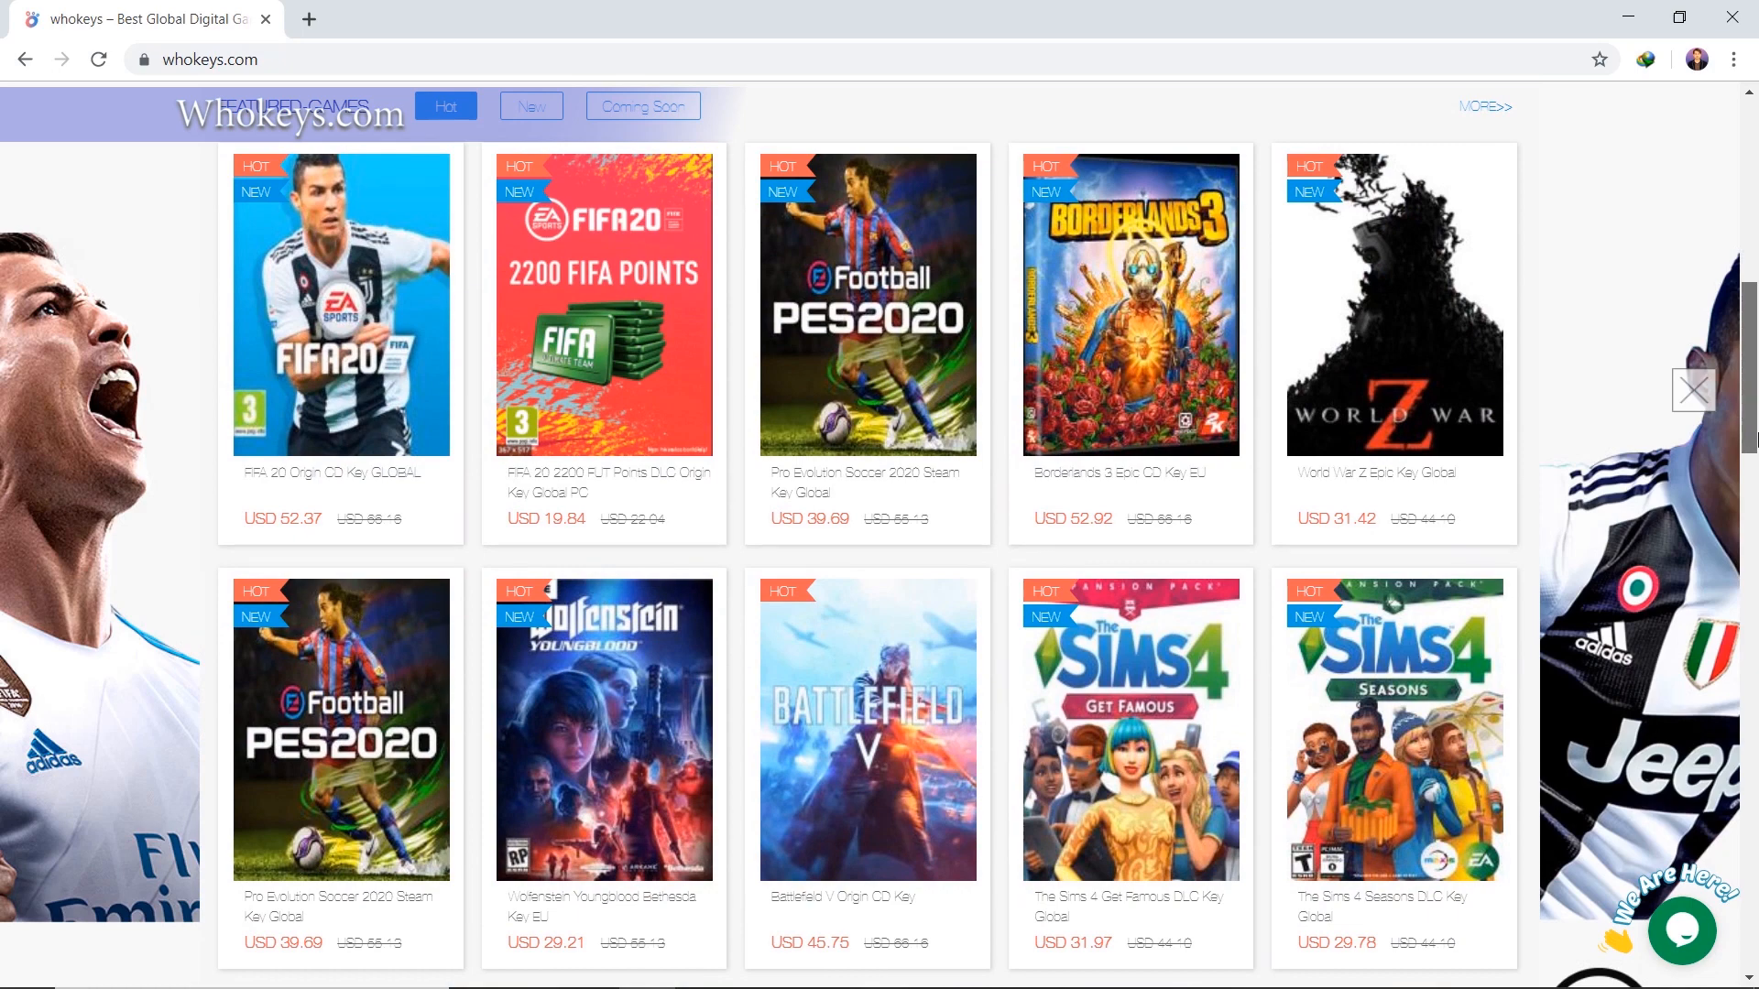
pyautogui.scroll(-3)
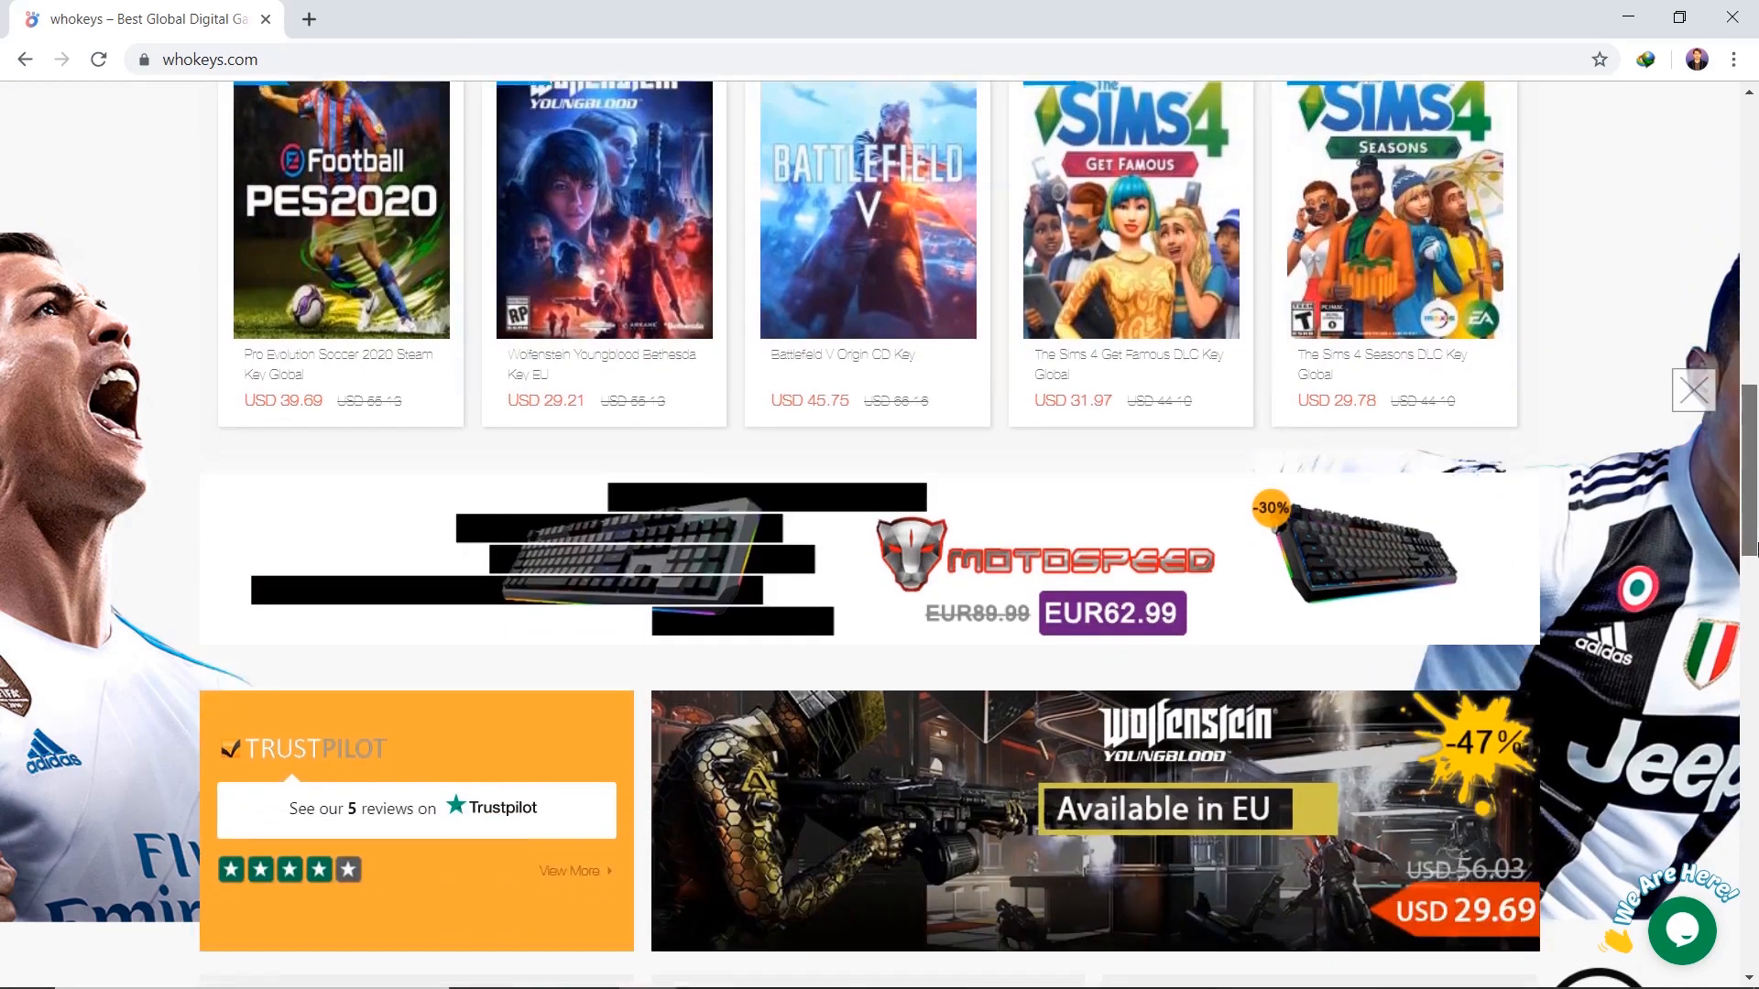
pyautogui.scroll(-3)
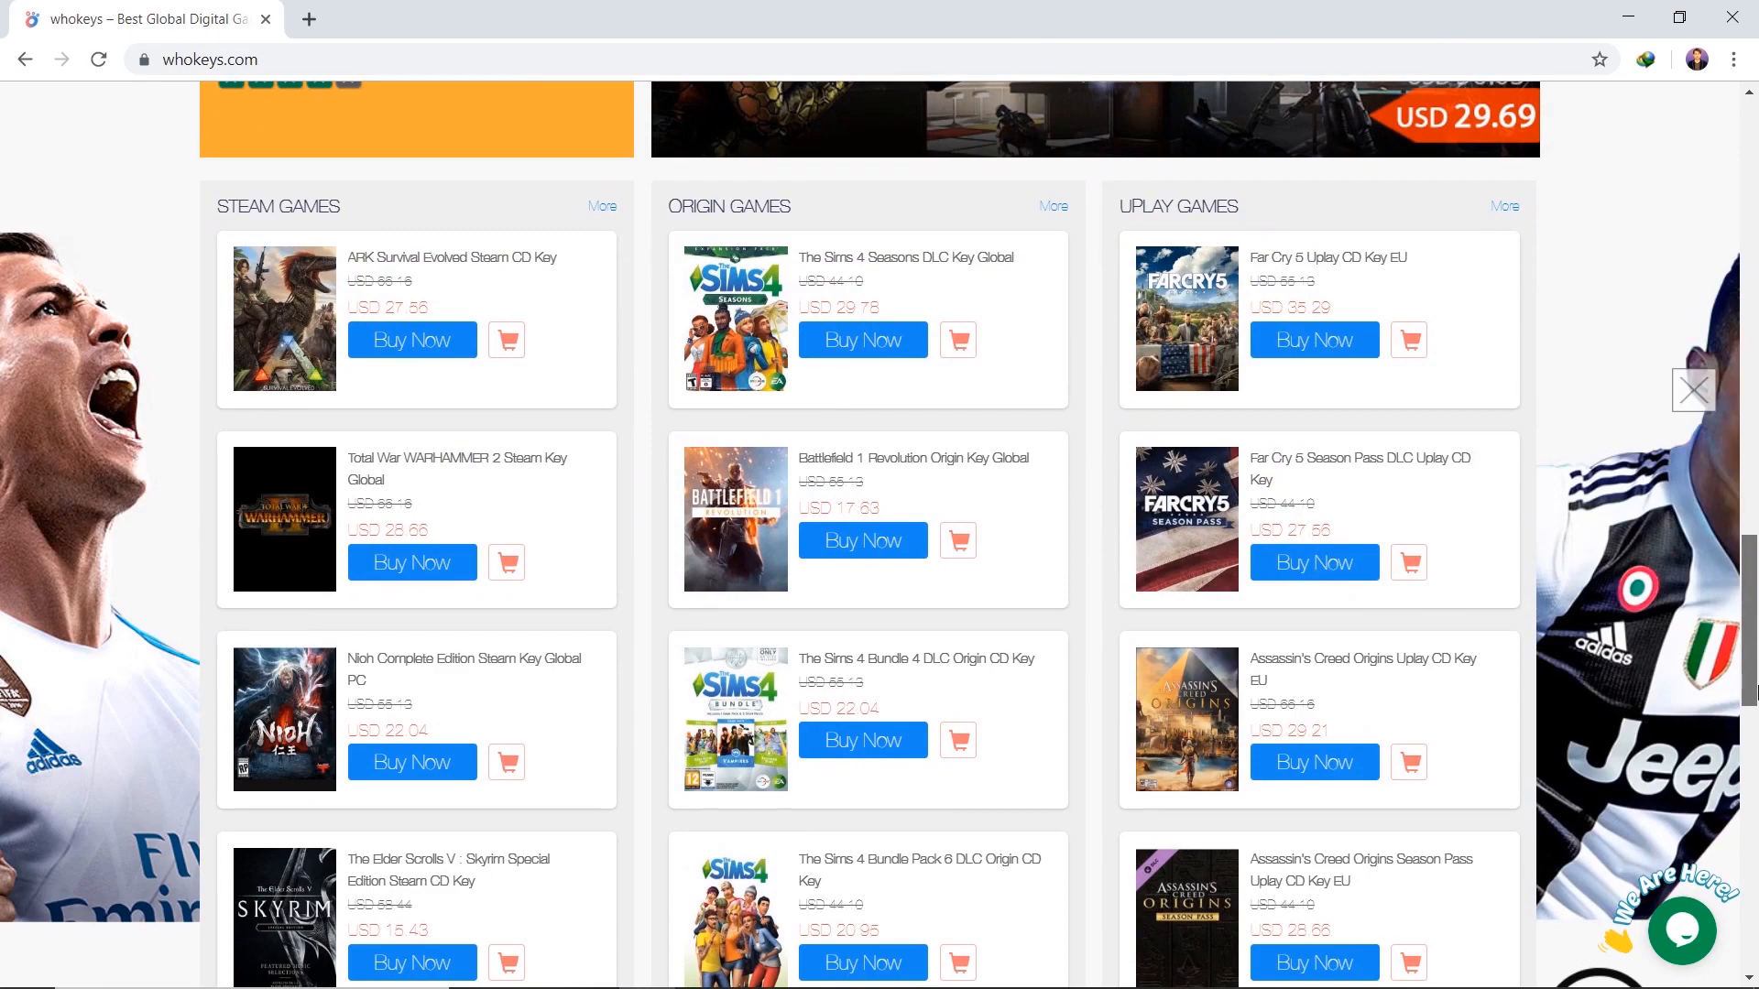
pyautogui.scroll(3)
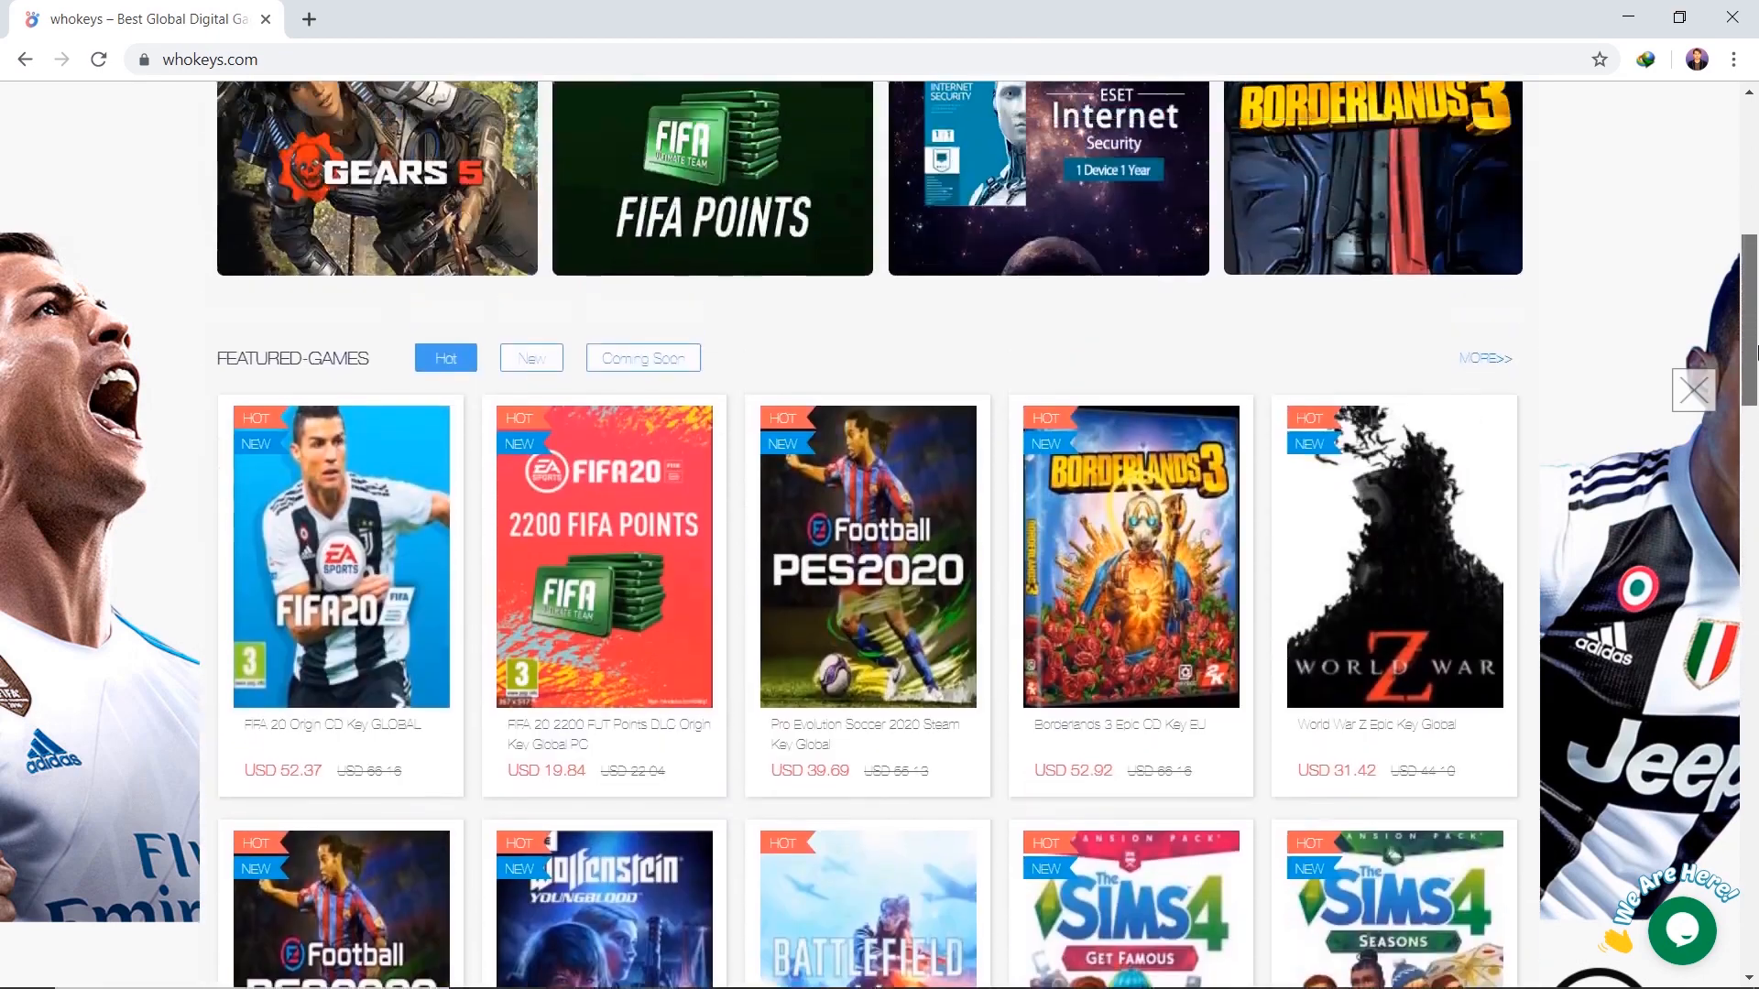
pyautogui.scroll(3)
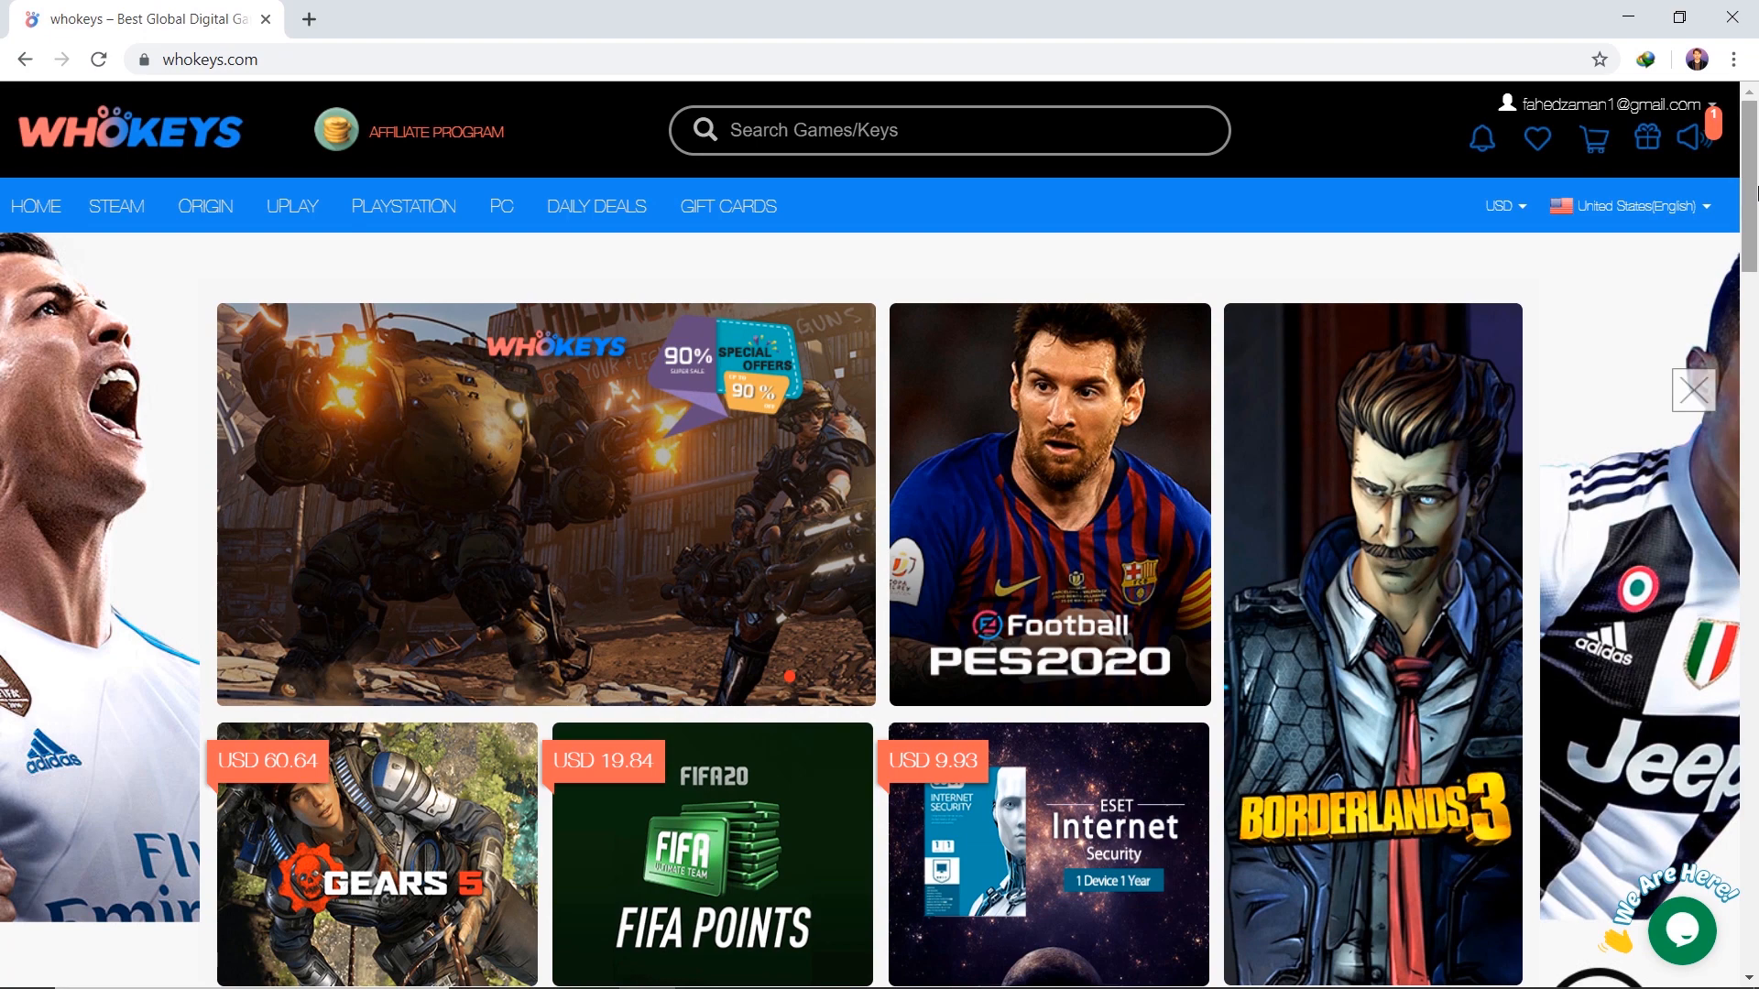
pyautogui.moveTo(1020, 218)
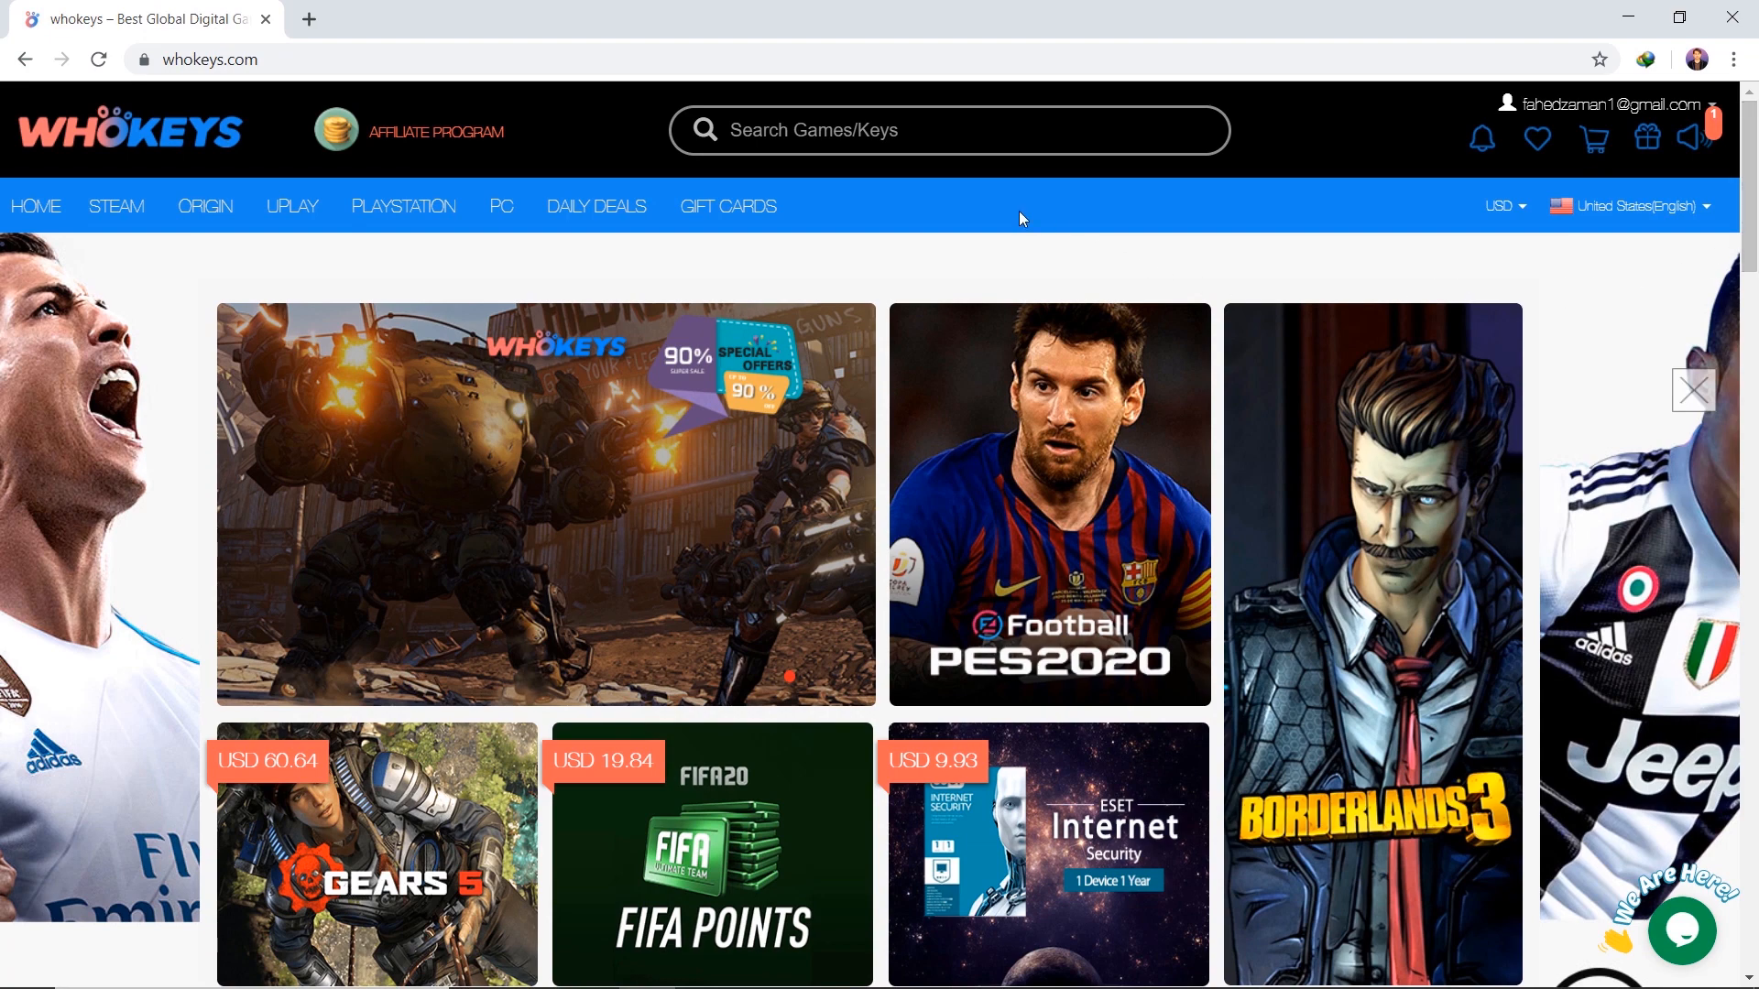
# Step: Search the store for 'windows 10 pro' and go to the Windows 10 Pro OEM CD-KEY GLOBAL product at USD 13.63
pyautogui.click(947, 130)
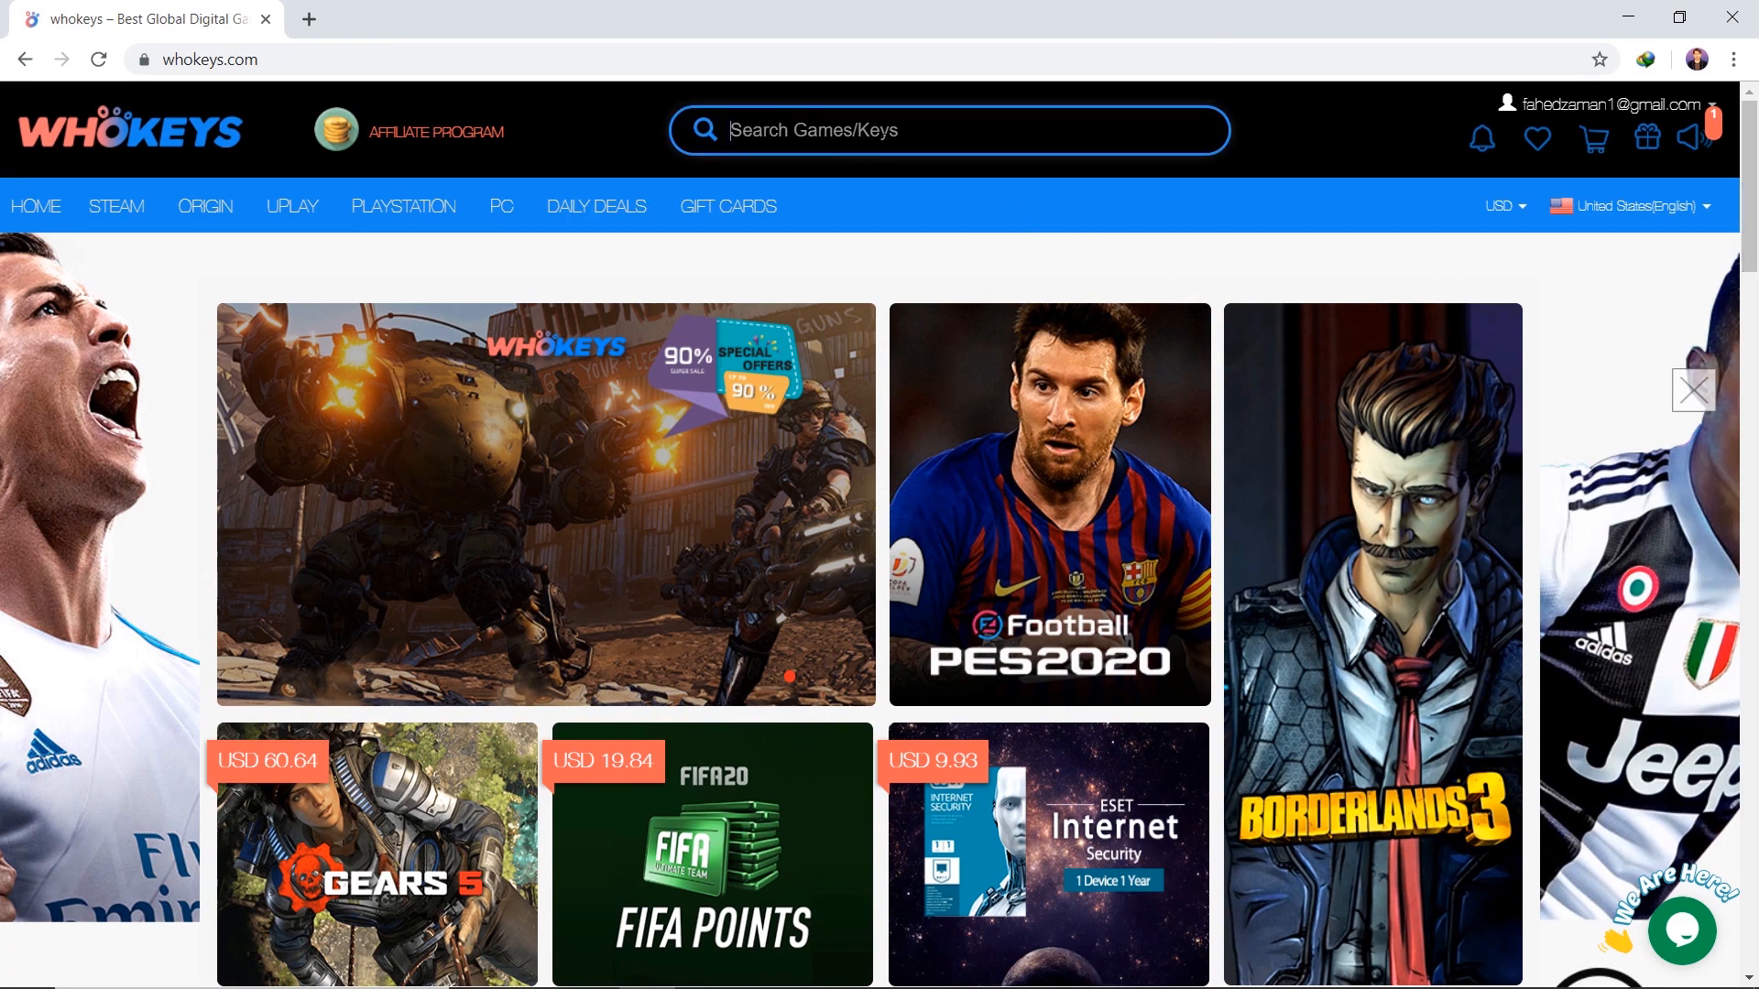
pyautogui.write('windows')
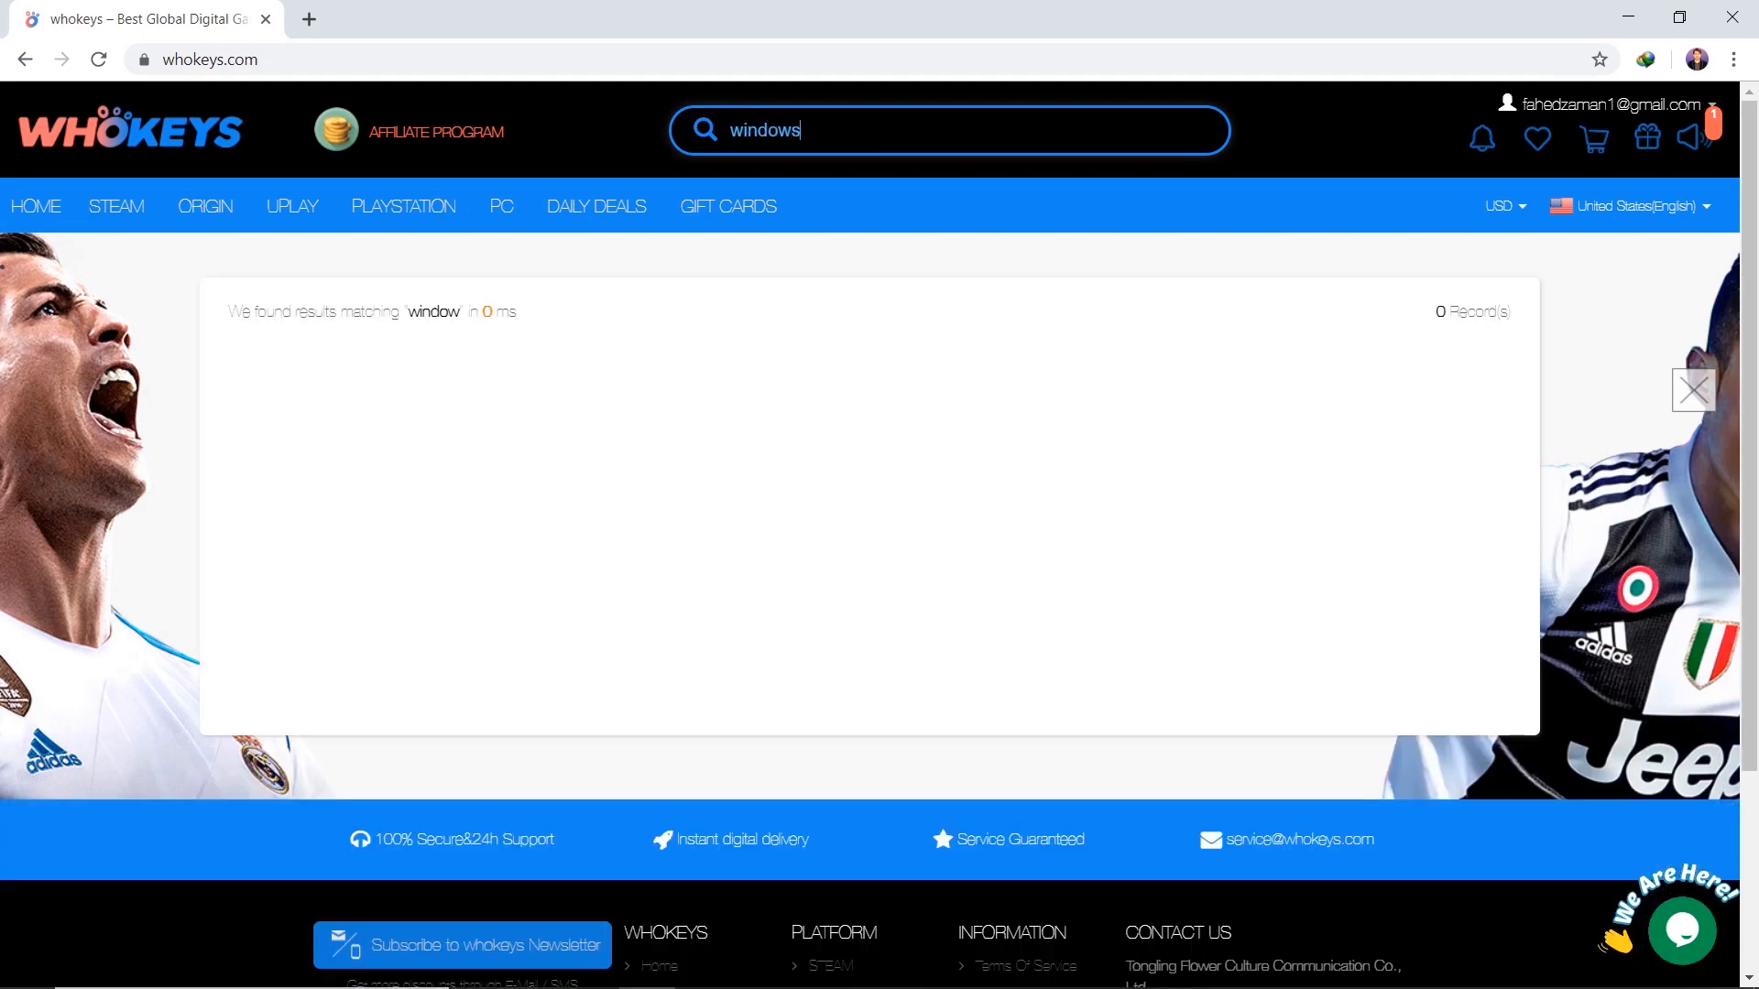
pyautogui.write('10 pr')
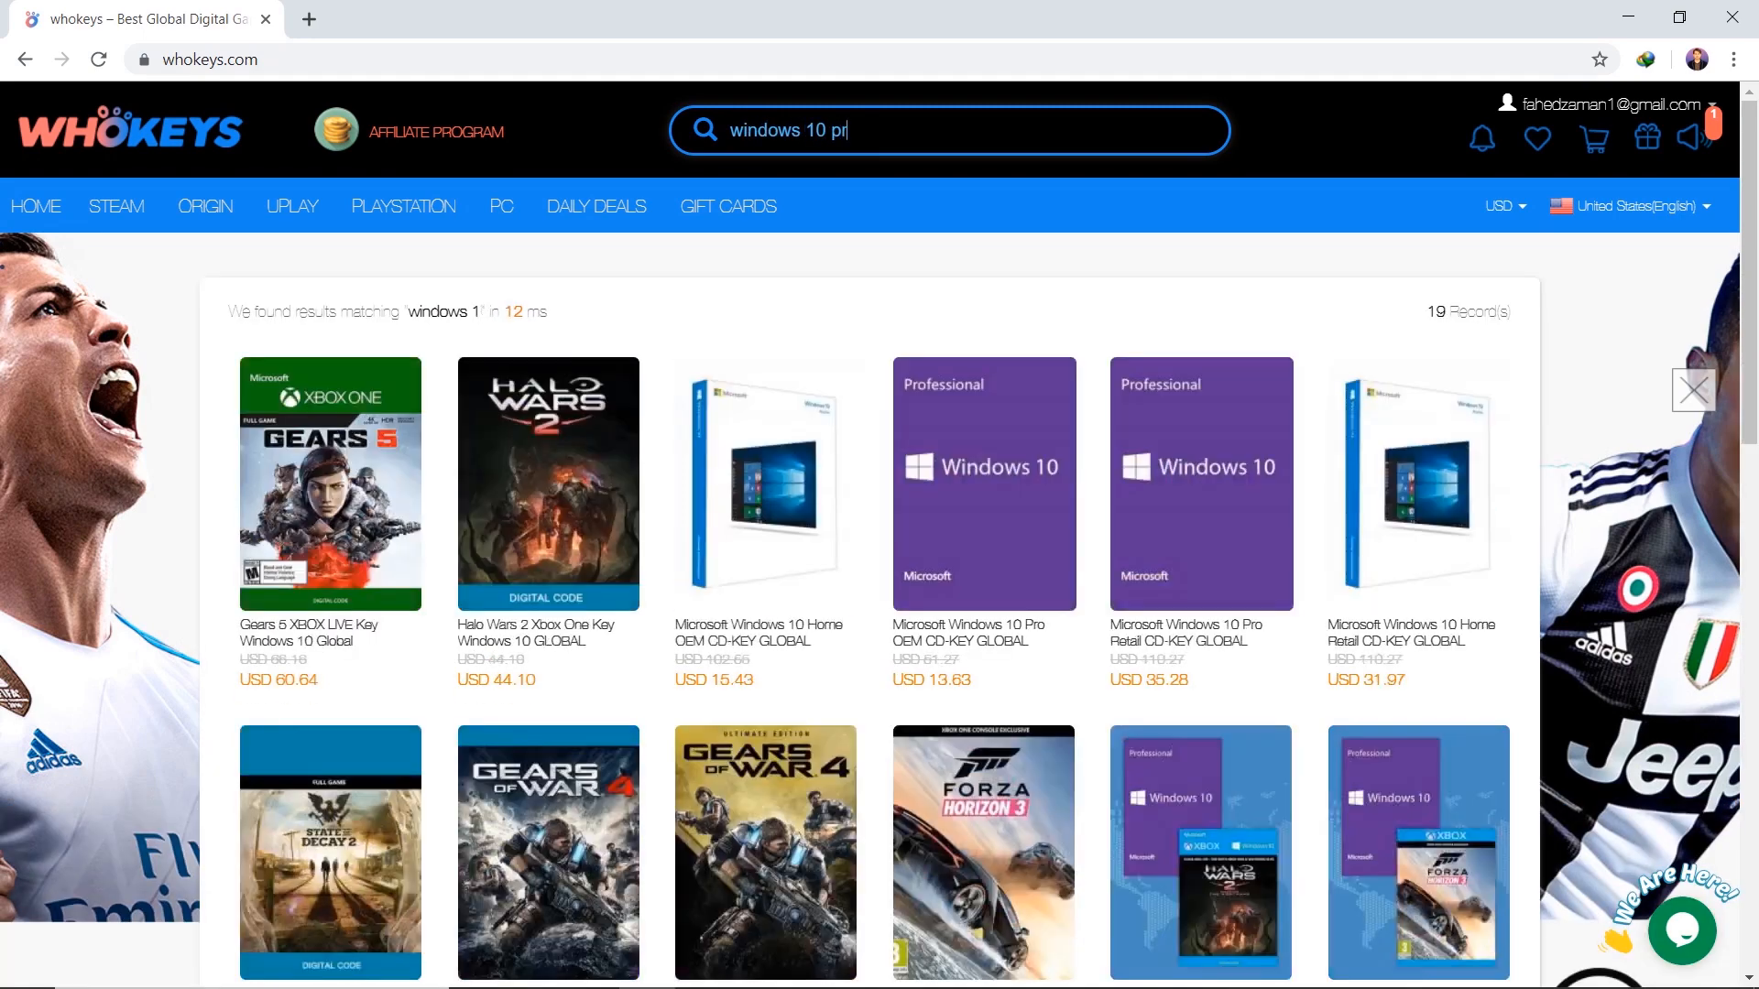
pyautogui.write('o')
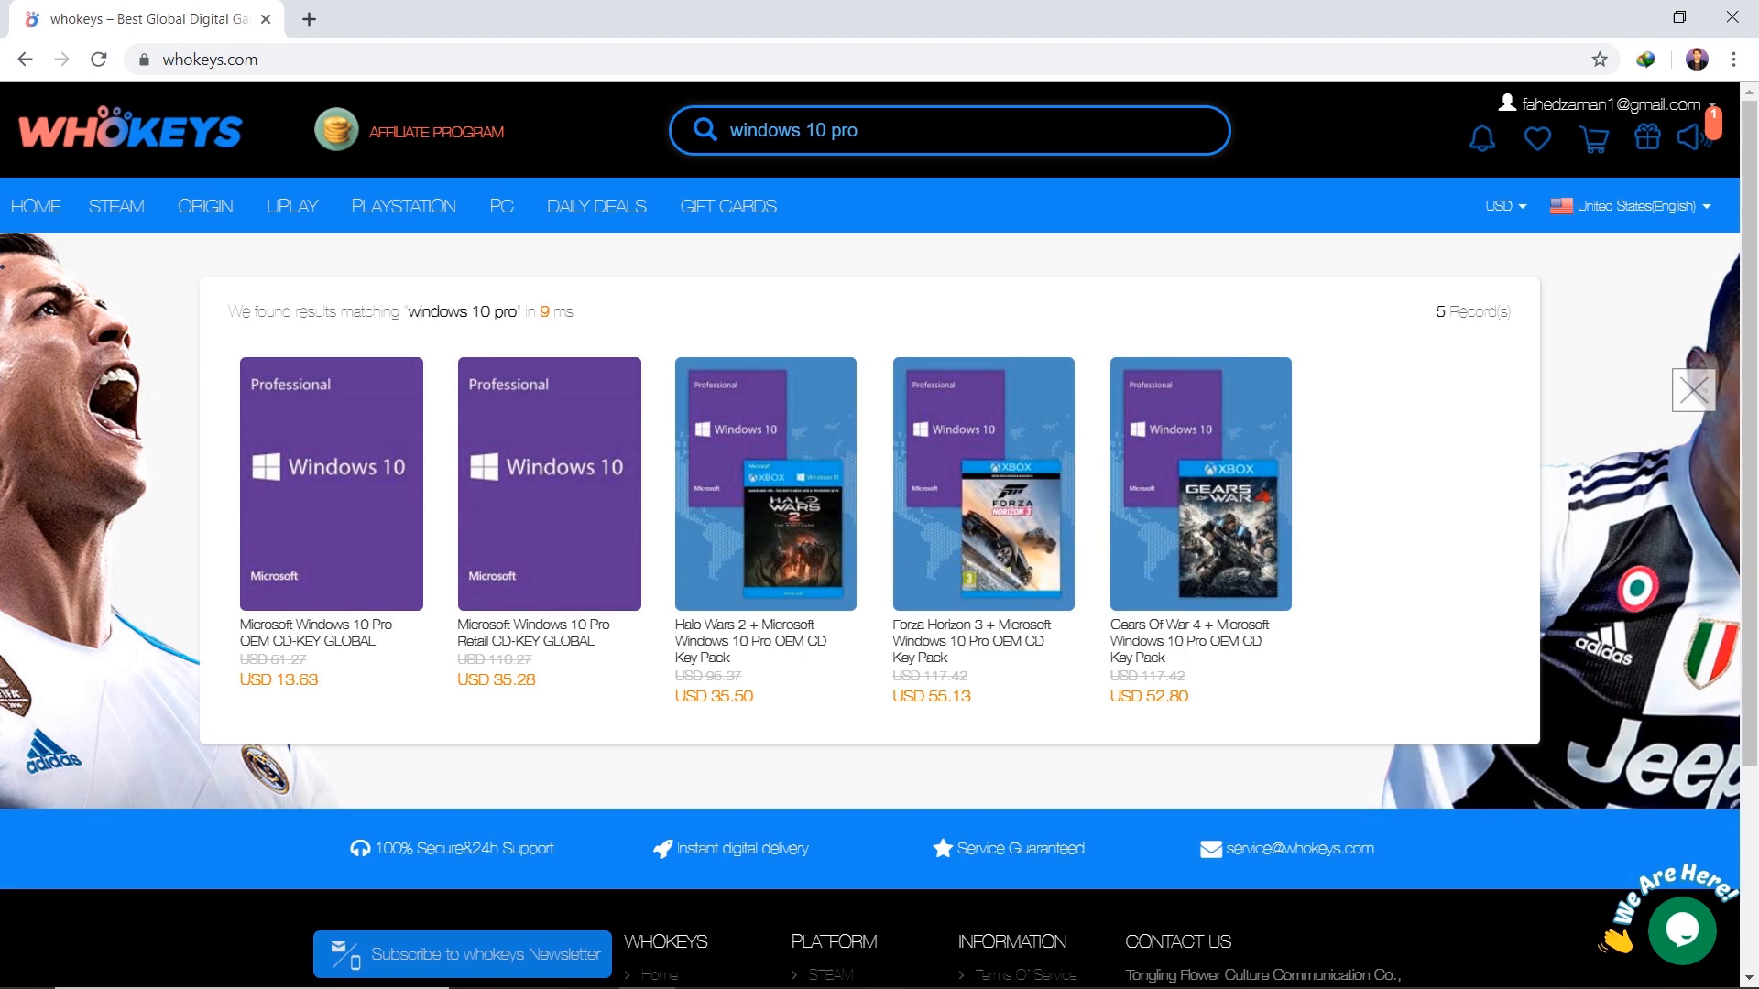
pyautogui.moveTo(306, 650)
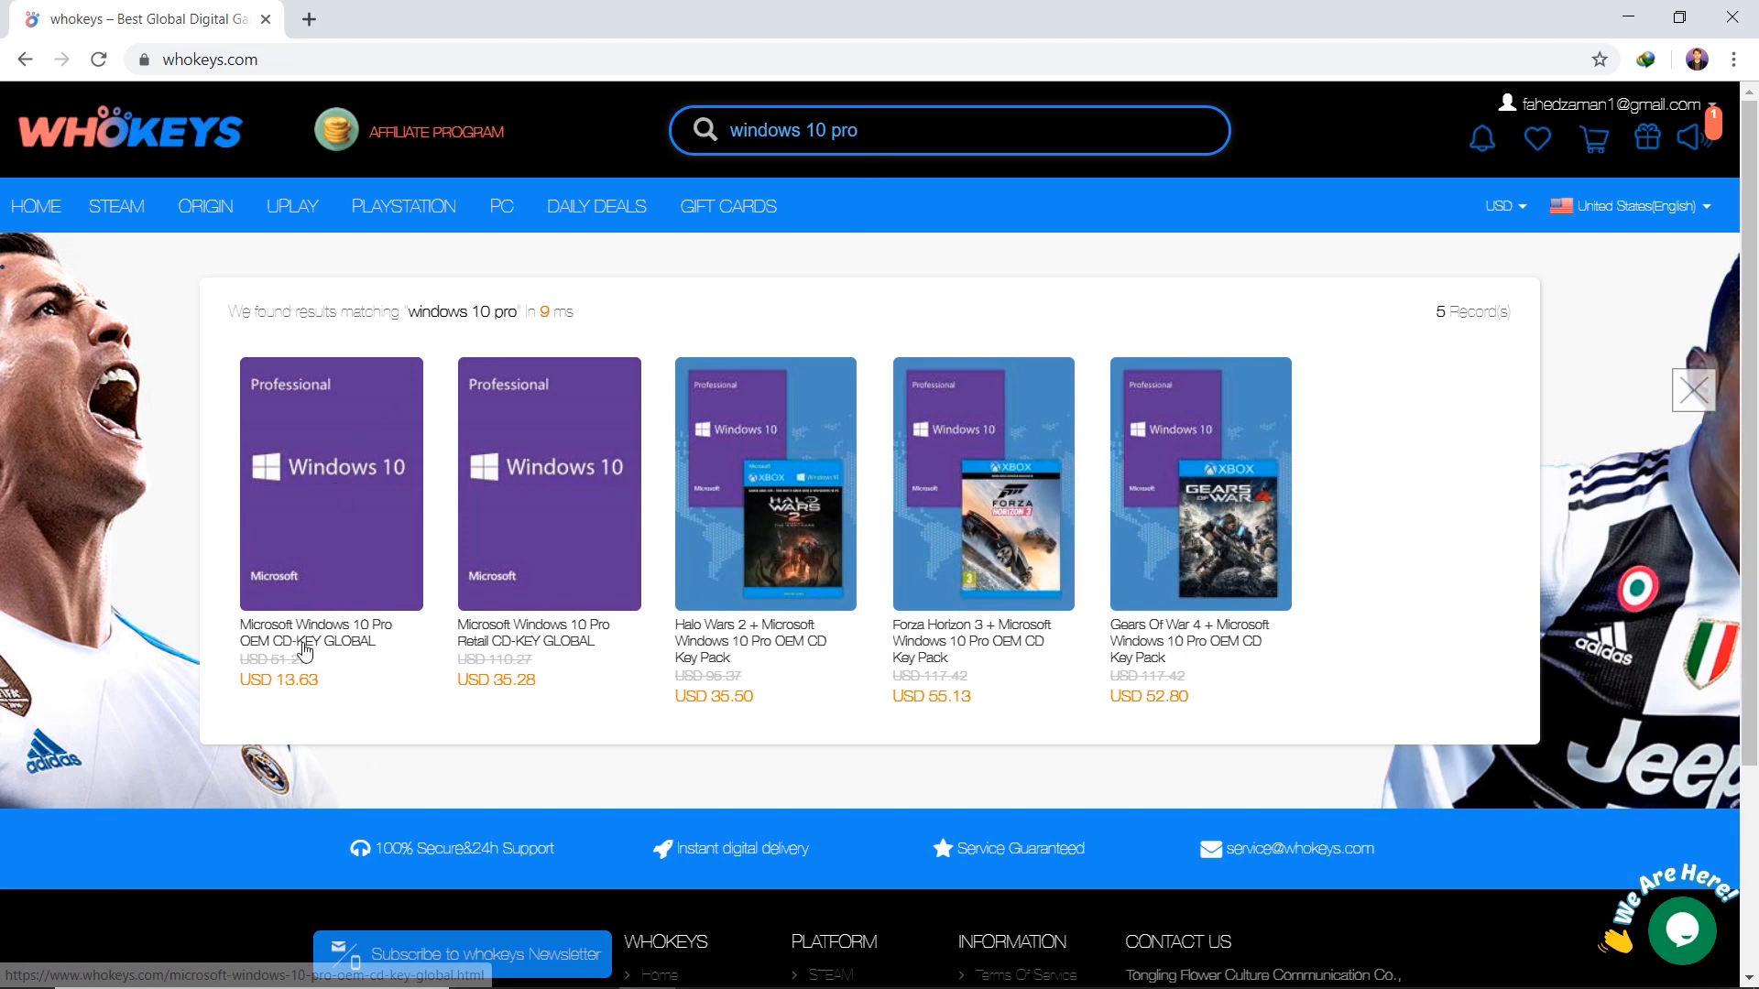
pyautogui.click(330, 484)
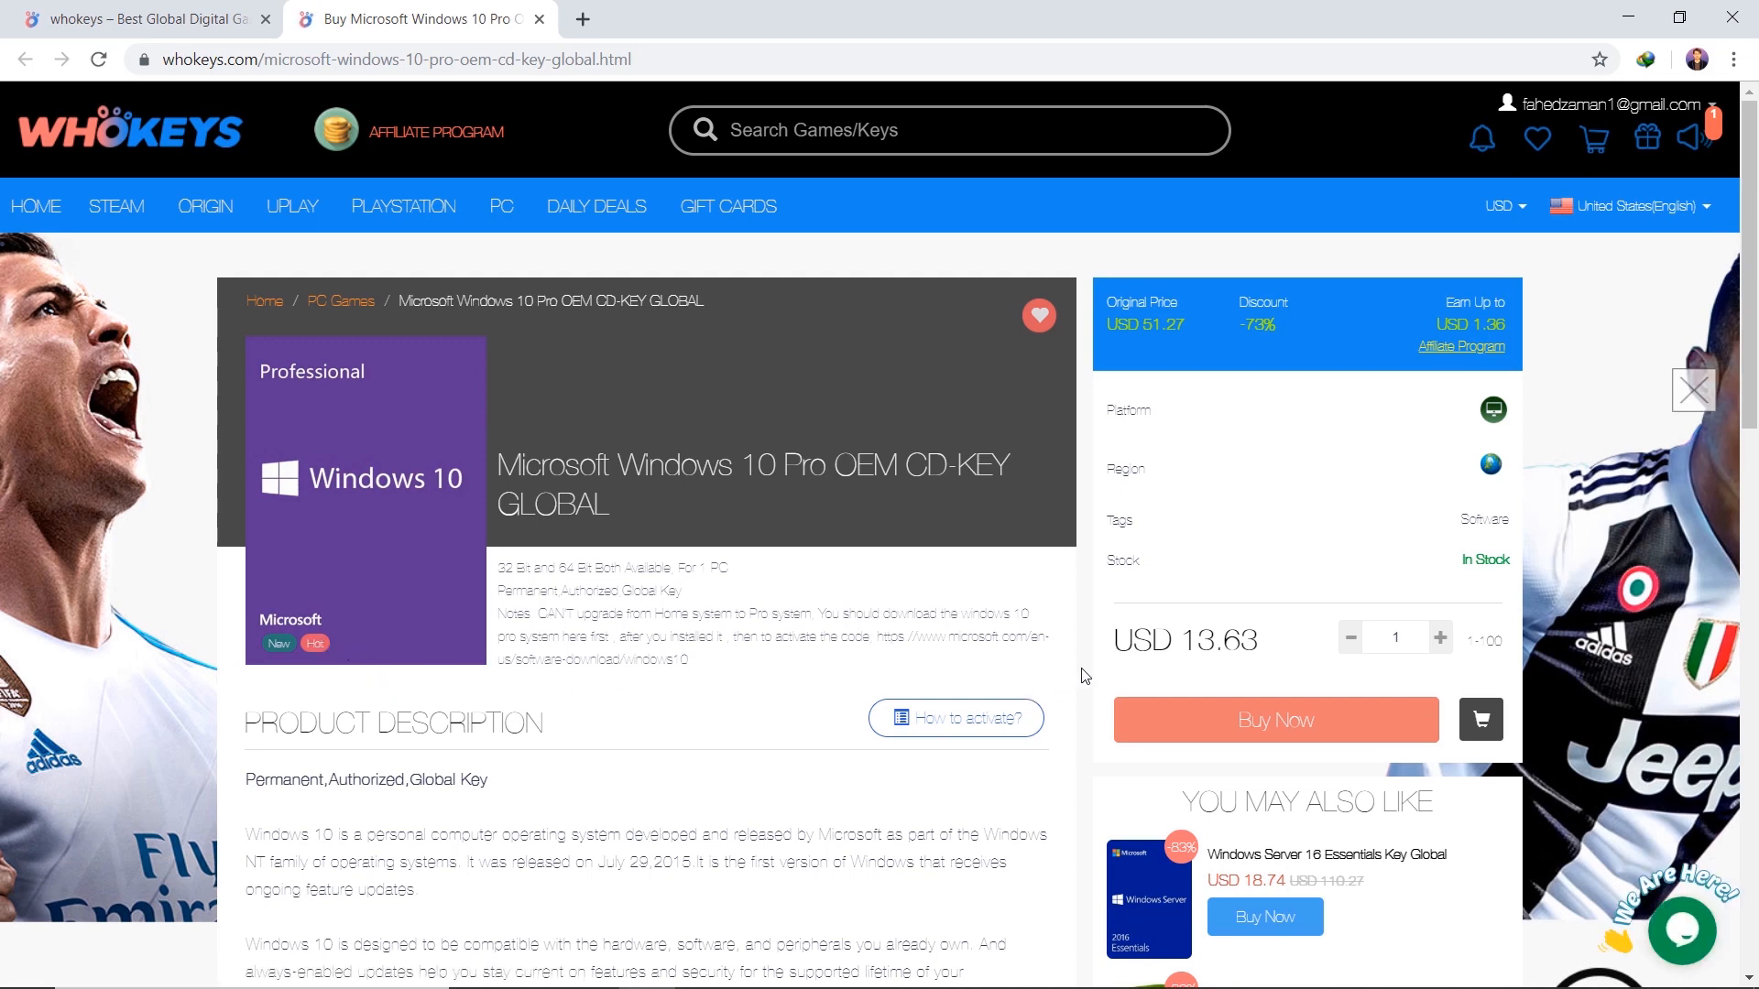
pyautogui.moveTo(1160, 676)
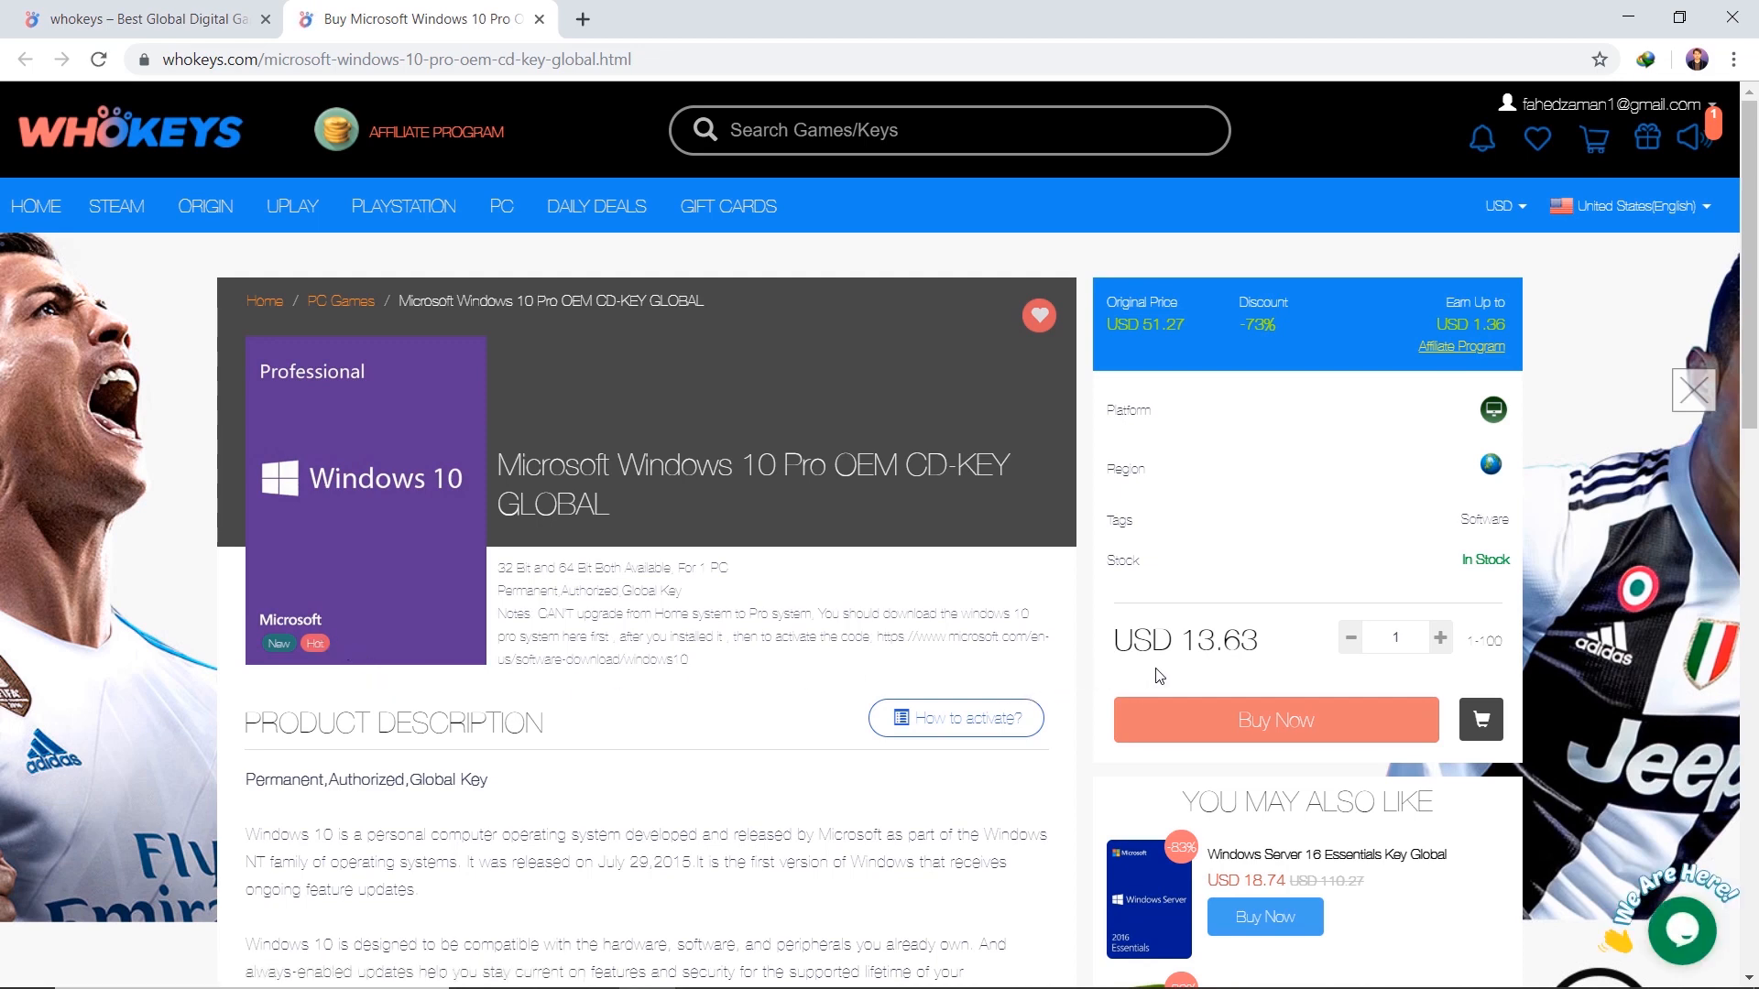
pyautogui.moveTo(1365, 259)
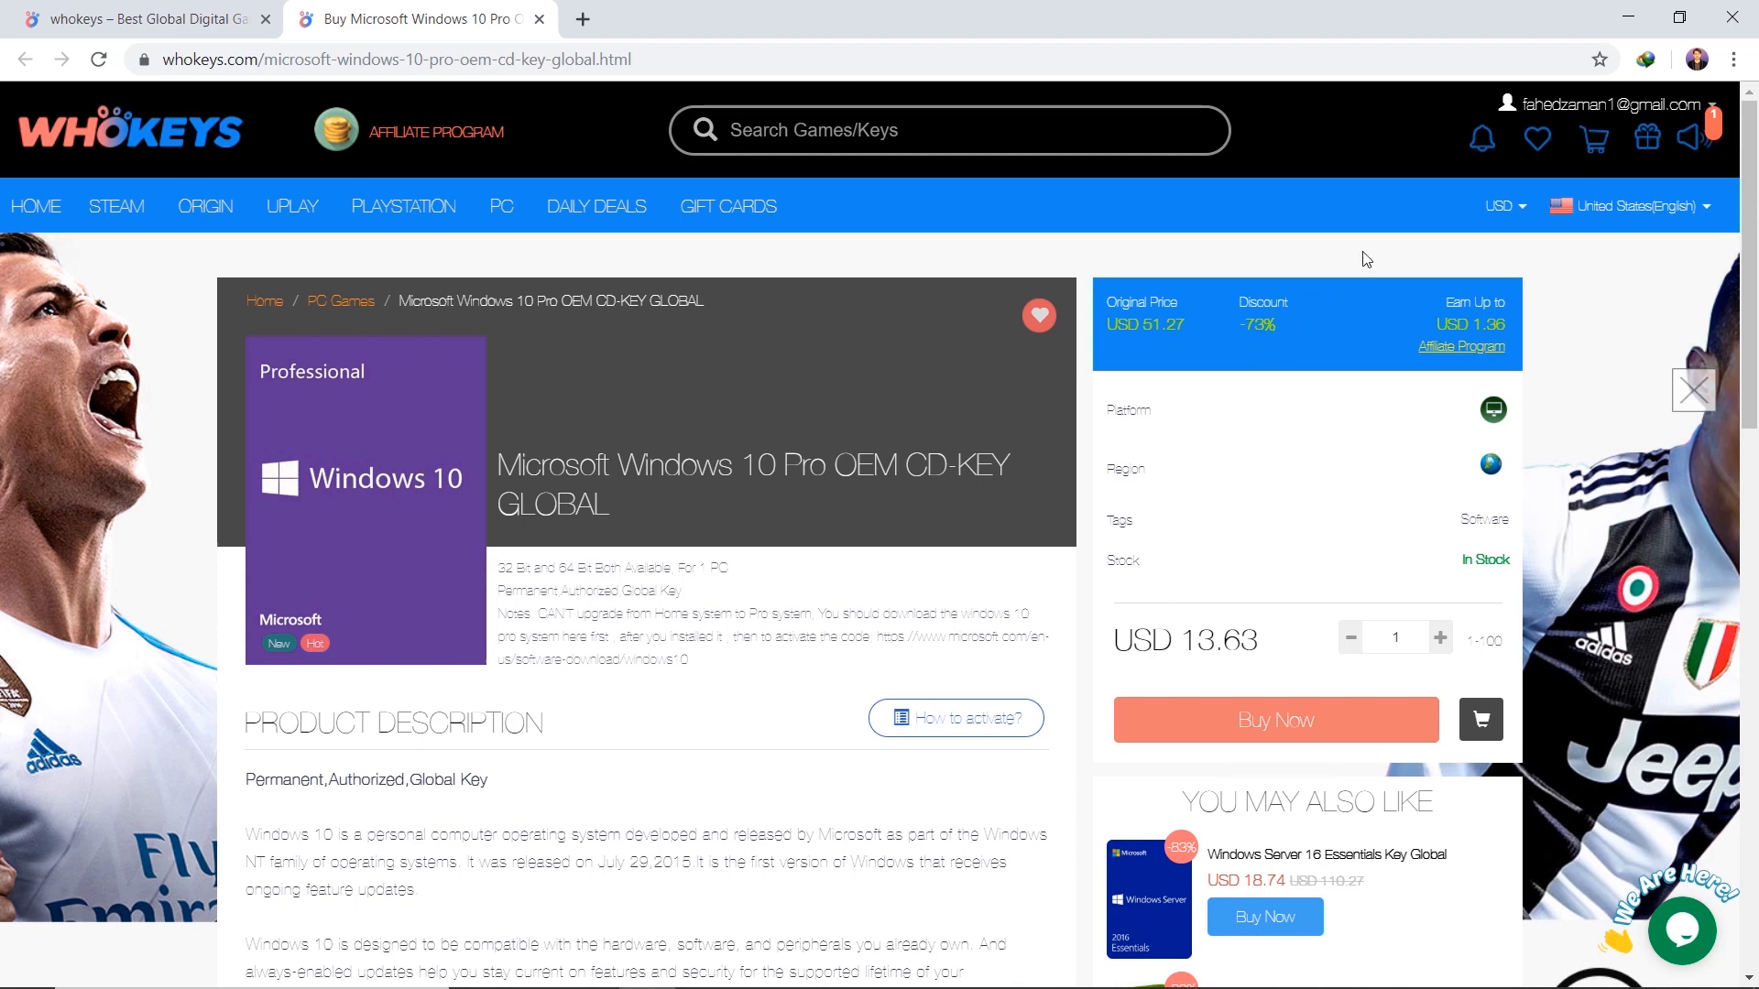
pyautogui.moveTo(1537, 139)
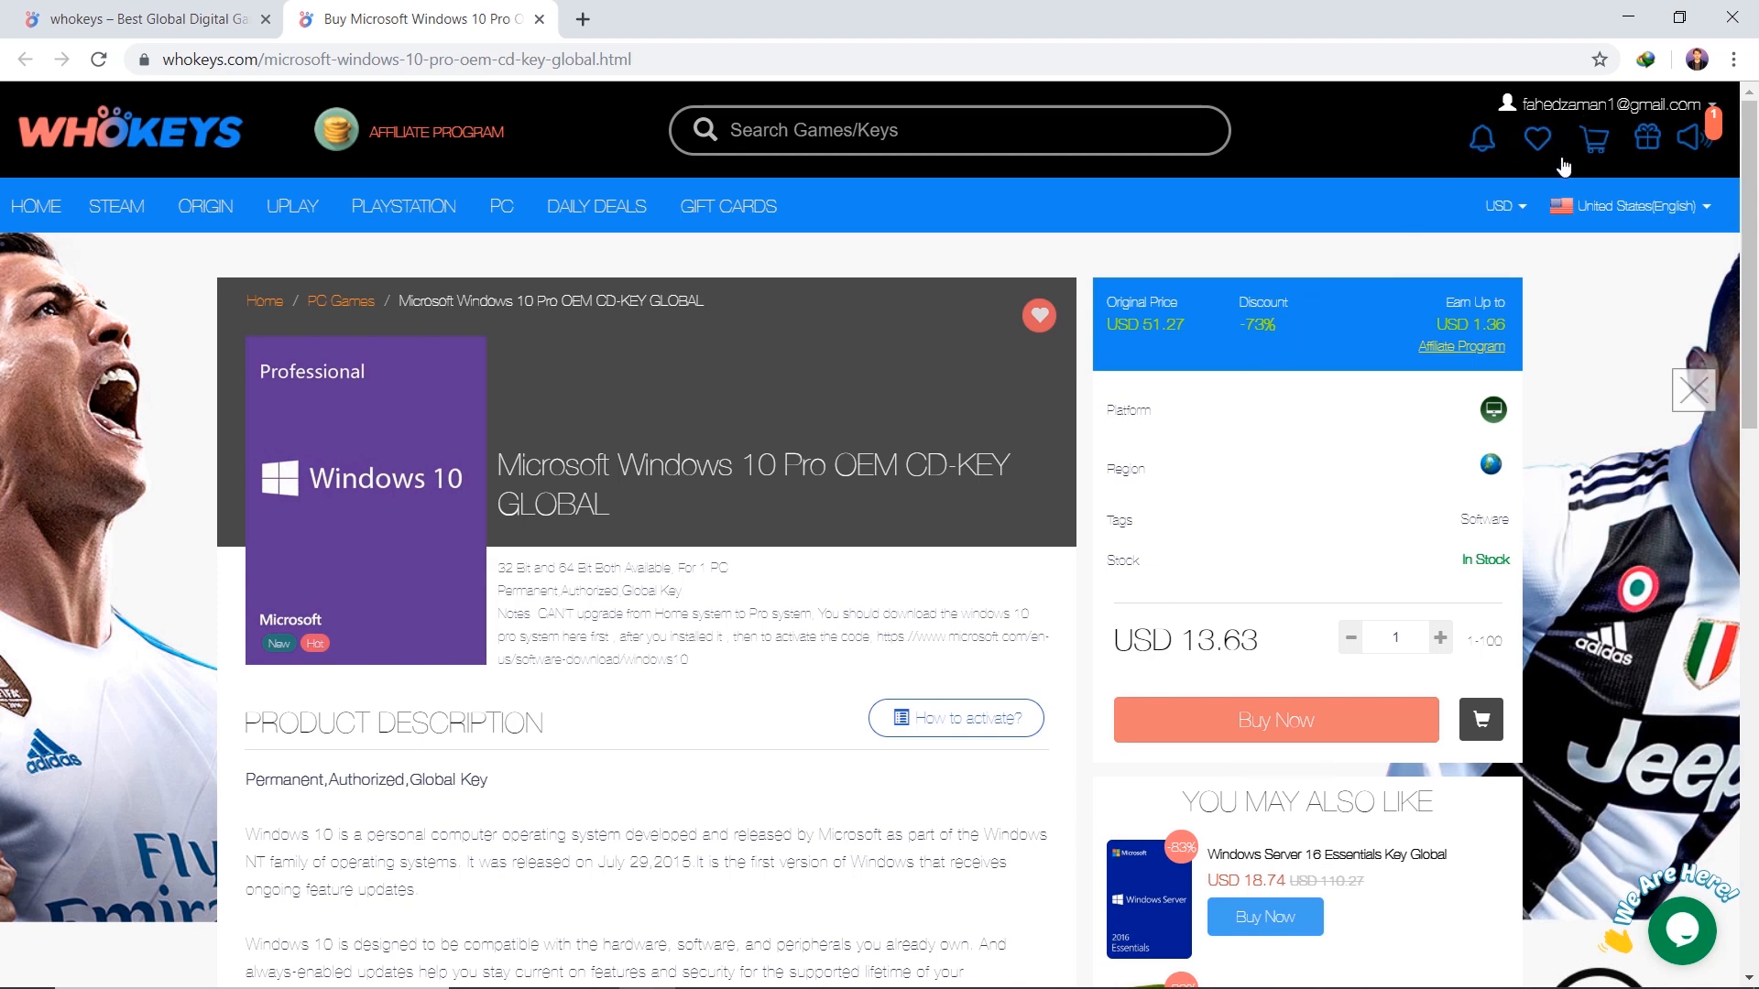
pyautogui.moveTo(1558, 176)
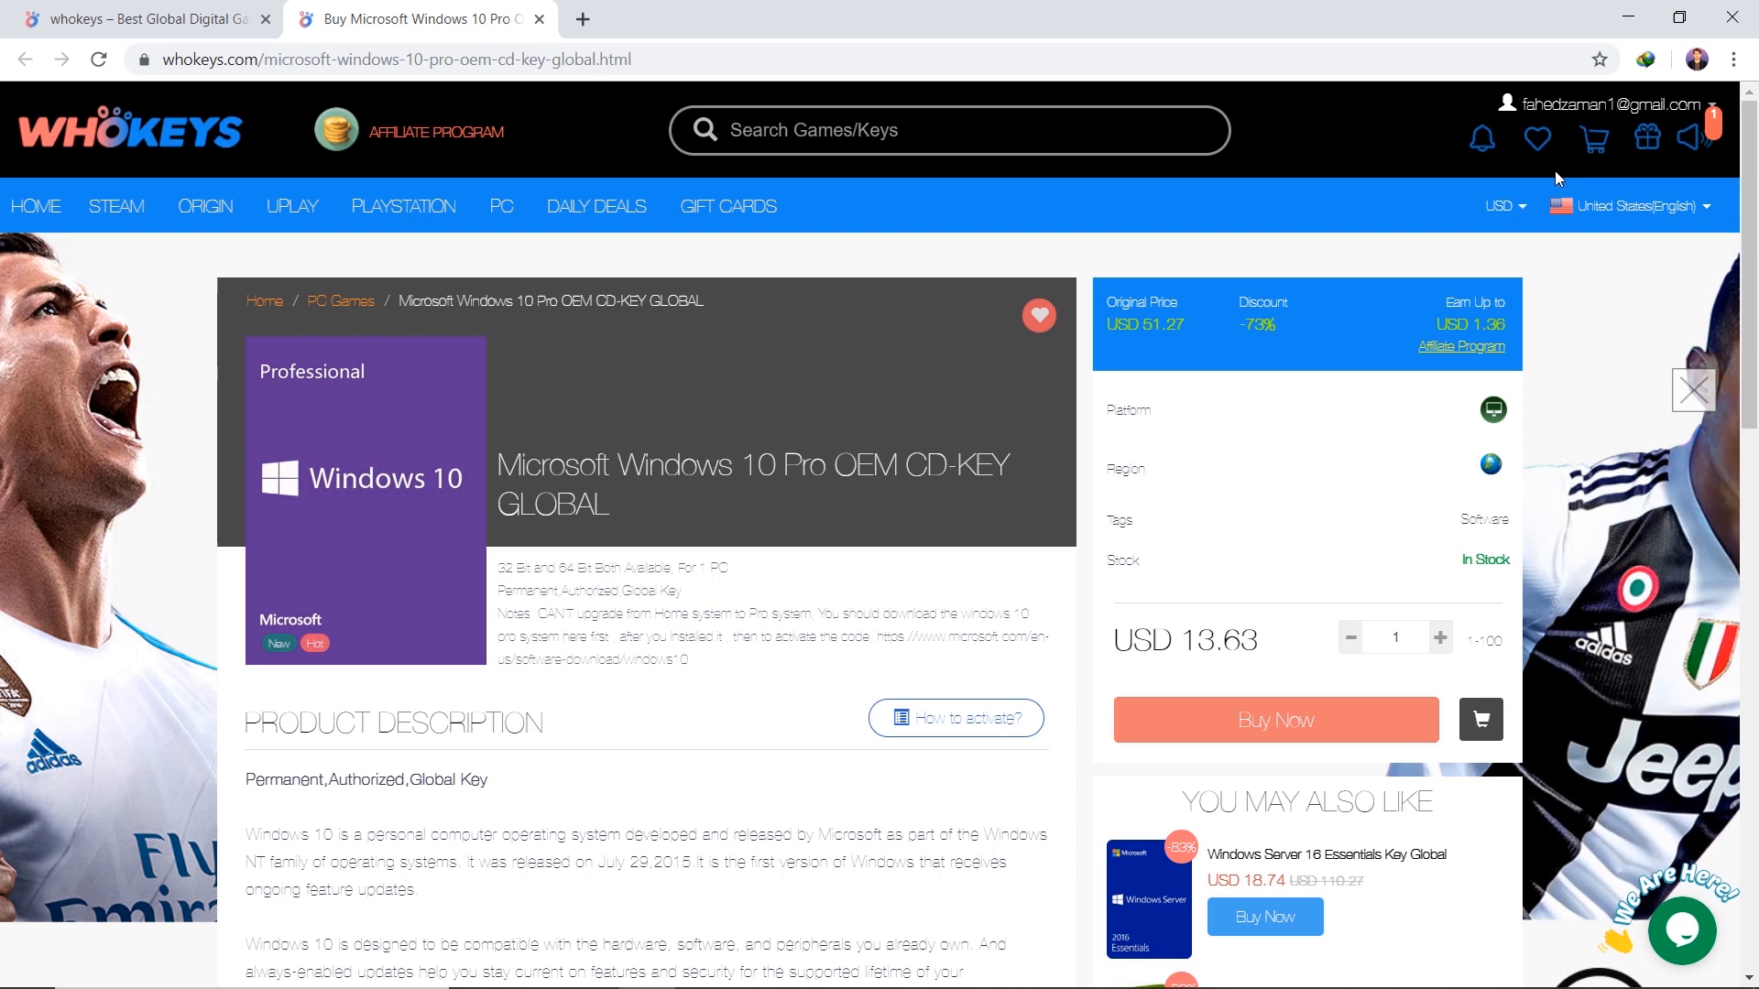
pyautogui.moveTo(1216, 727)
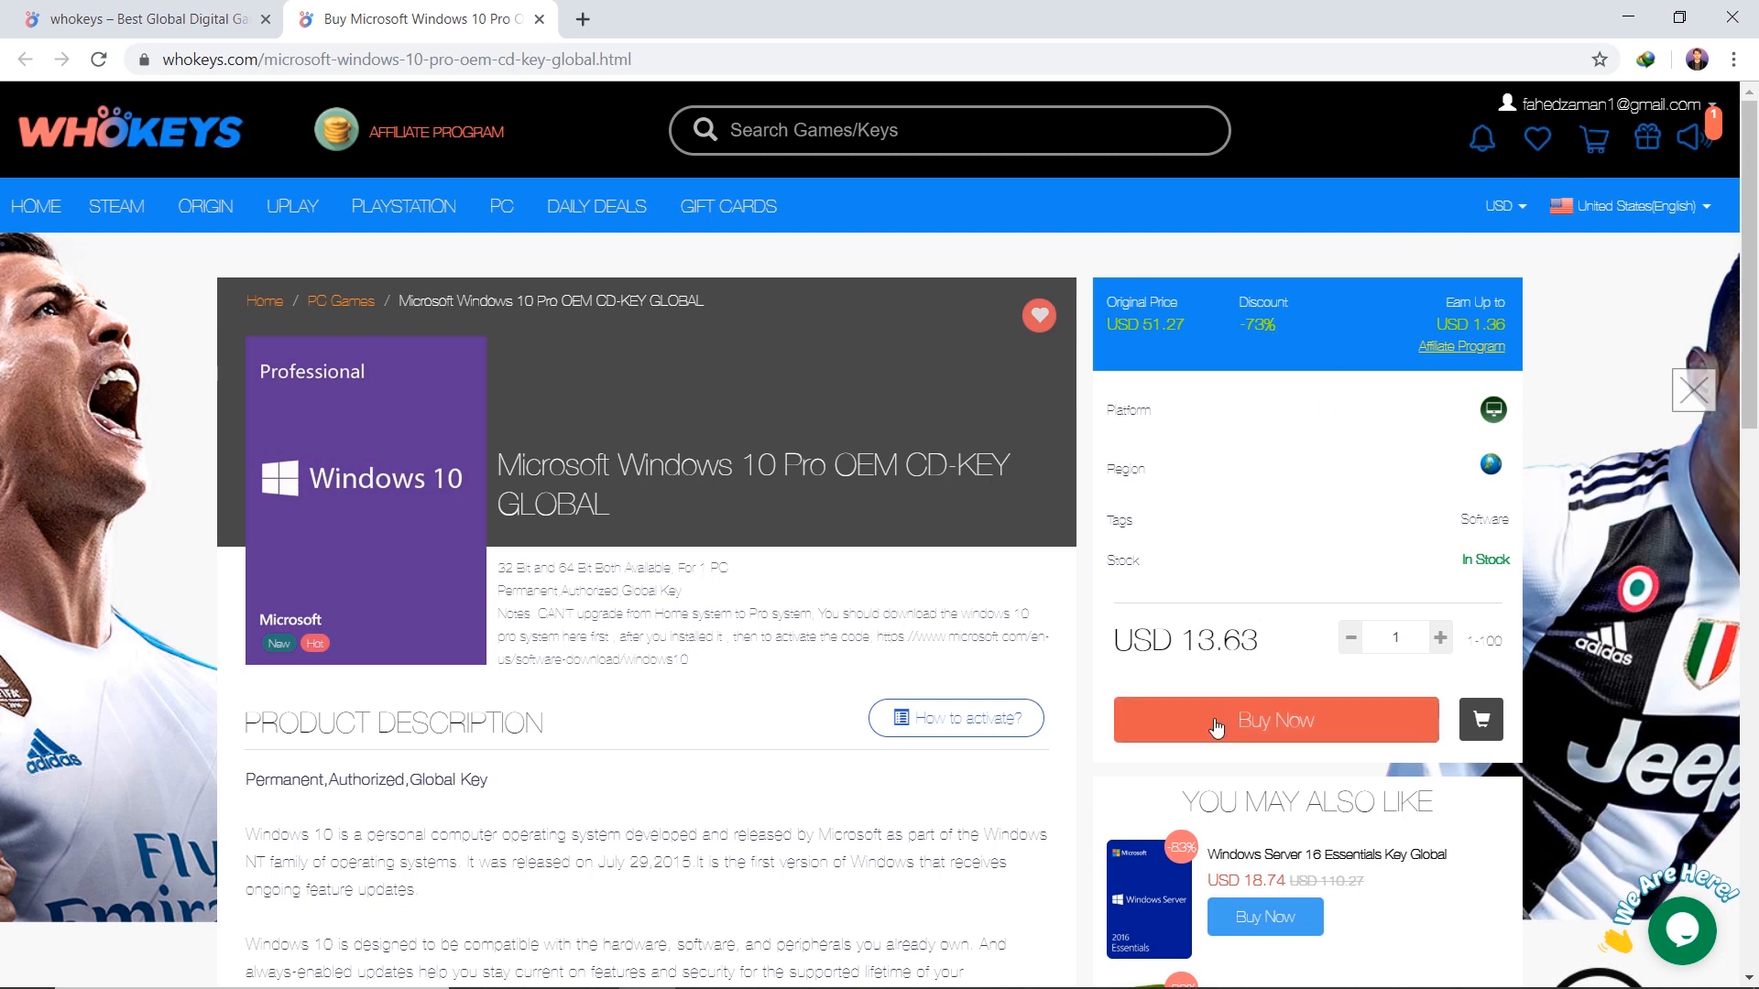
# Step: Buy the Windows 10 Pro key and apply promo code FZ20, cutting the total to USD 10.90
pyautogui.click(1273, 720)
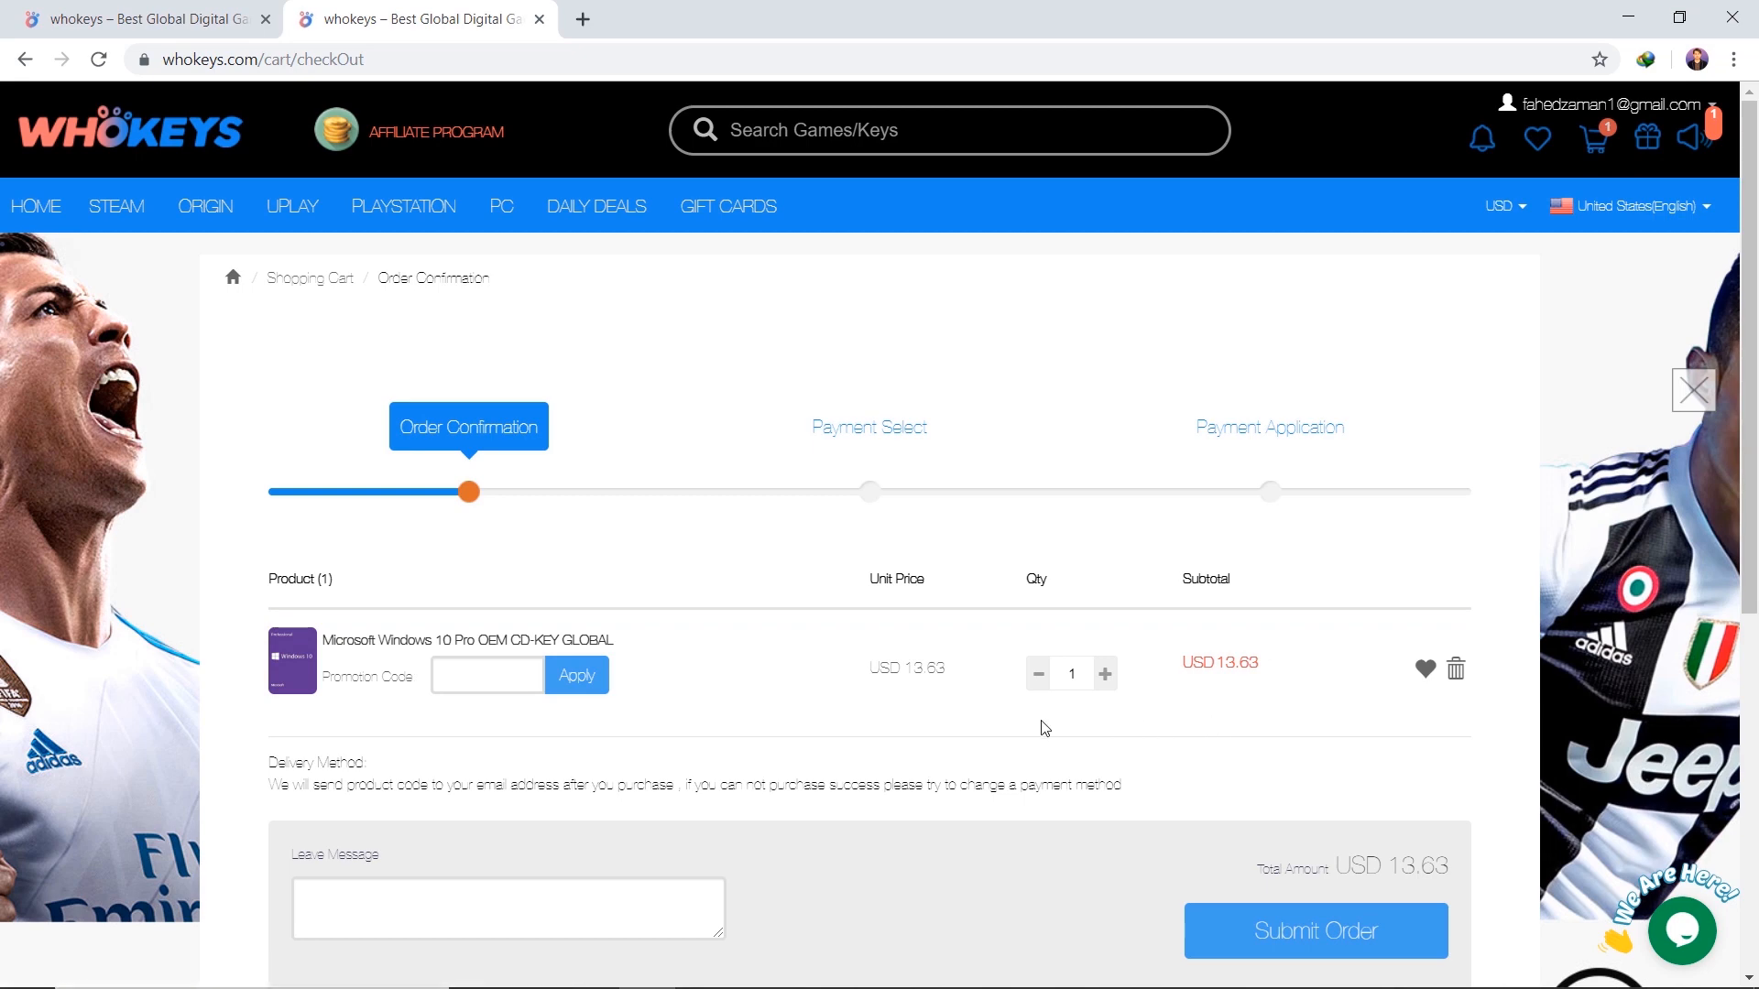
pyautogui.write('F')
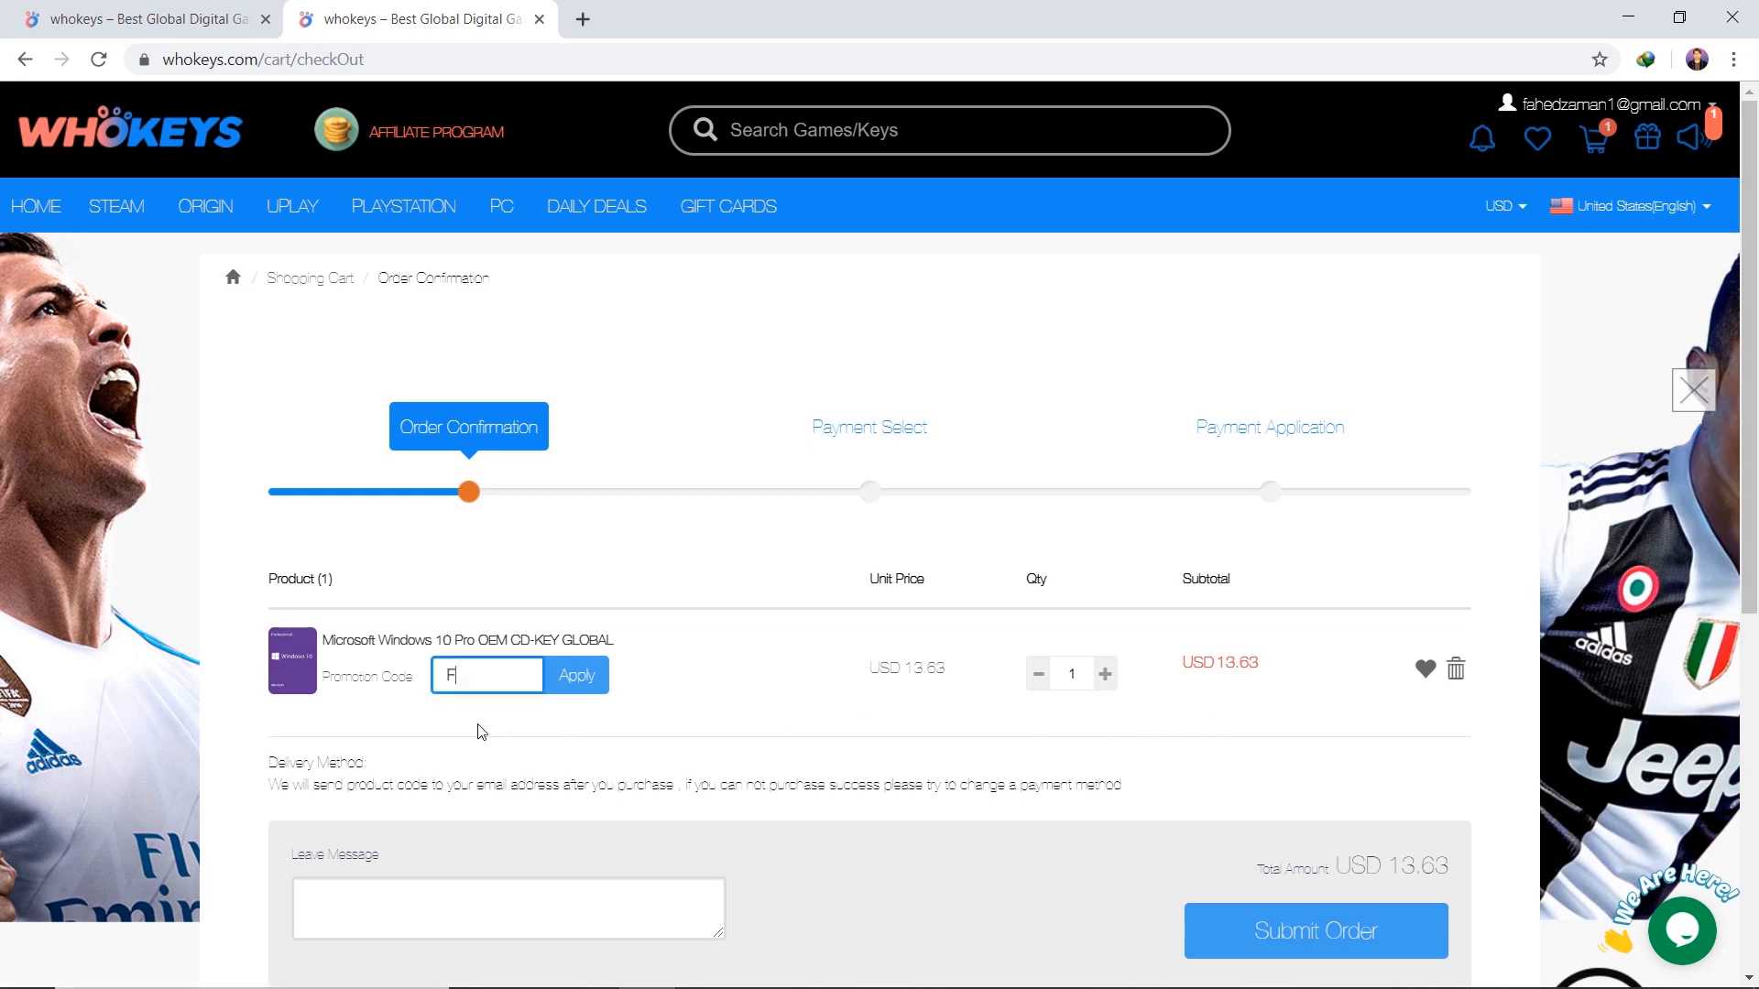
pyautogui.write('Z2')
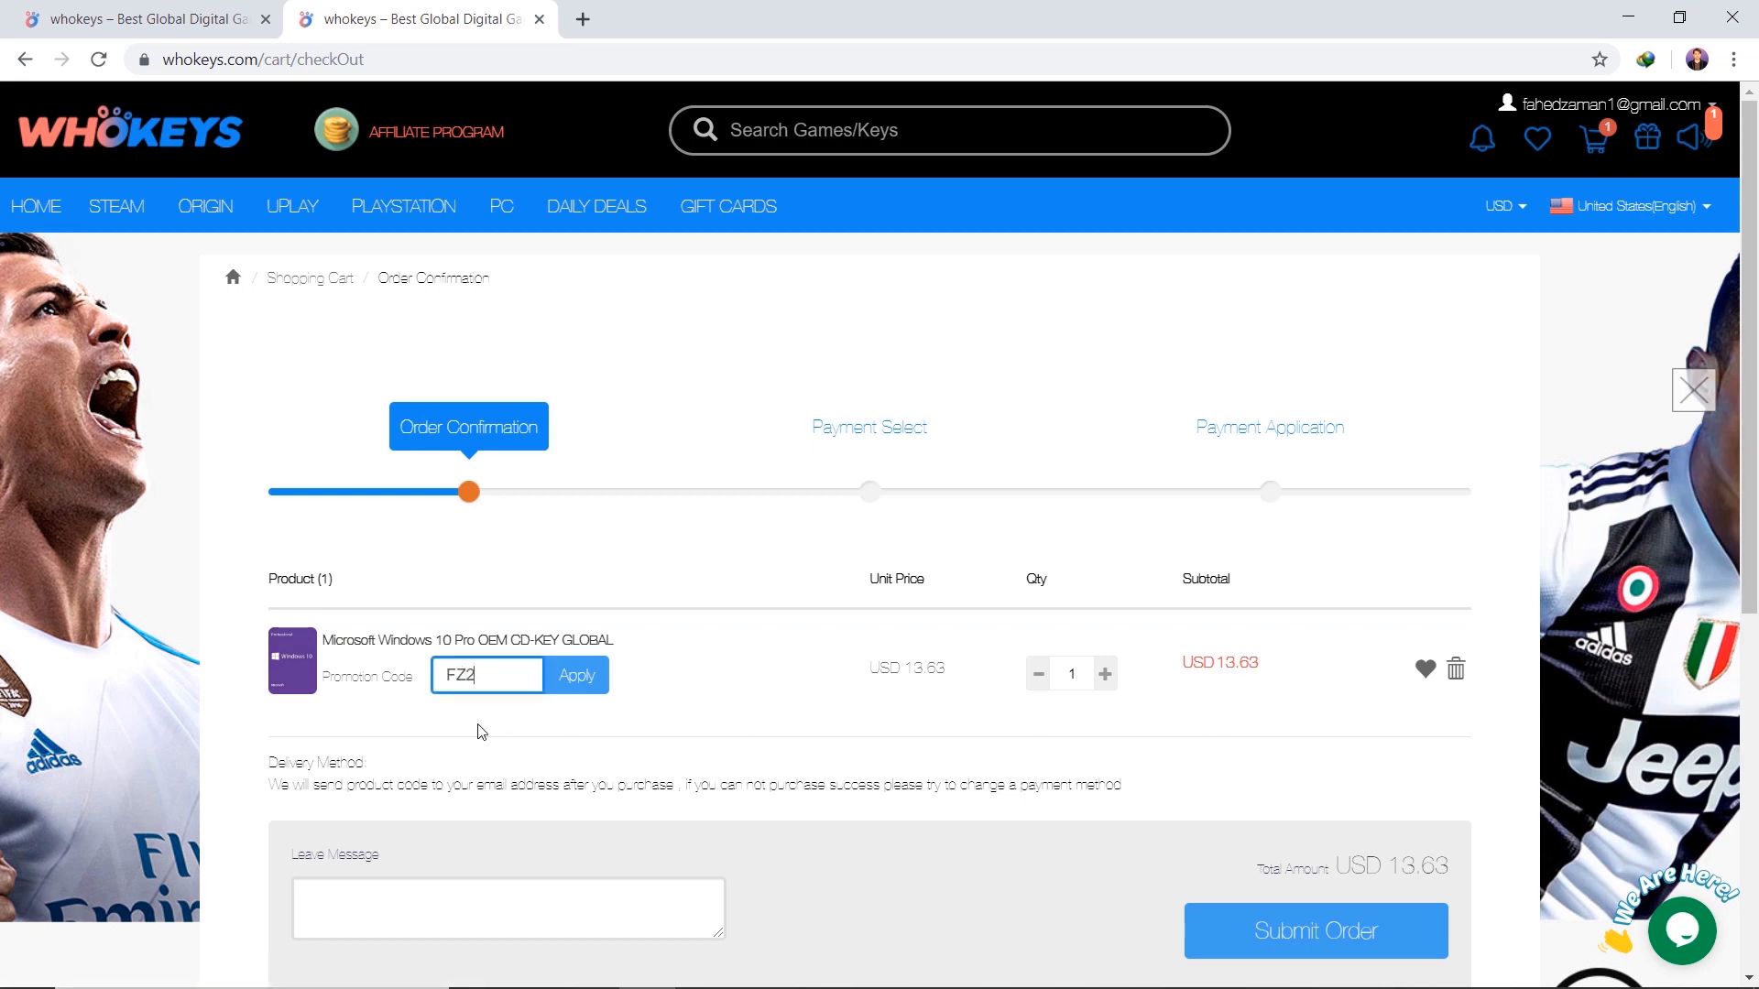
pyautogui.write('0')
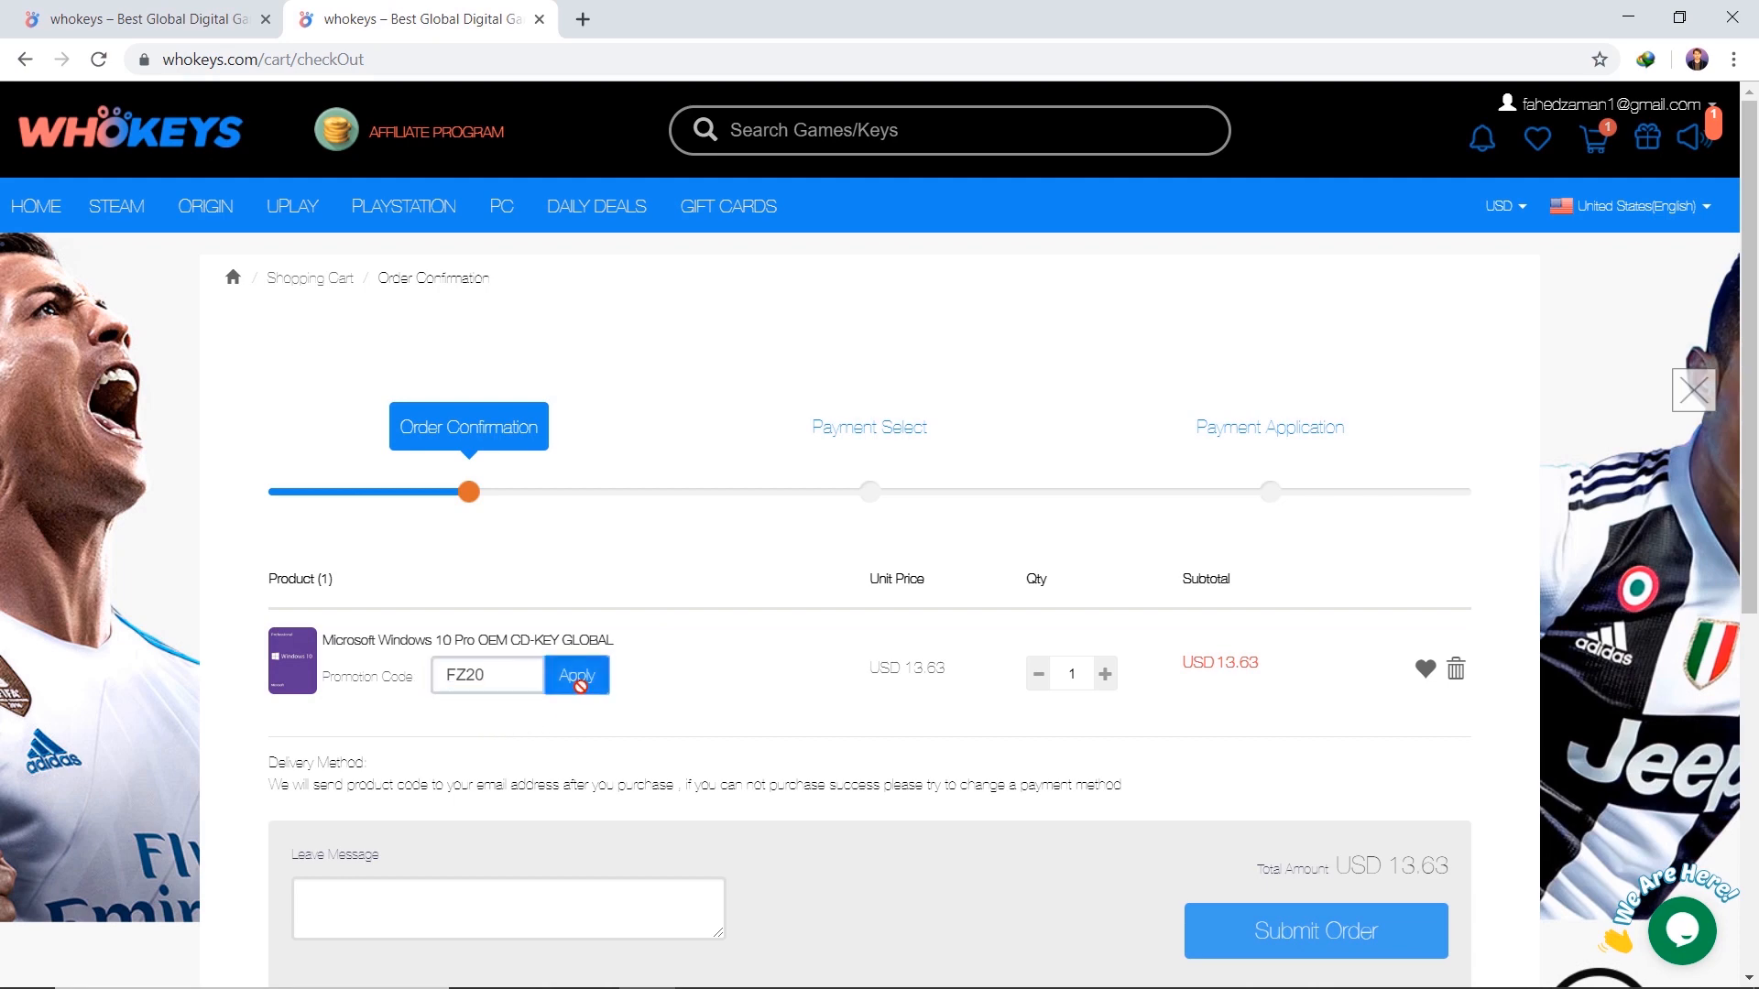
pyautogui.click(576, 675)
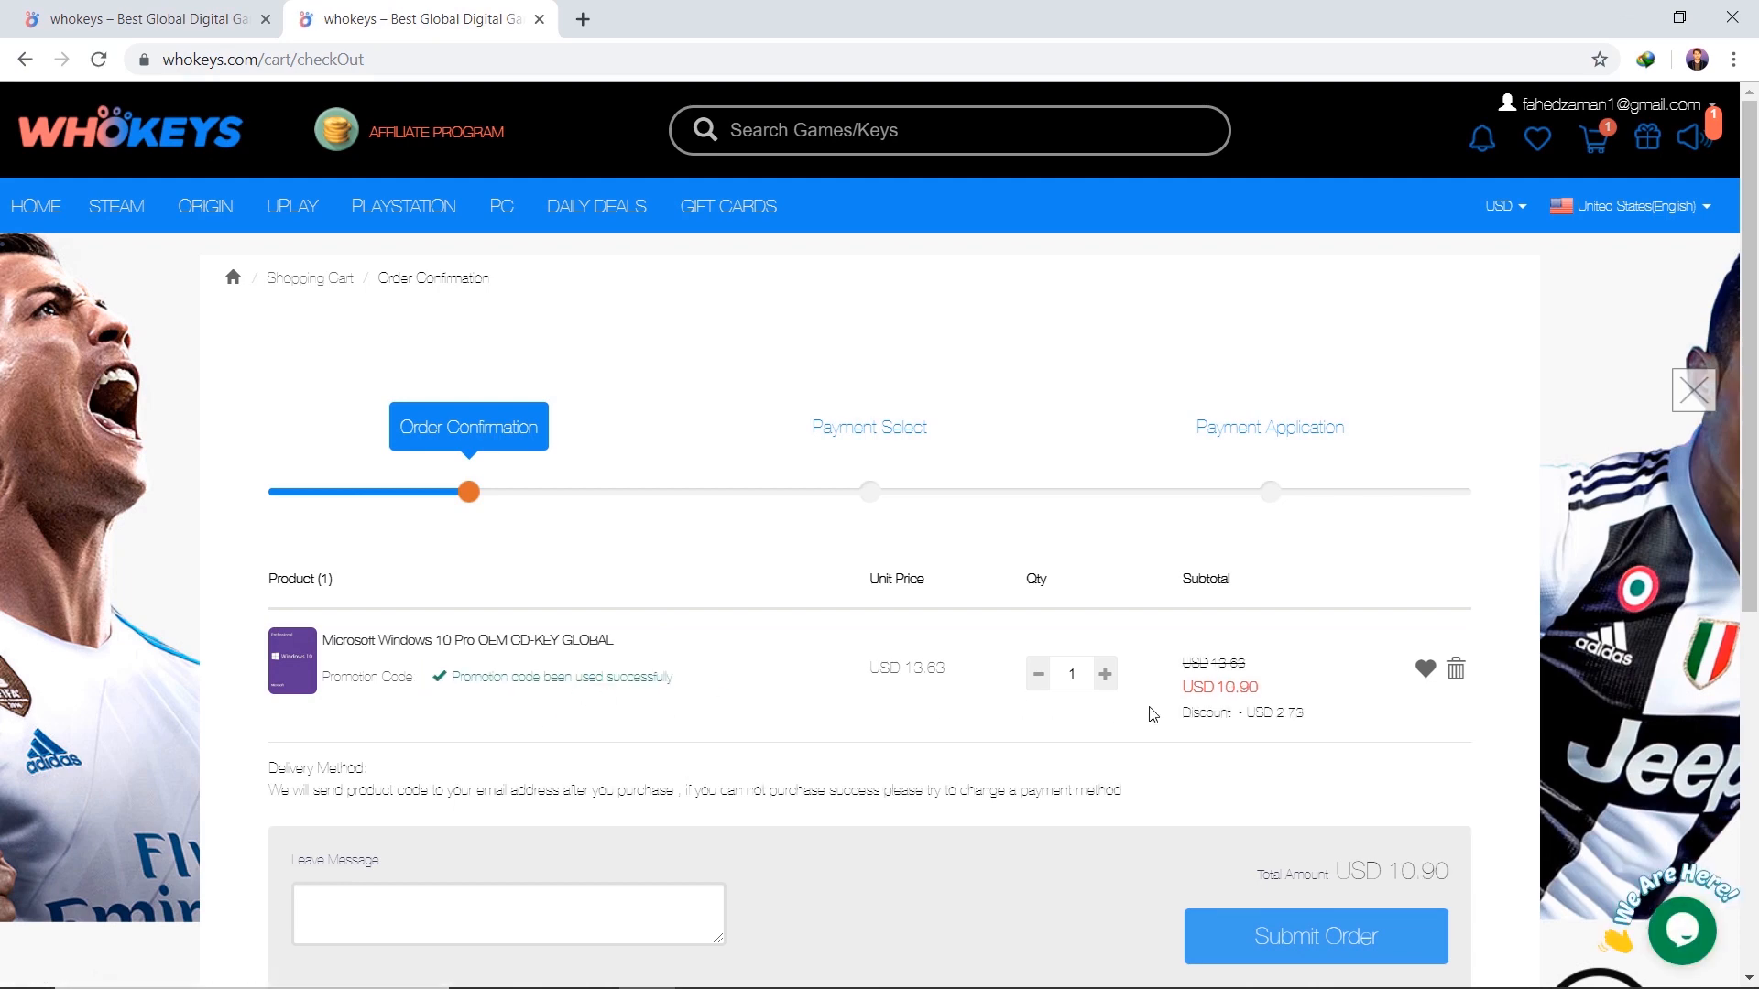
pyautogui.moveTo(1295, 730)
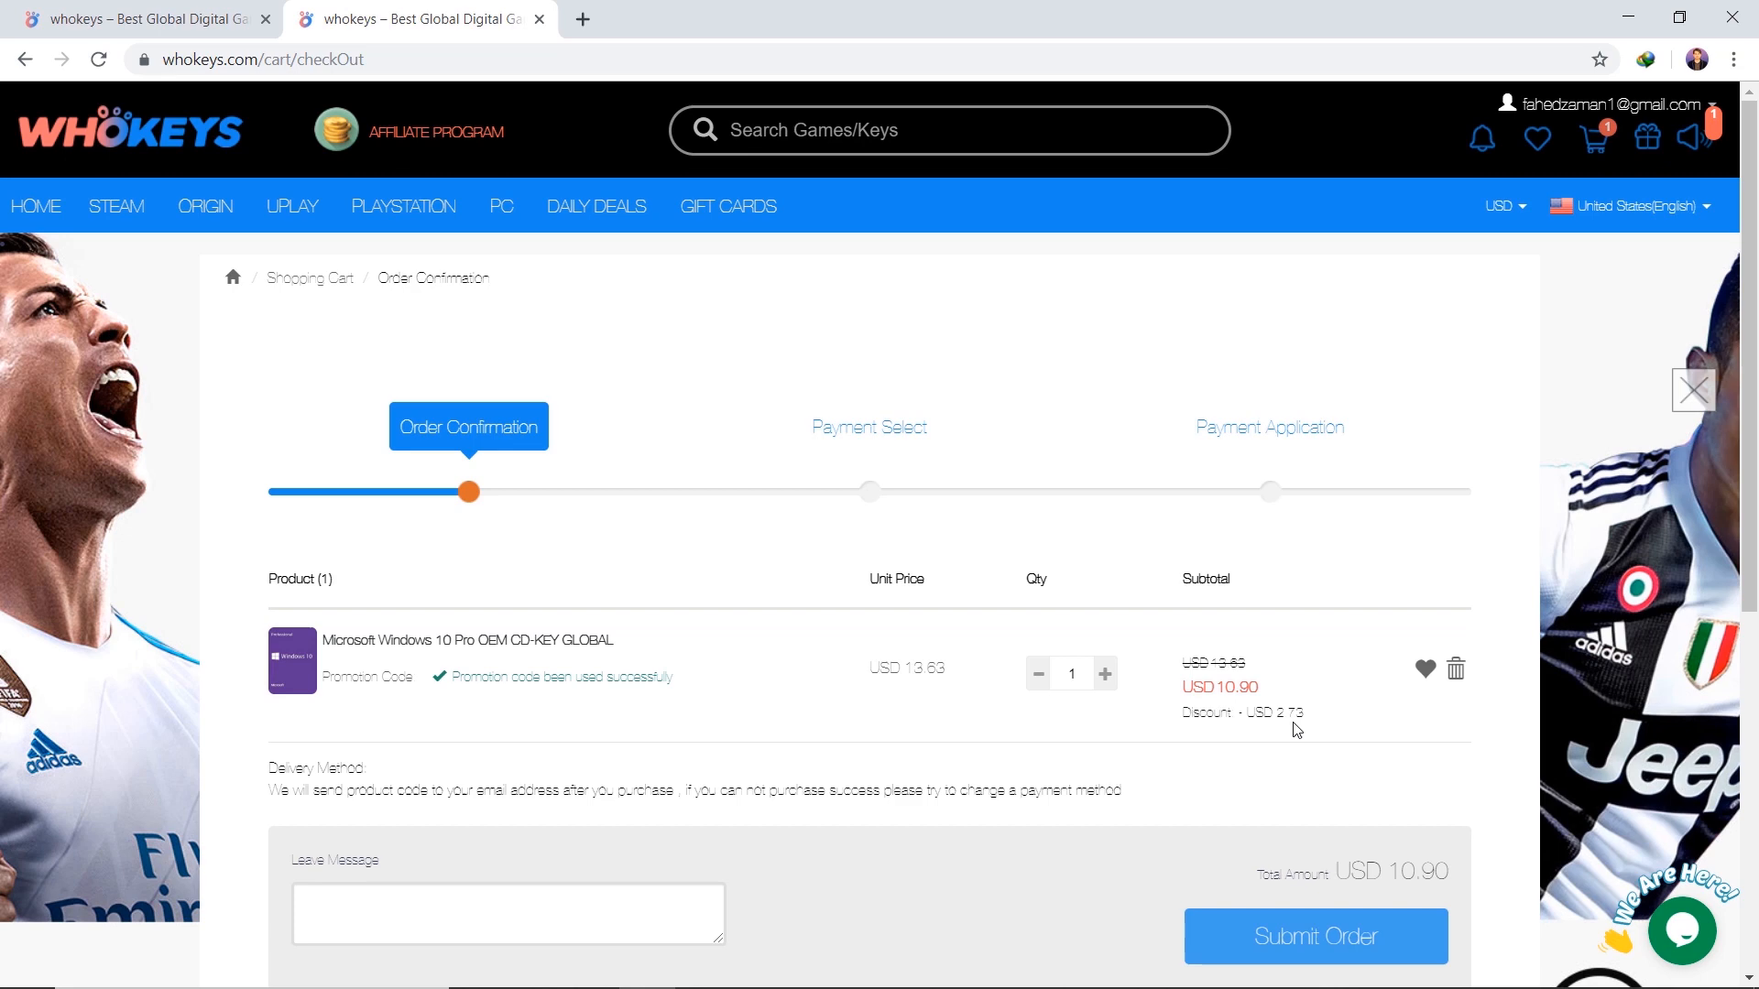
pyautogui.moveTo(1216, 947)
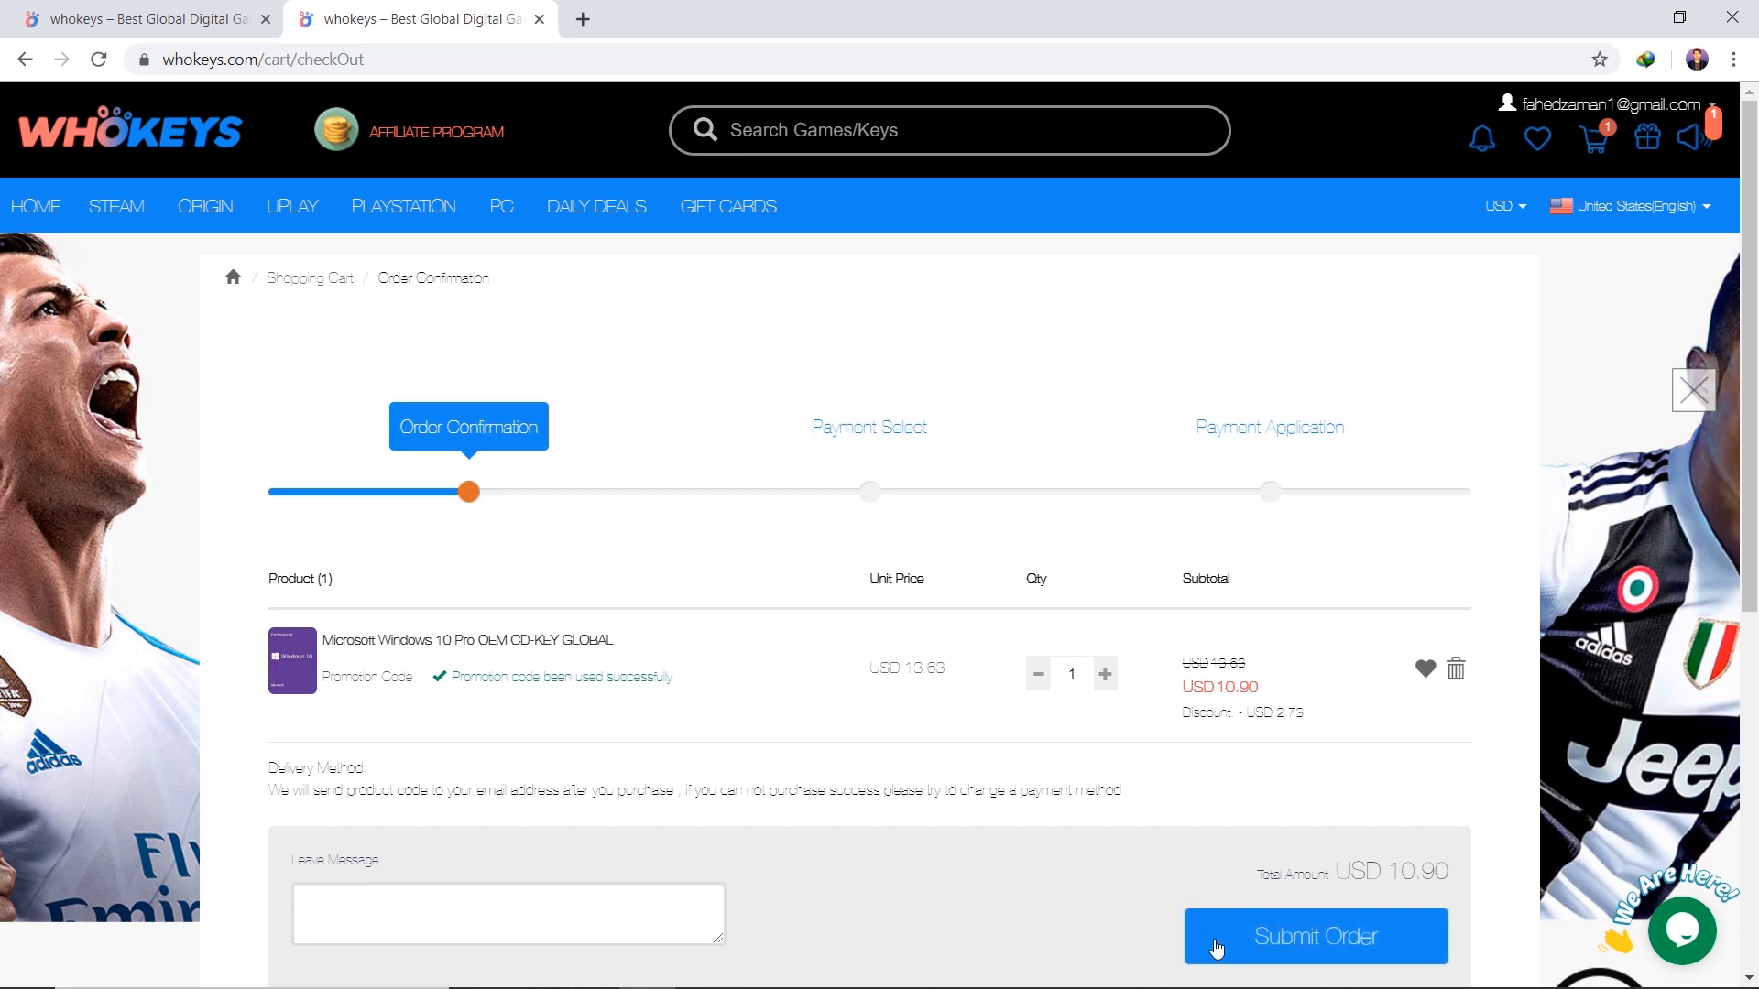
# Step: Submit the order with PayPal as payment, reaching PayPal checkout for 11.52 USD
pyautogui.click(1315, 937)
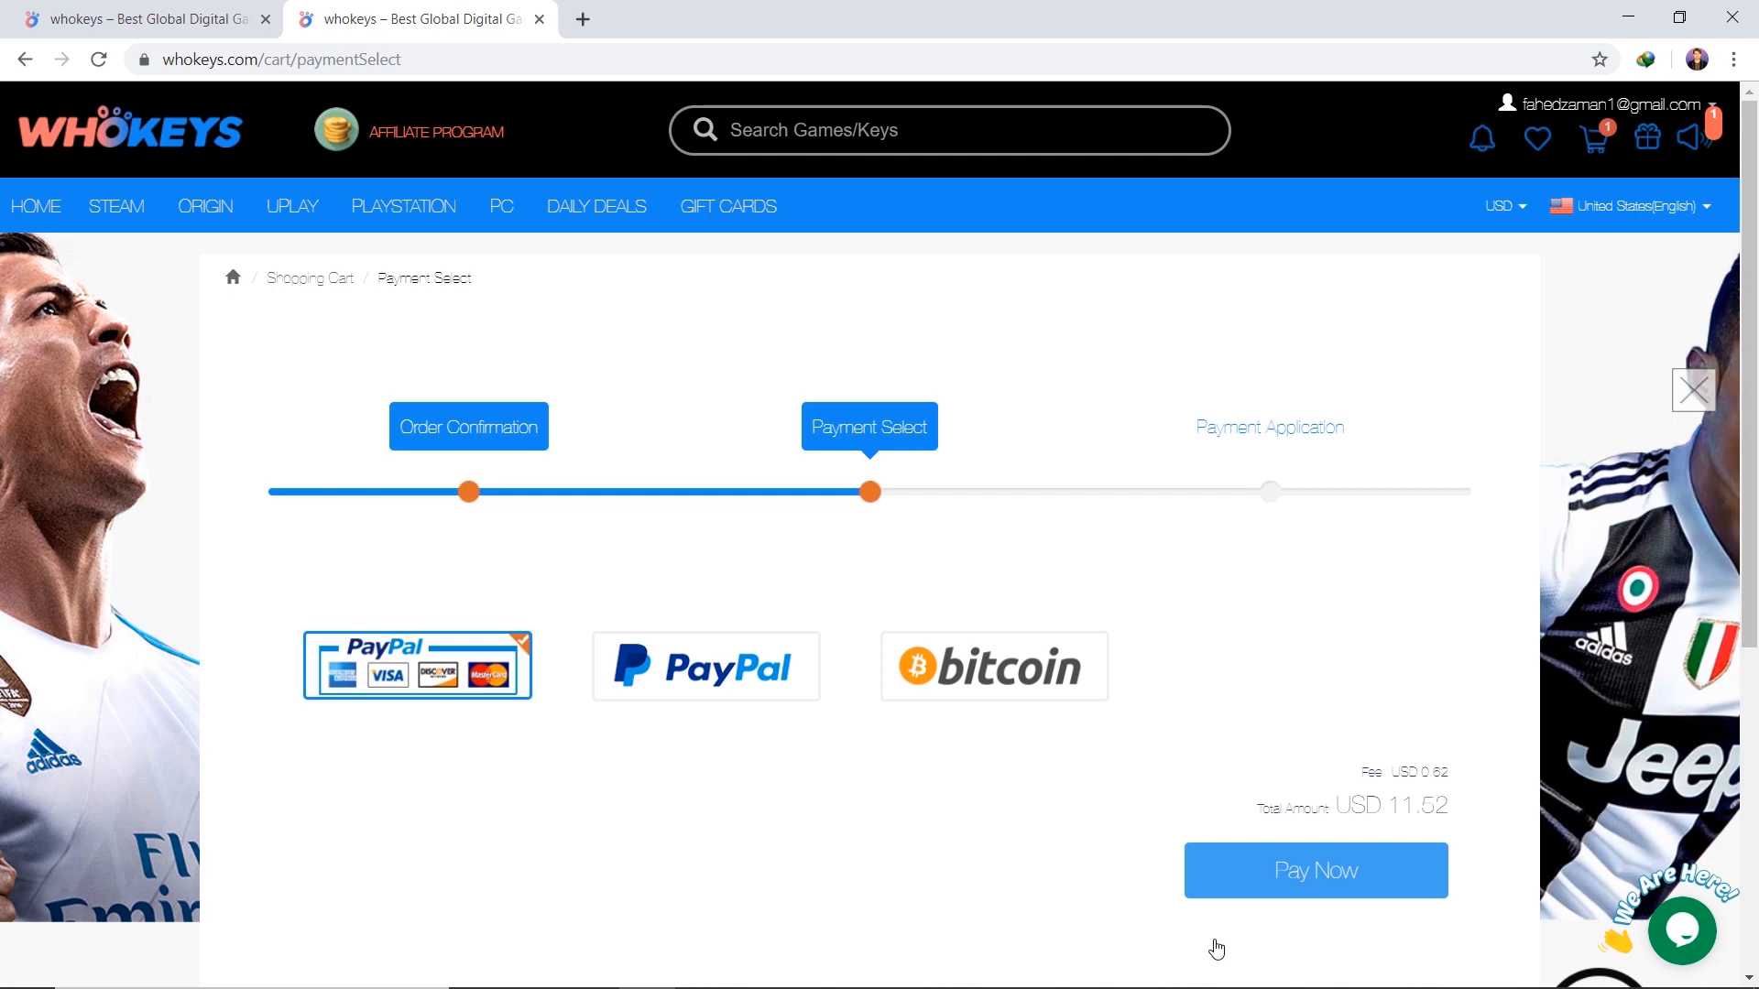
pyautogui.moveTo(992, 903)
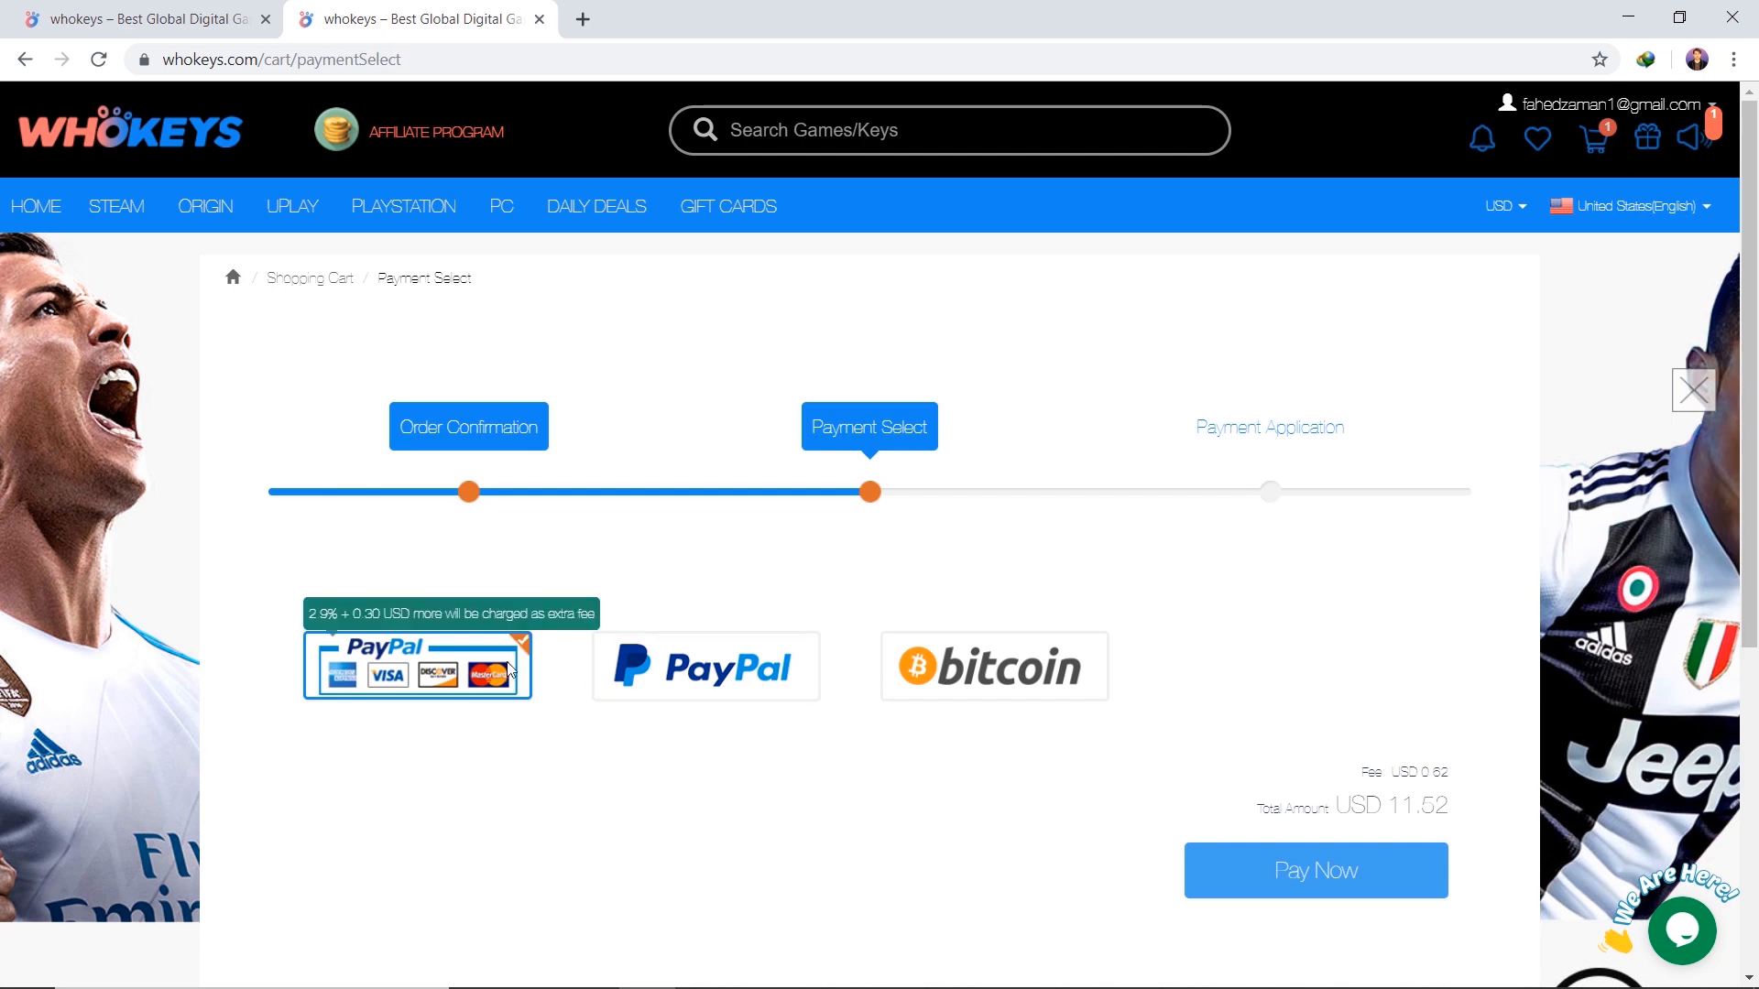
pyautogui.click(705, 665)
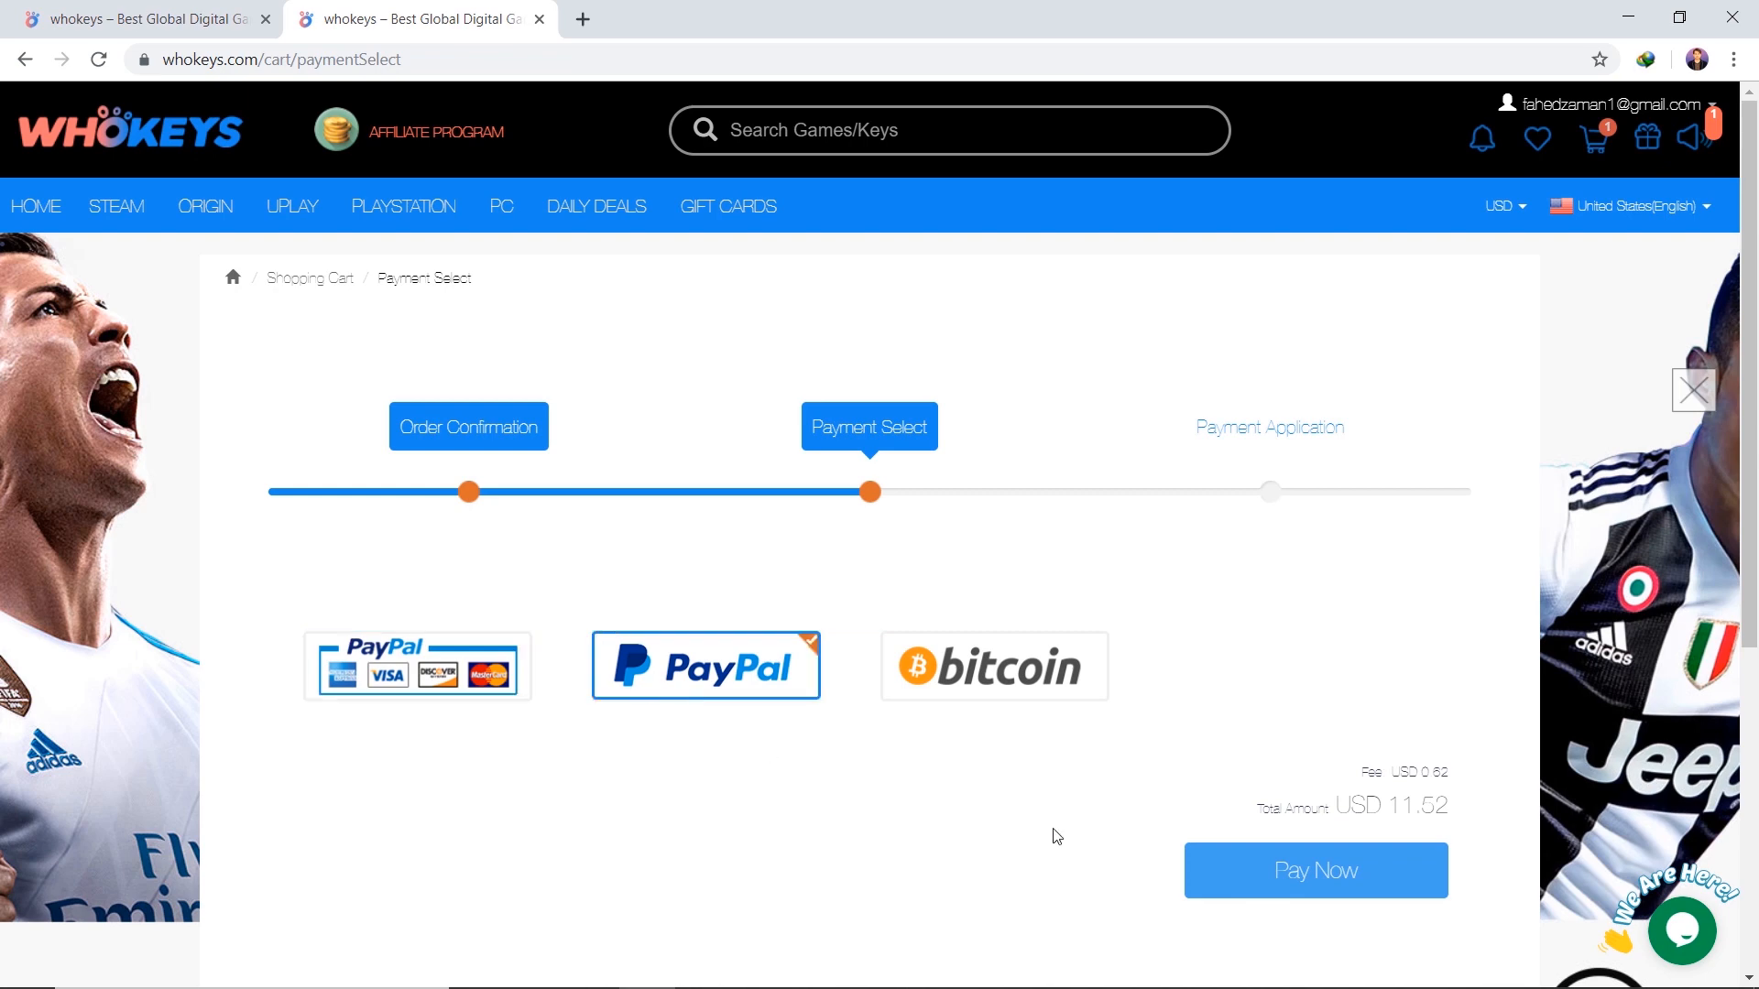
pyautogui.click(1316, 870)
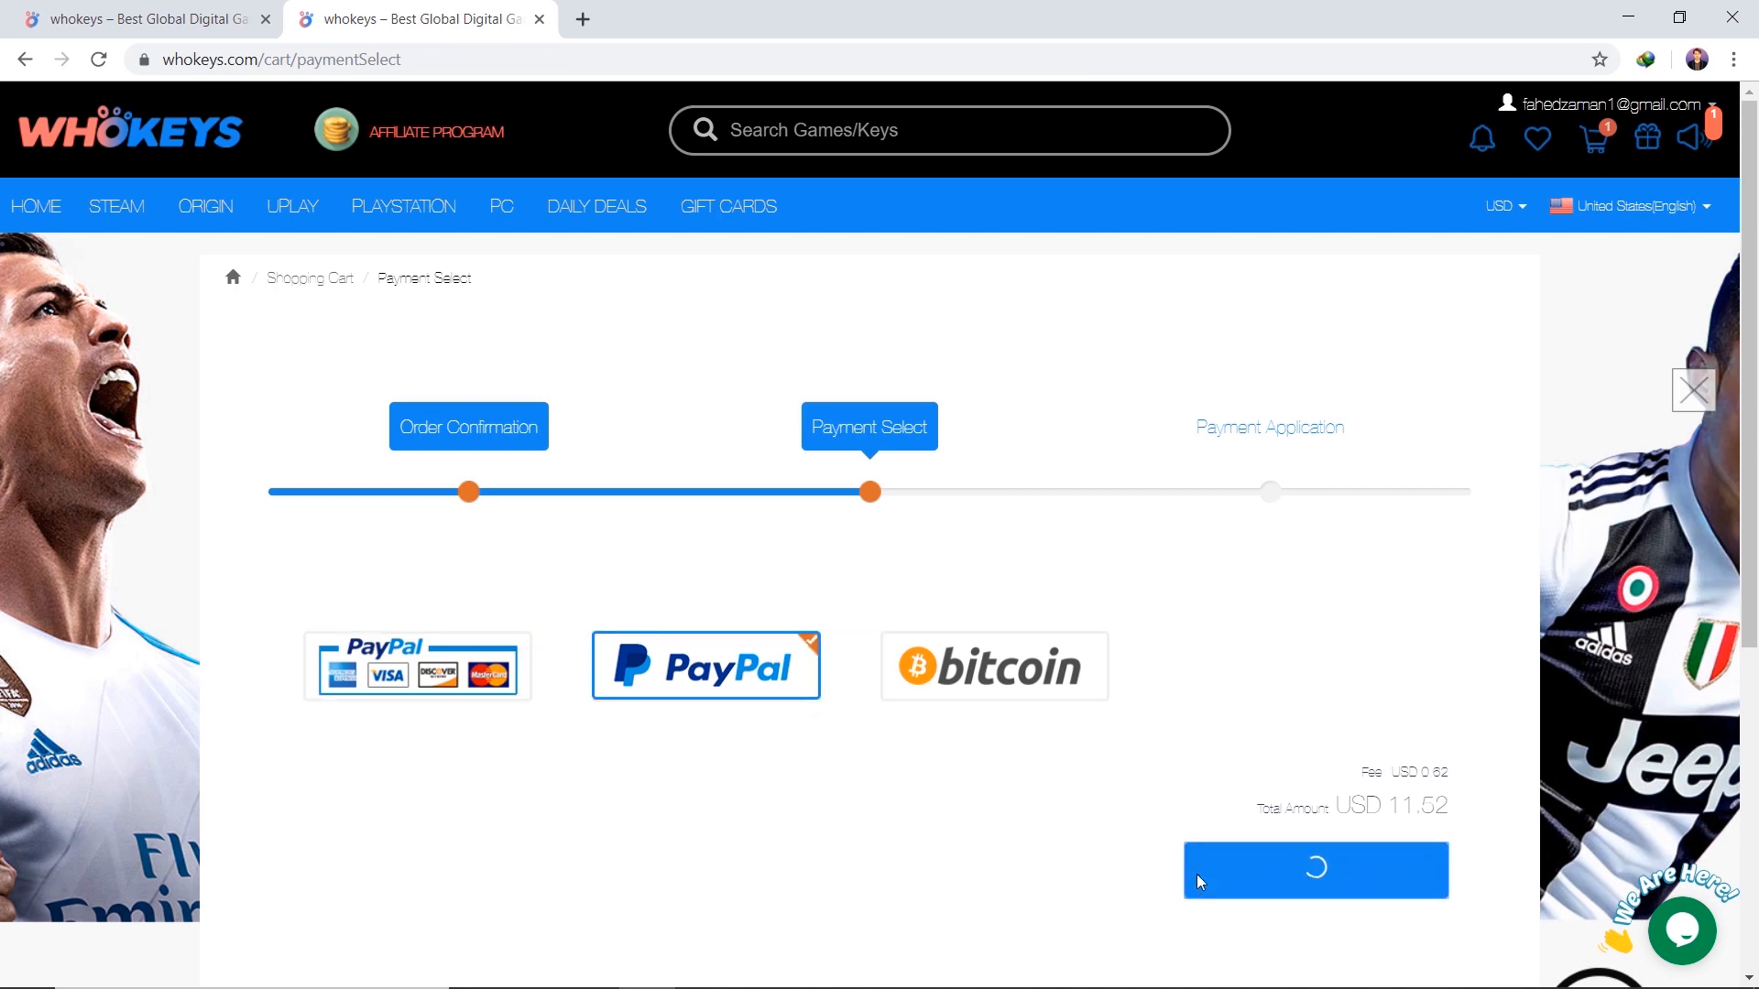
pyautogui.click(1315, 868)
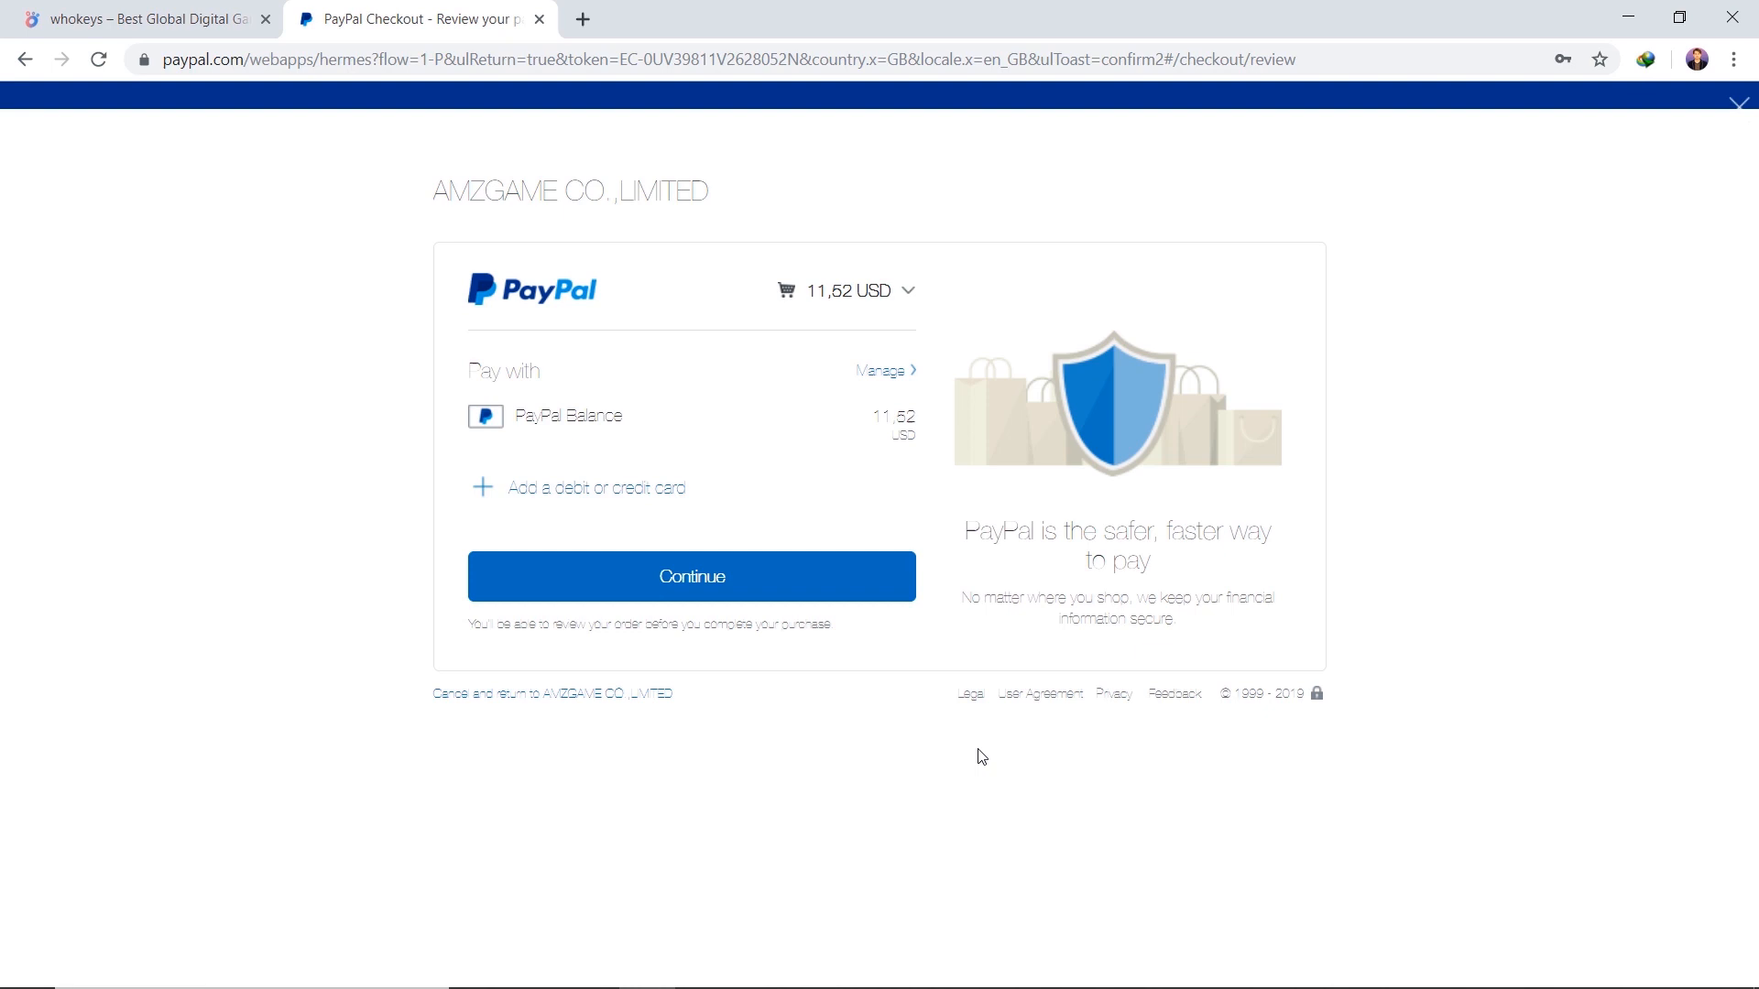
pyautogui.moveTo(894, 707)
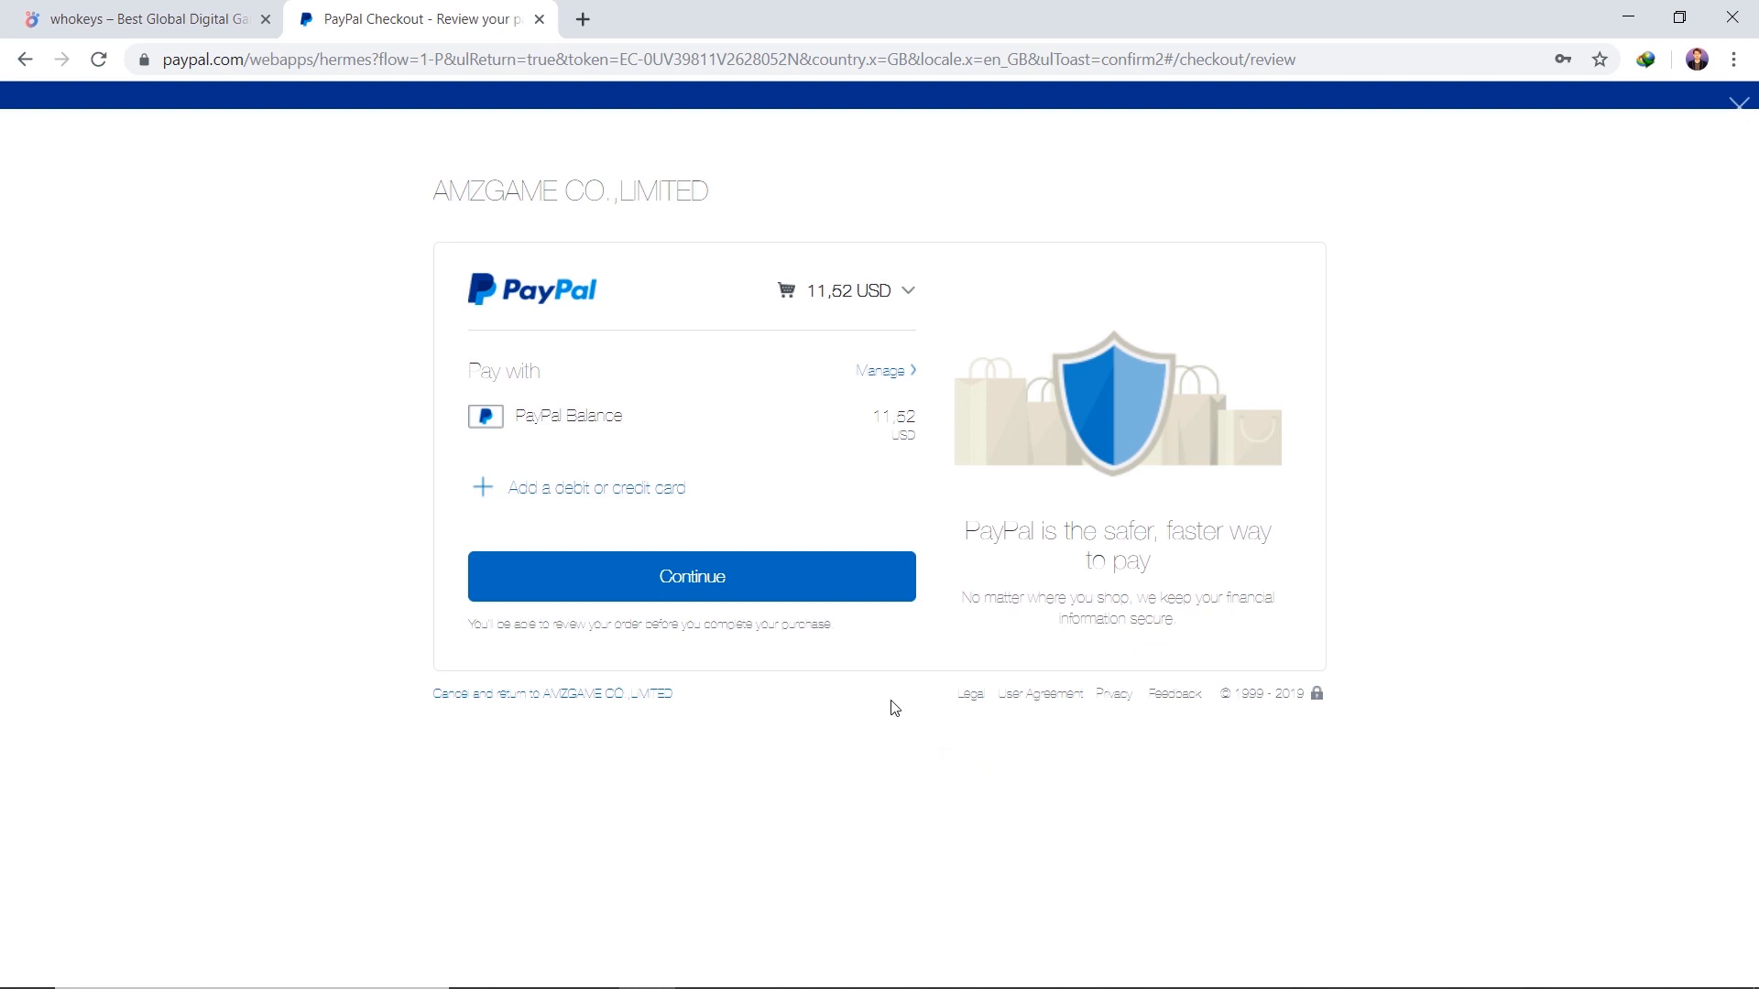
pyautogui.moveTo(836, 614)
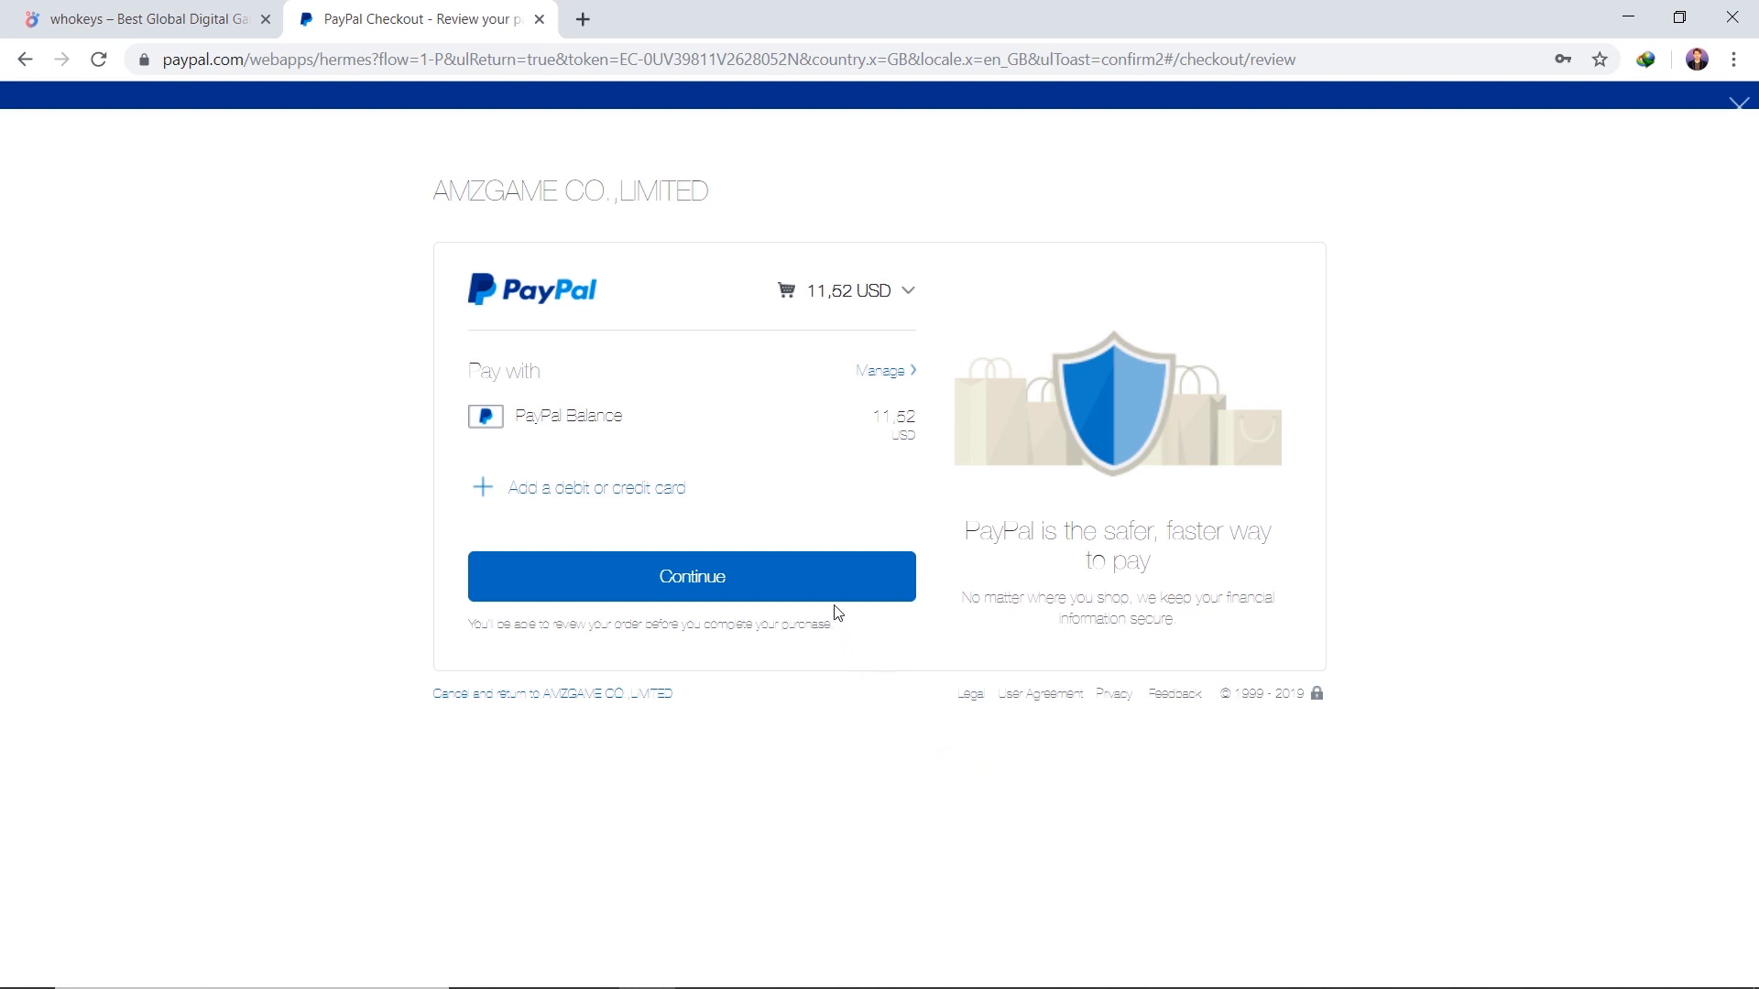
pyautogui.moveTo(830, 587)
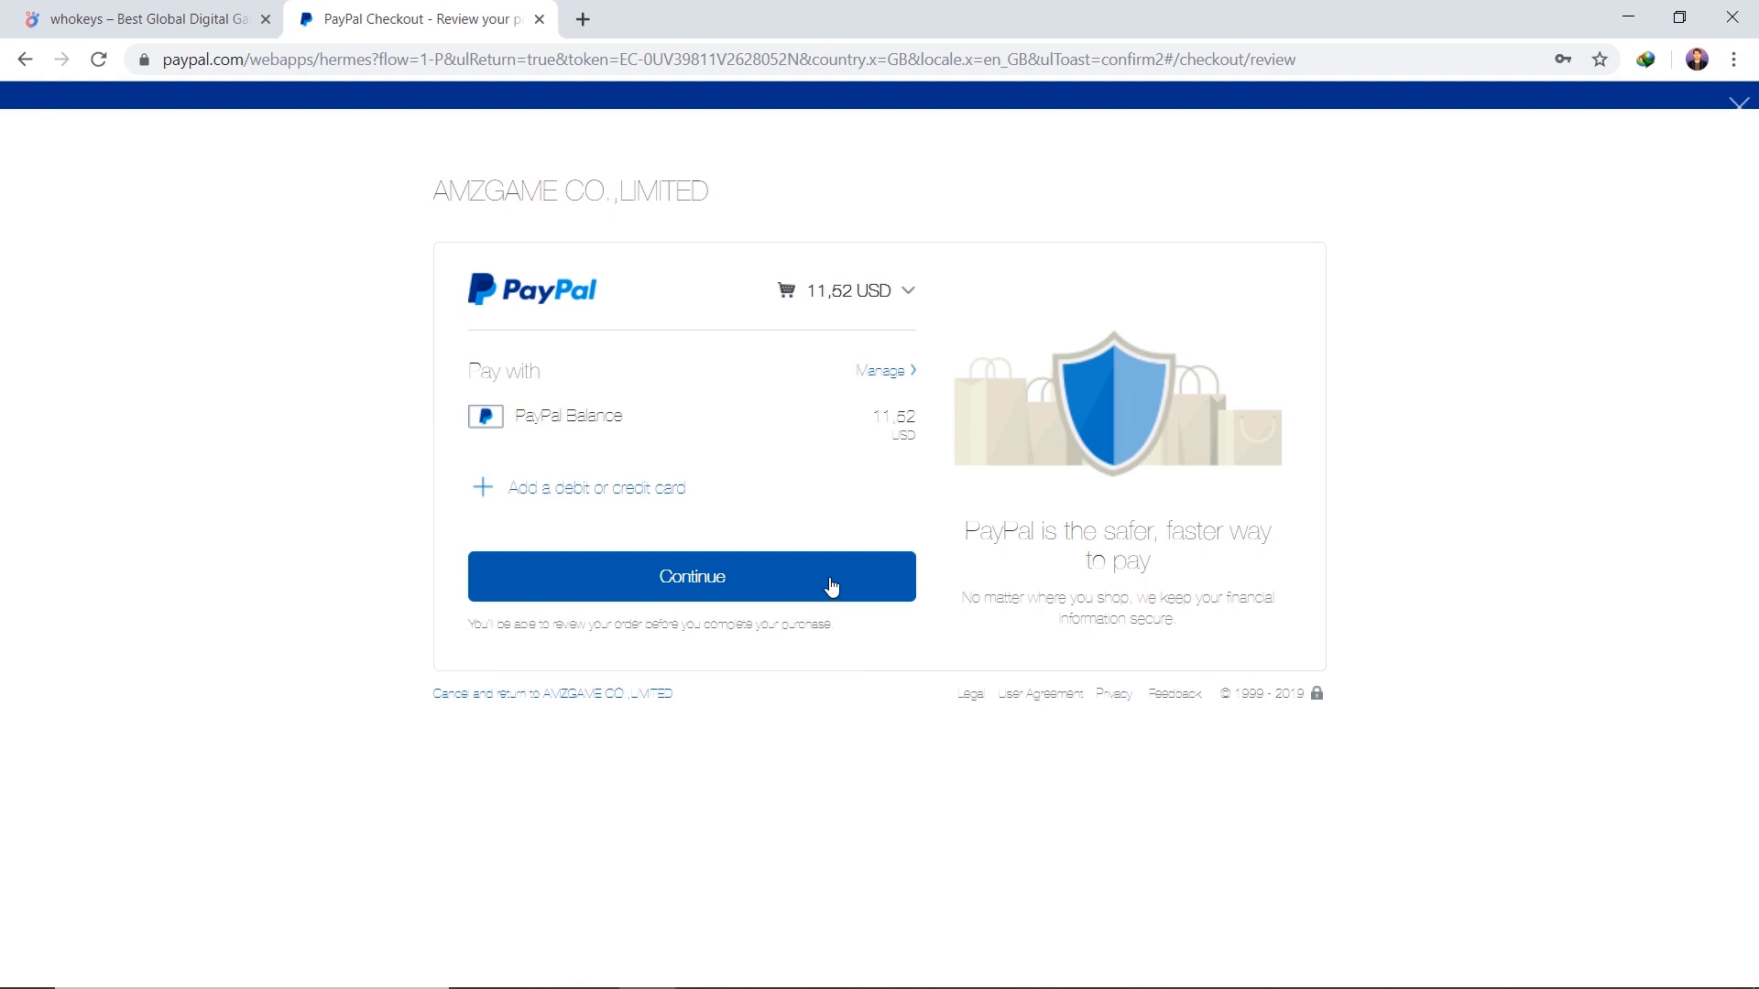
# Step: Pay 11.52 USD from the PayPal balance so WhoKeys confirms the order was created
pyautogui.click(691, 577)
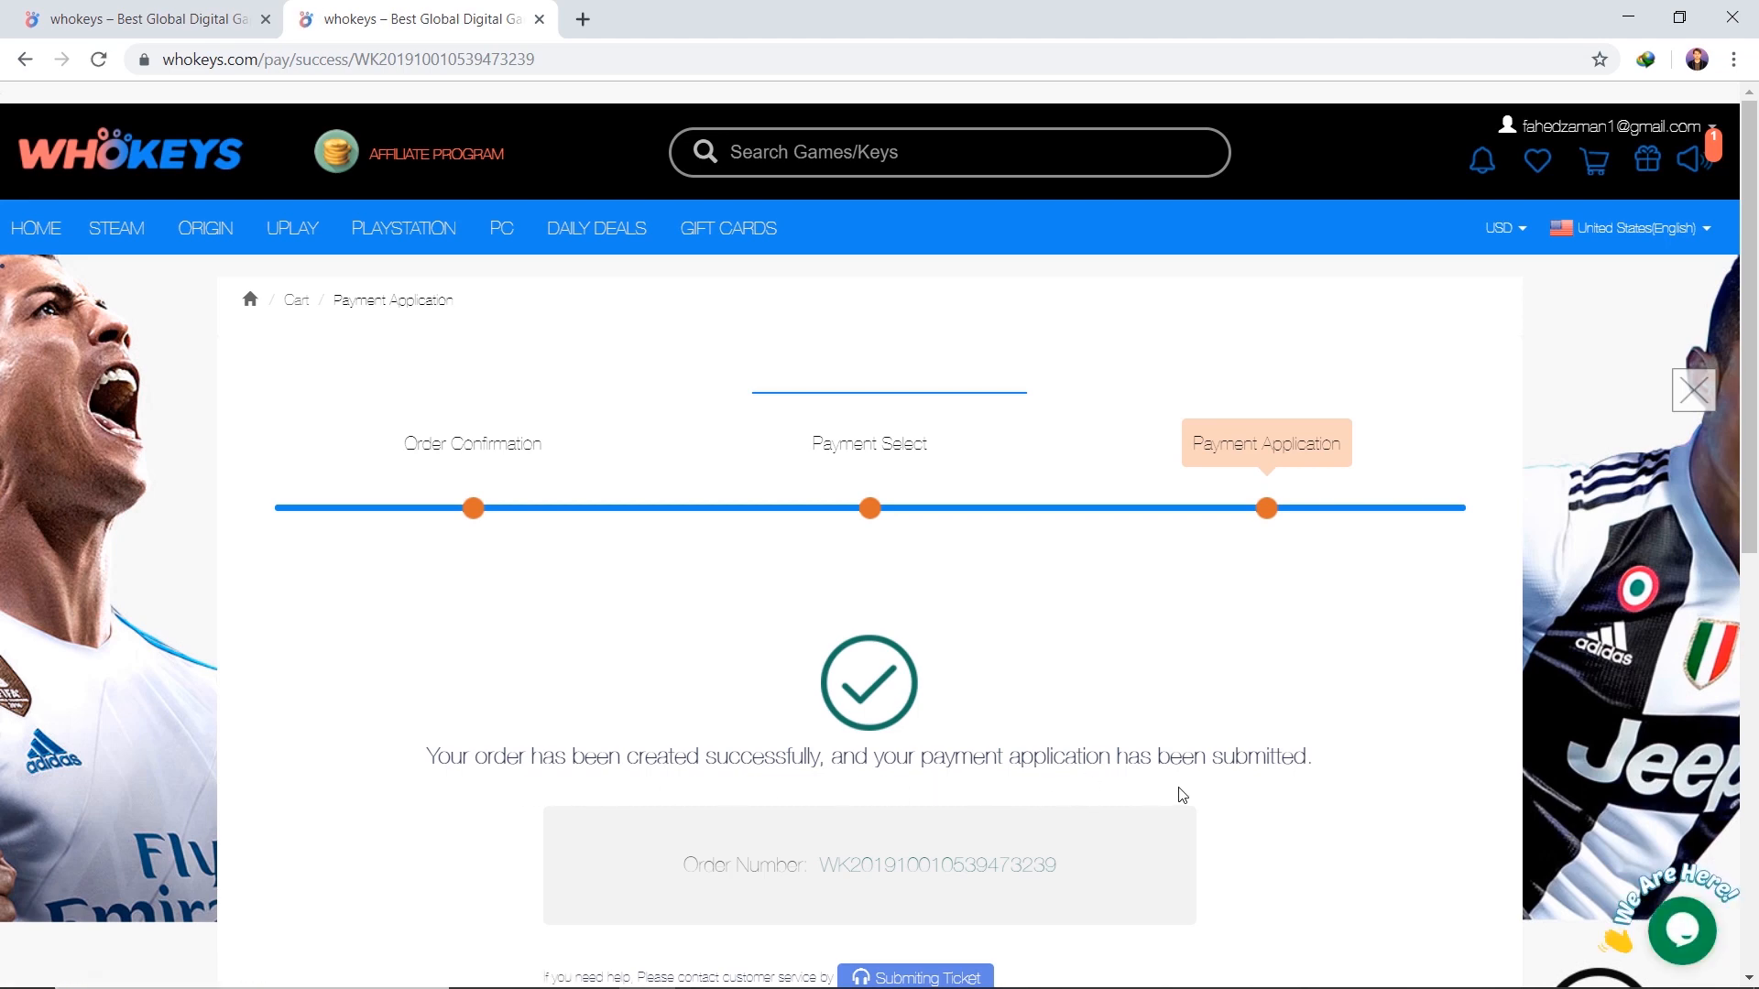
# Step: View the completed order's status and reveal the purchased Windows 10 Pro product key
pyautogui.scroll(-3)
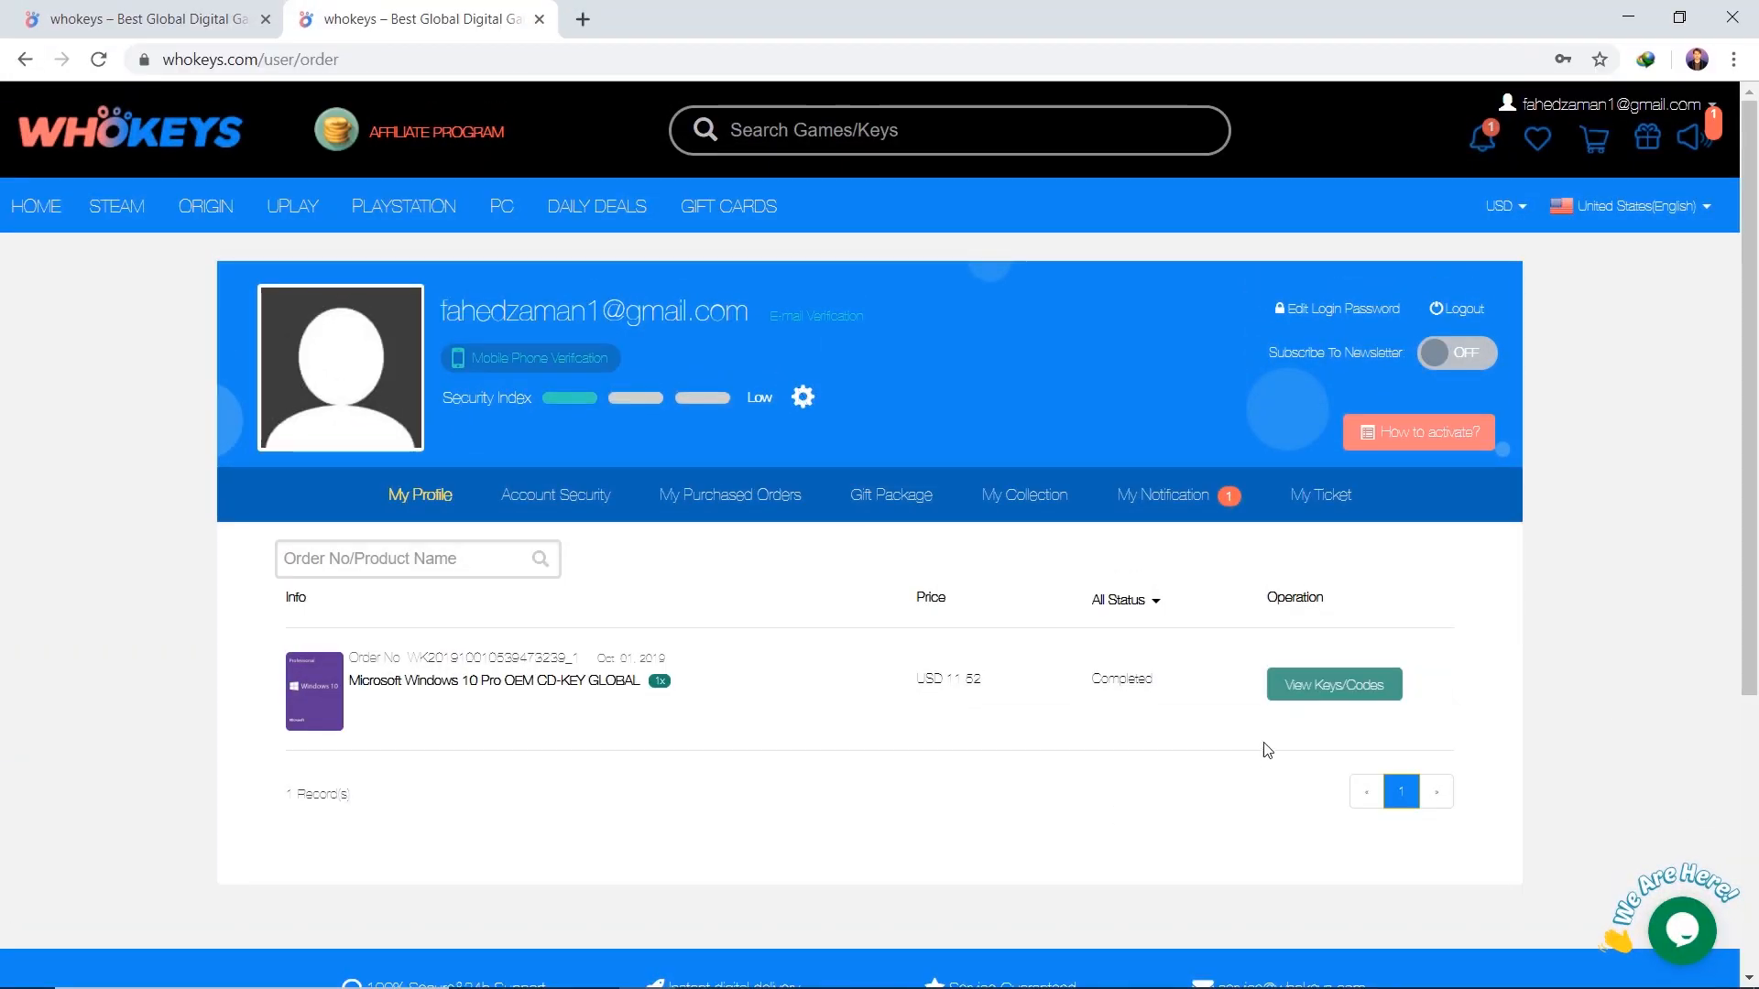
pyautogui.click(1332, 683)
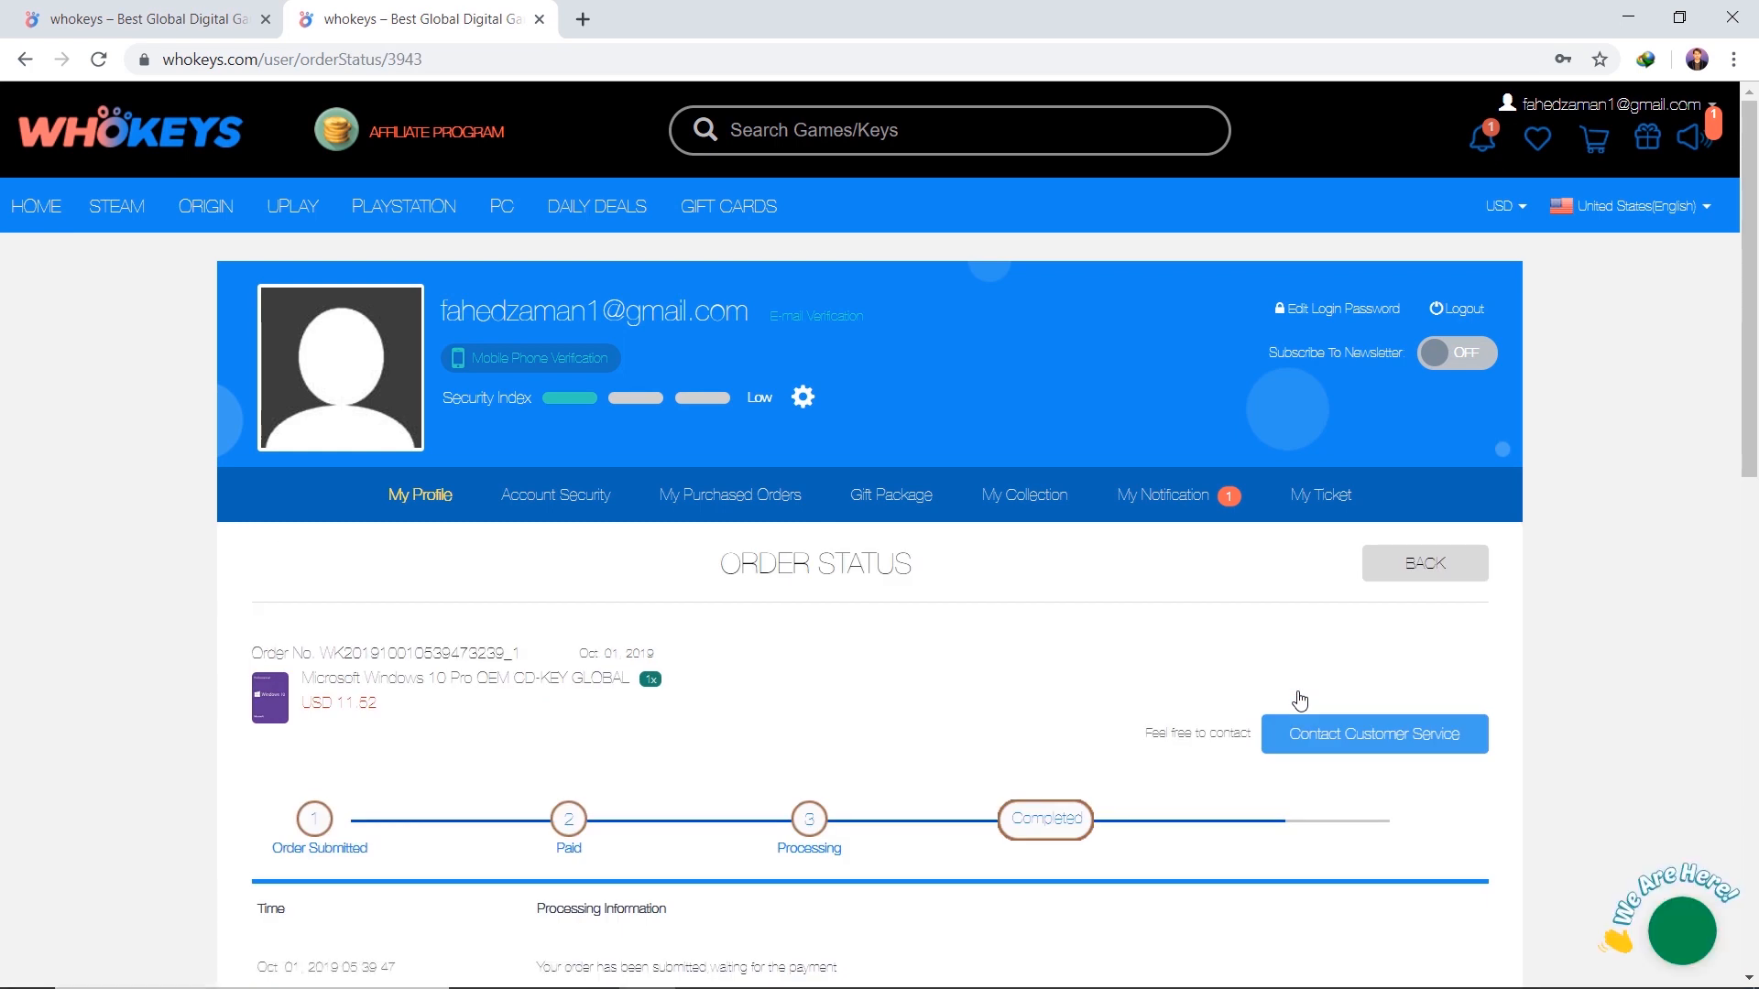
pyautogui.scroll(-3)
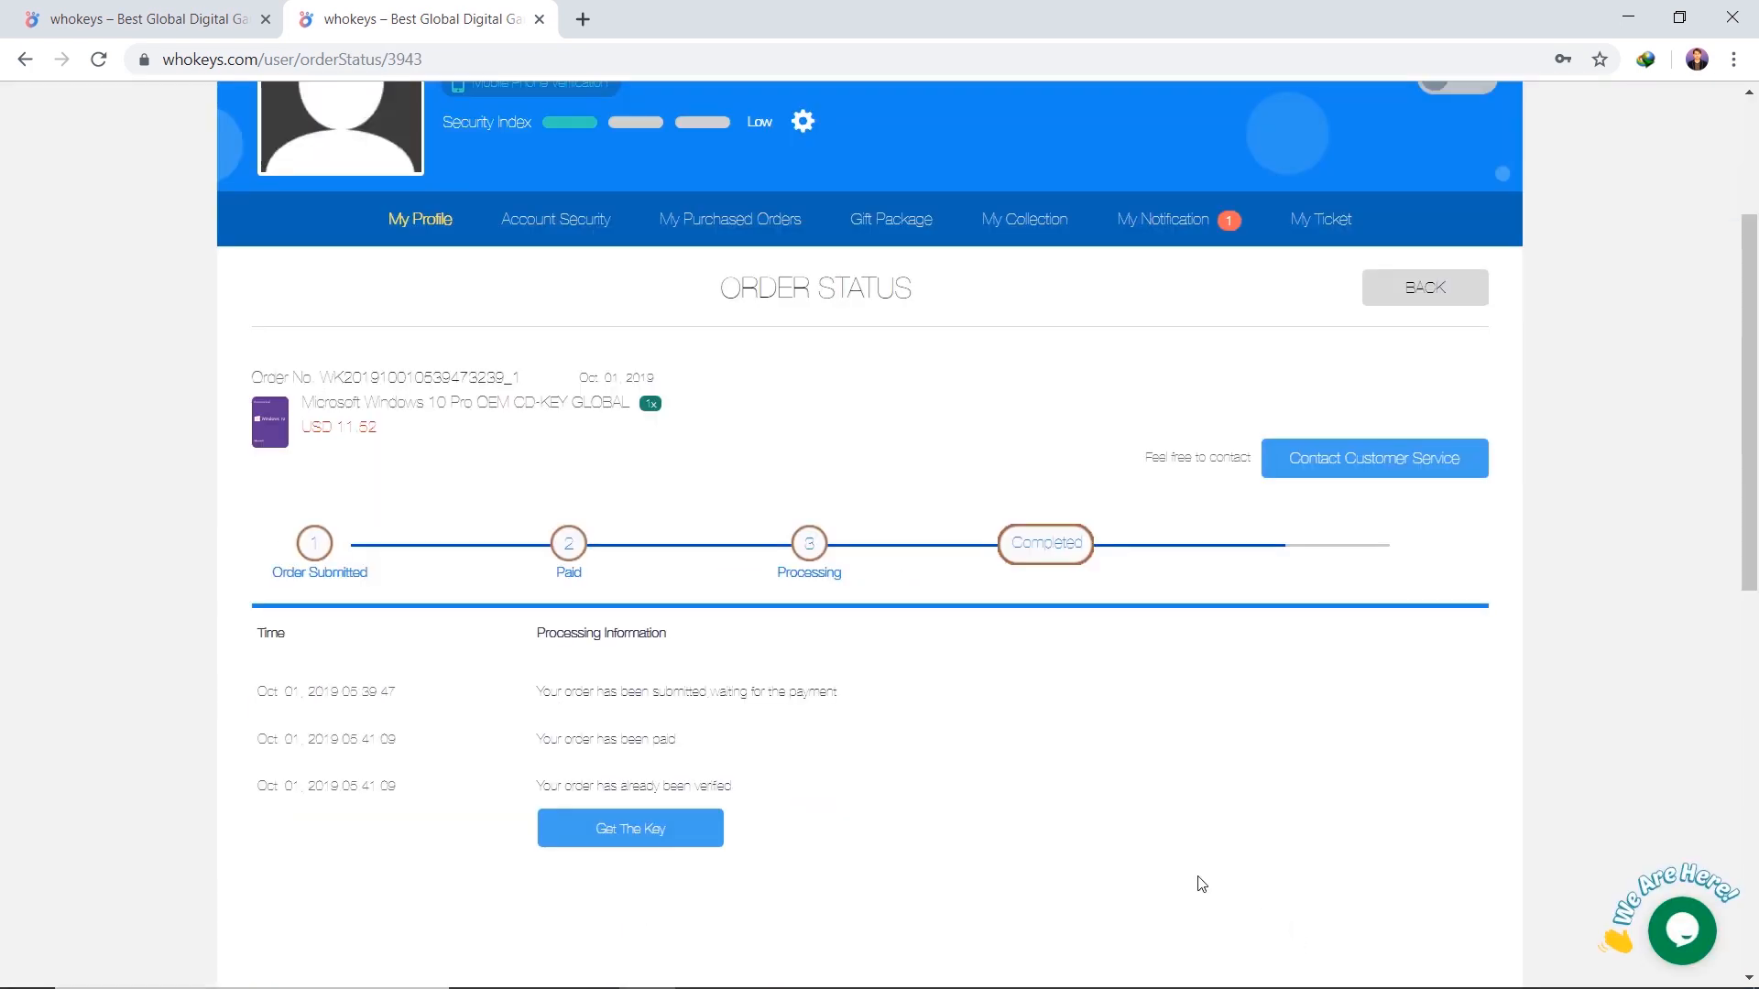
pyautogui.click(629, 828)
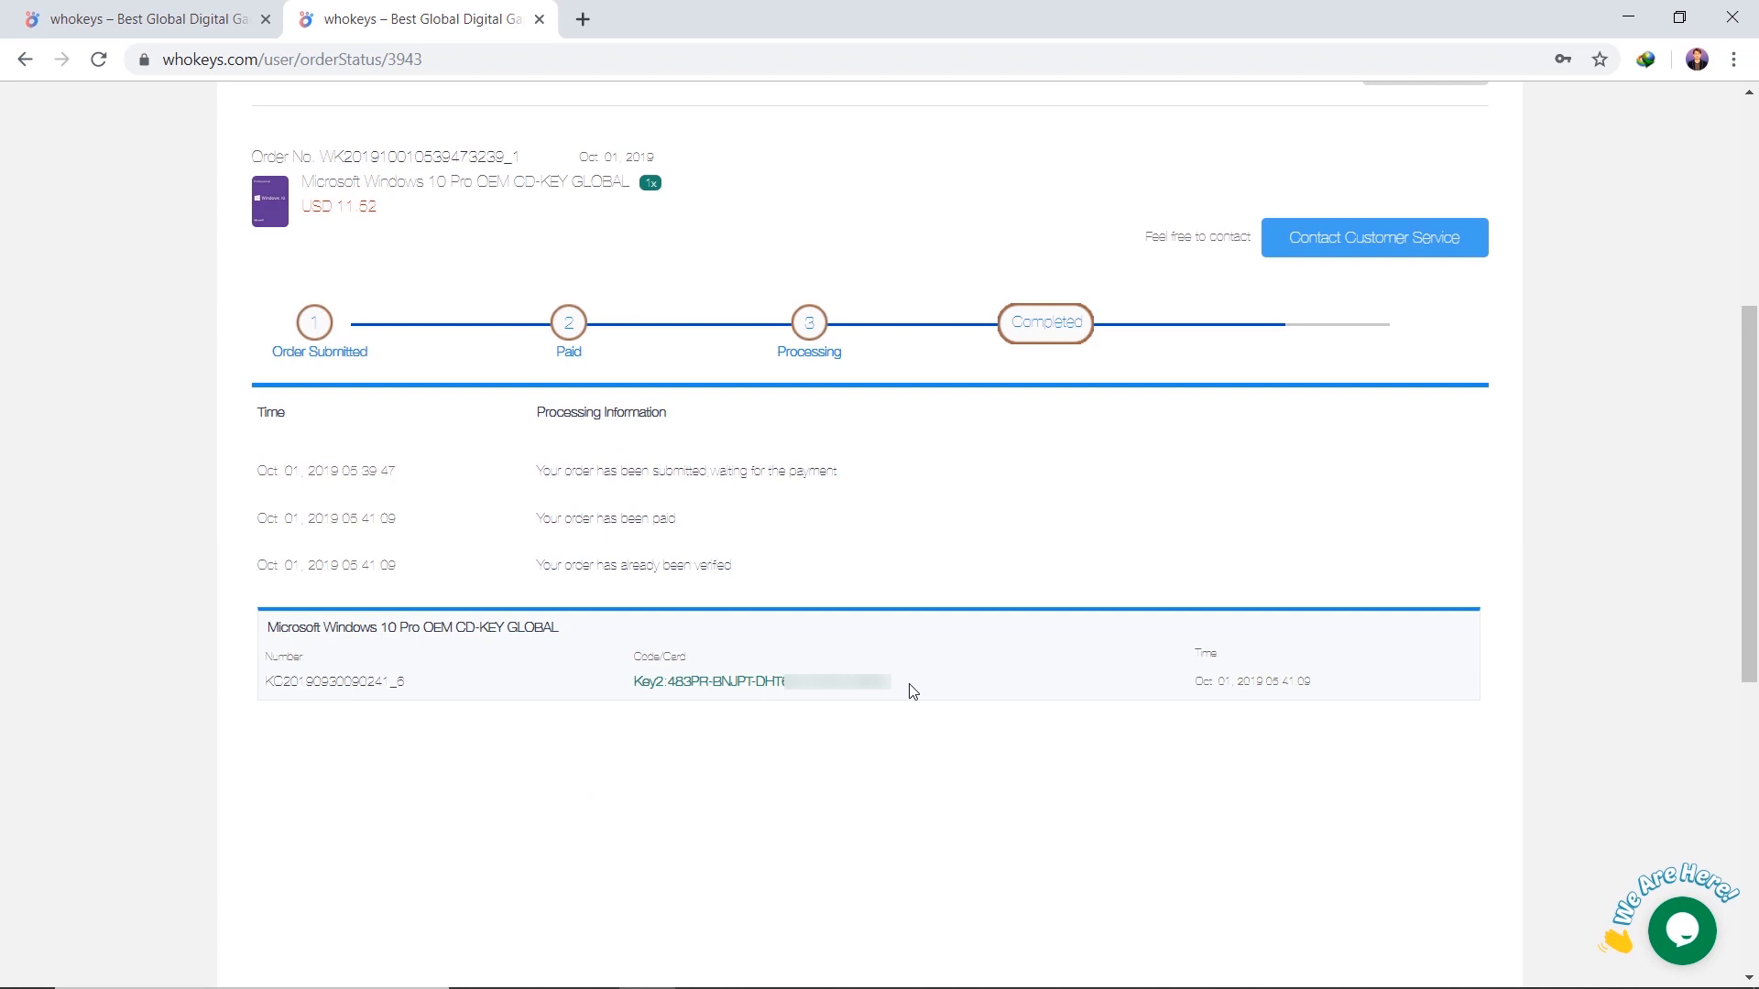
pyautogui.moveTo(802, 755)
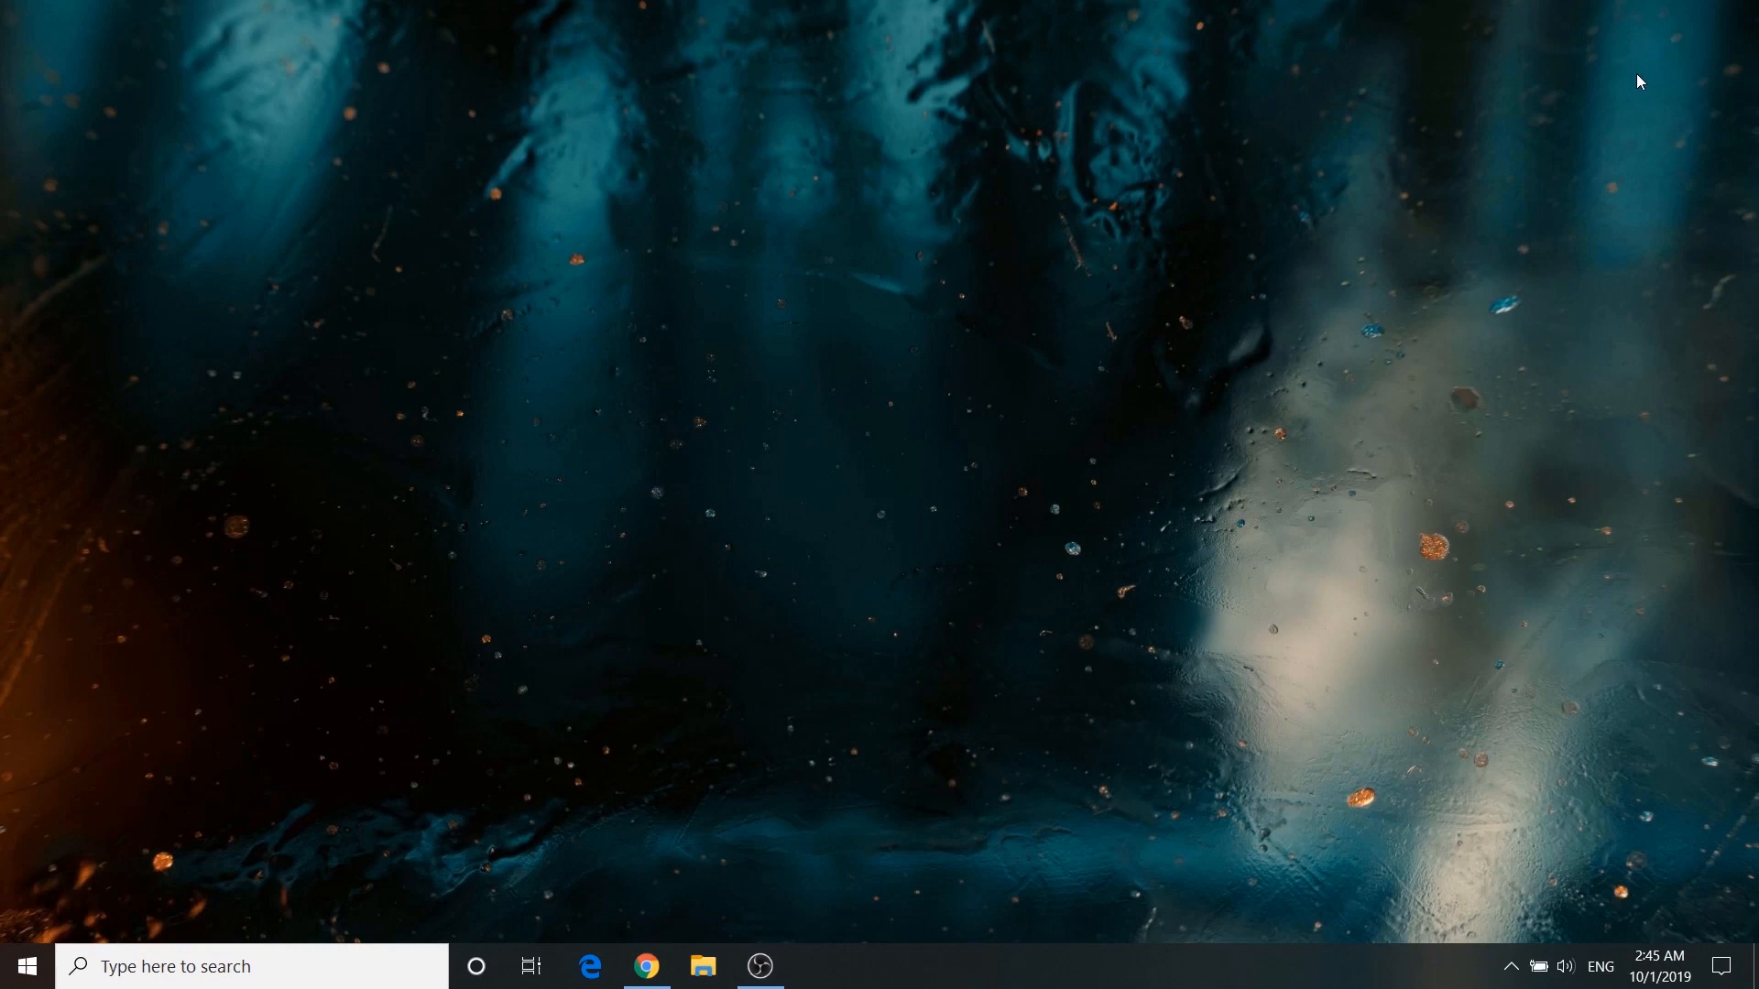
# Step: Reach the Activation page in Windows Settings and bring up the Enter a product key prompt
pyautogui.click(27, 966)
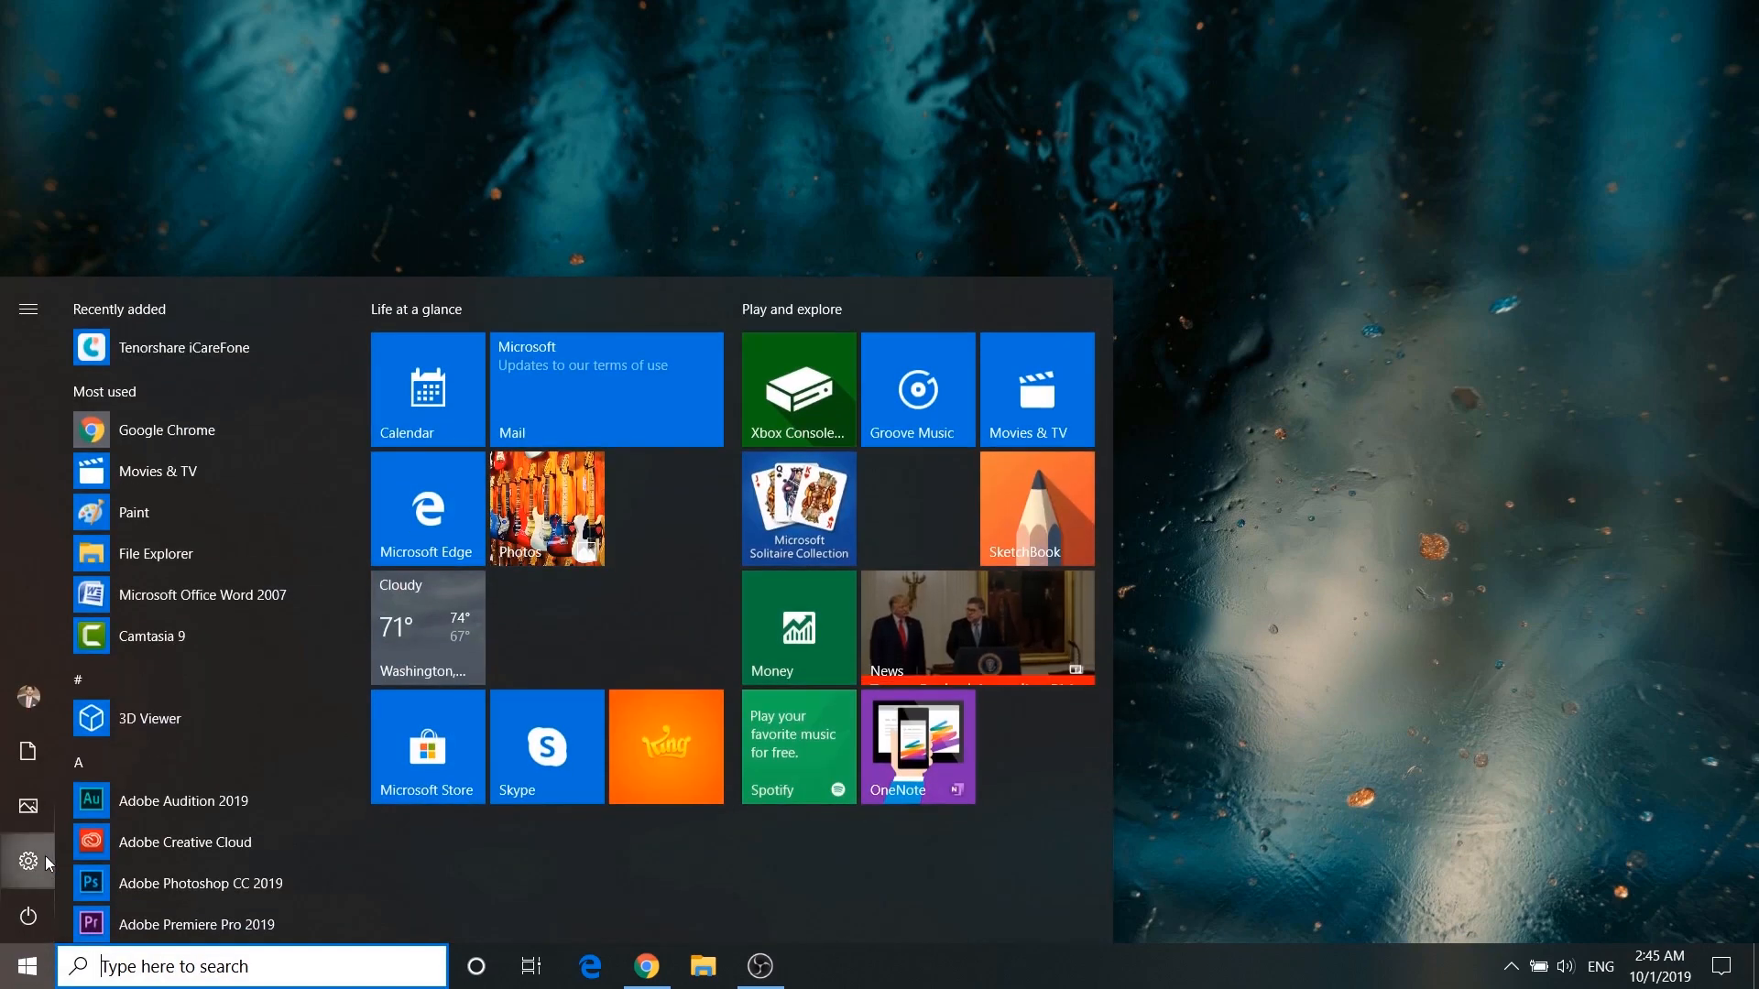
pyautogui.click(28, 861)
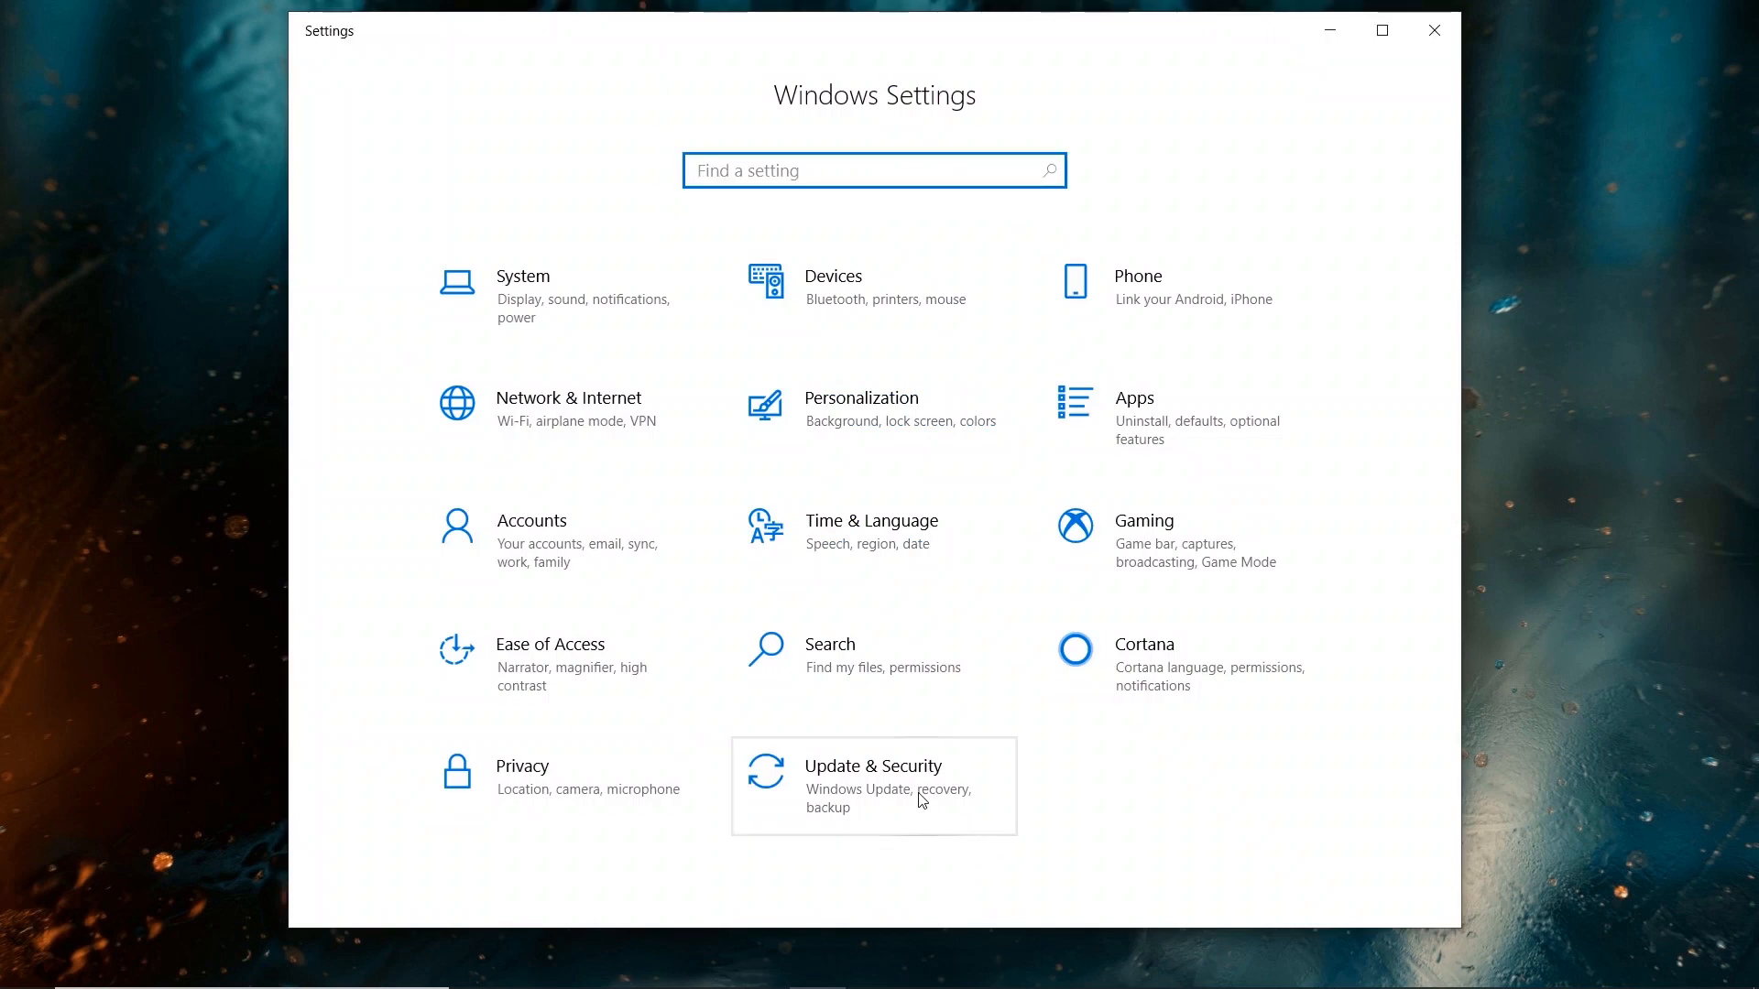
pyautogui.click(872, 786)
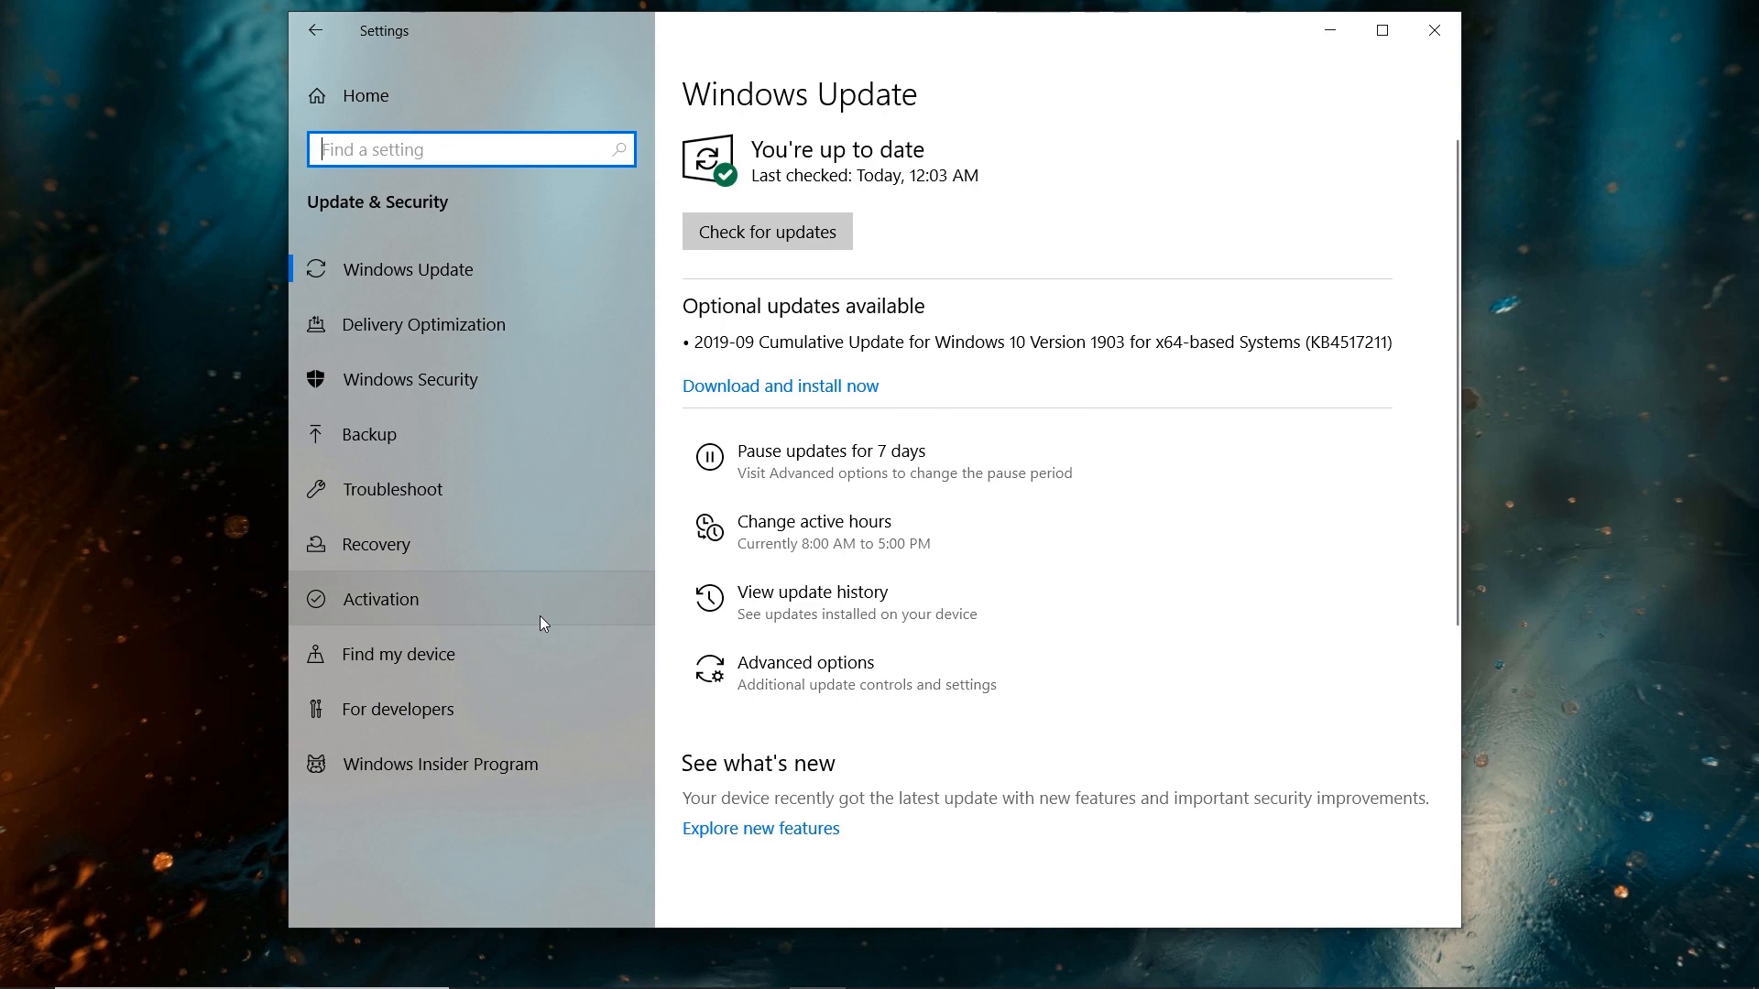
pyautogui.click(391, 598)
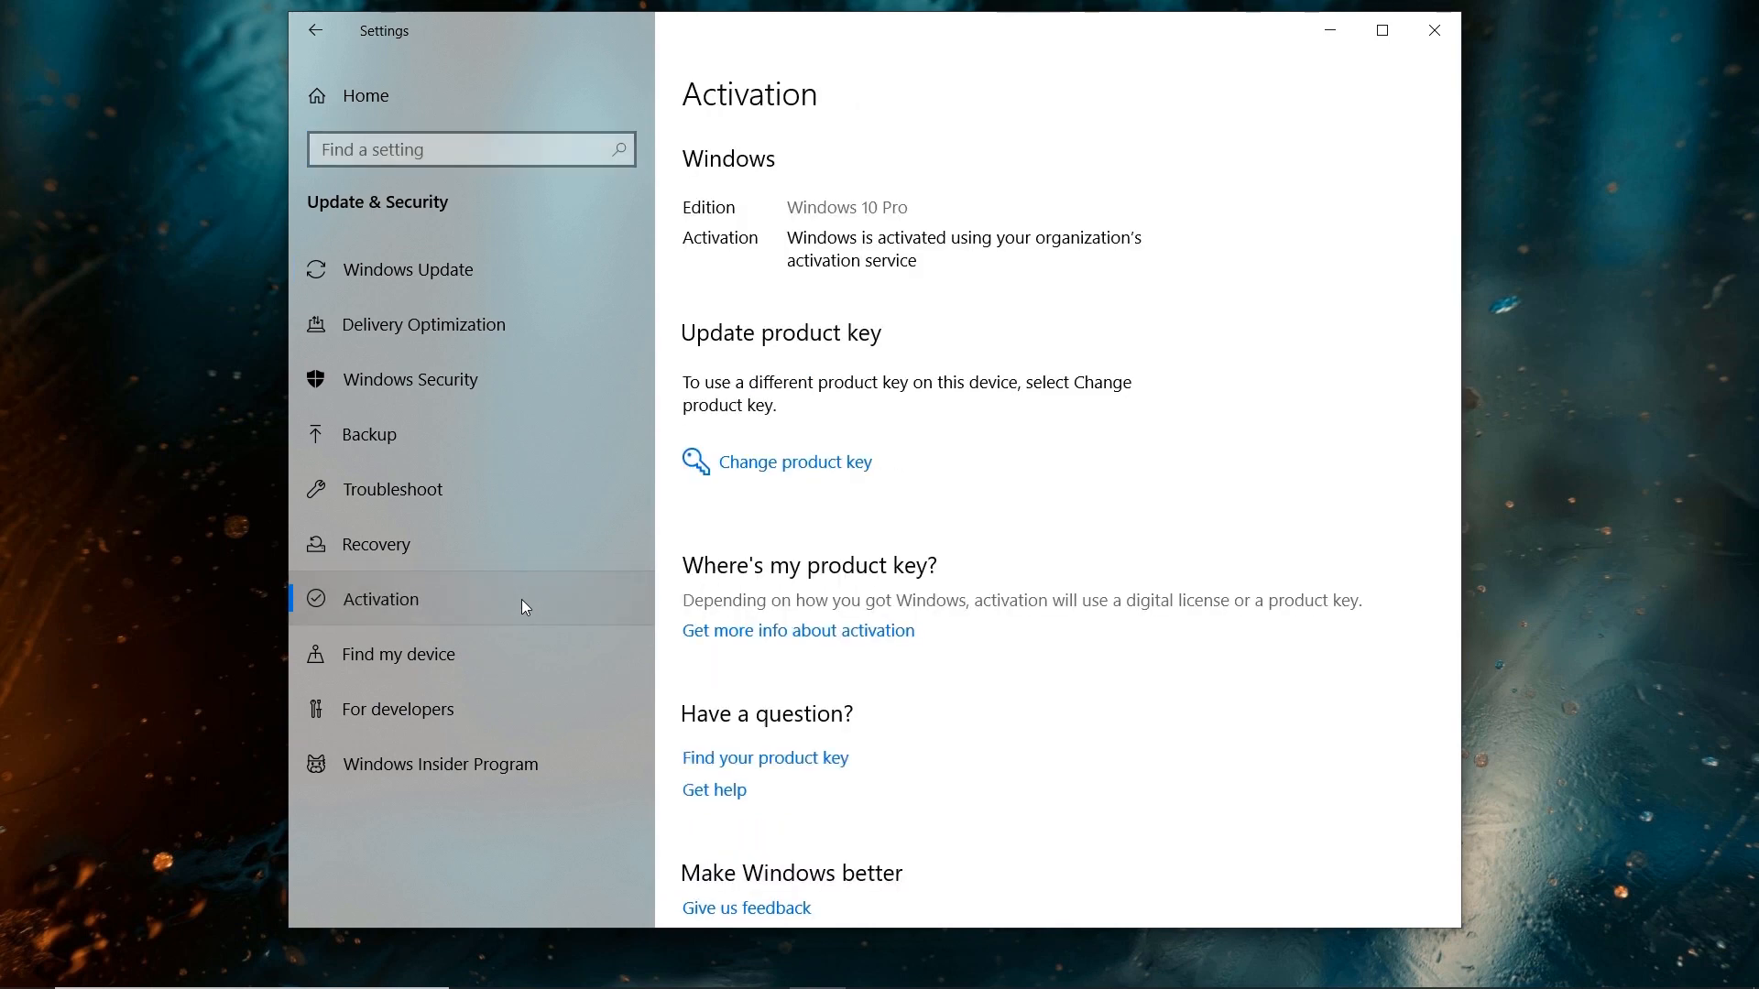
pyautogui.moveTo(786, 471)
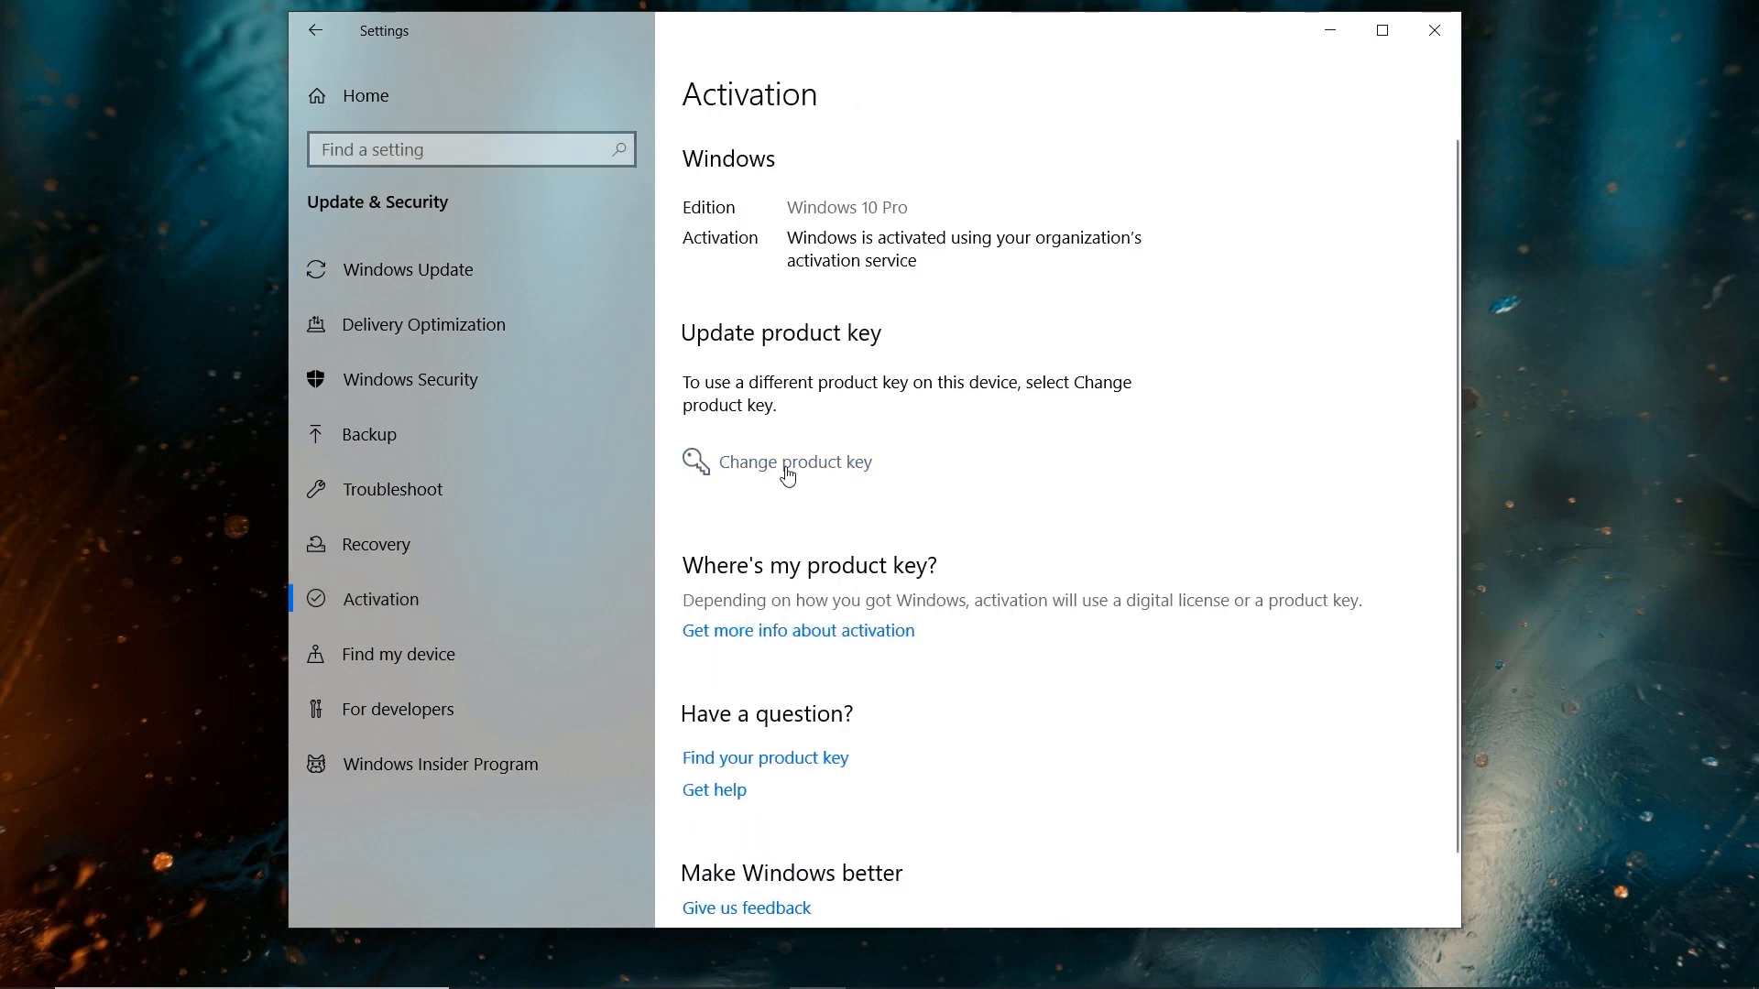
pyautogui.click(791, 461)
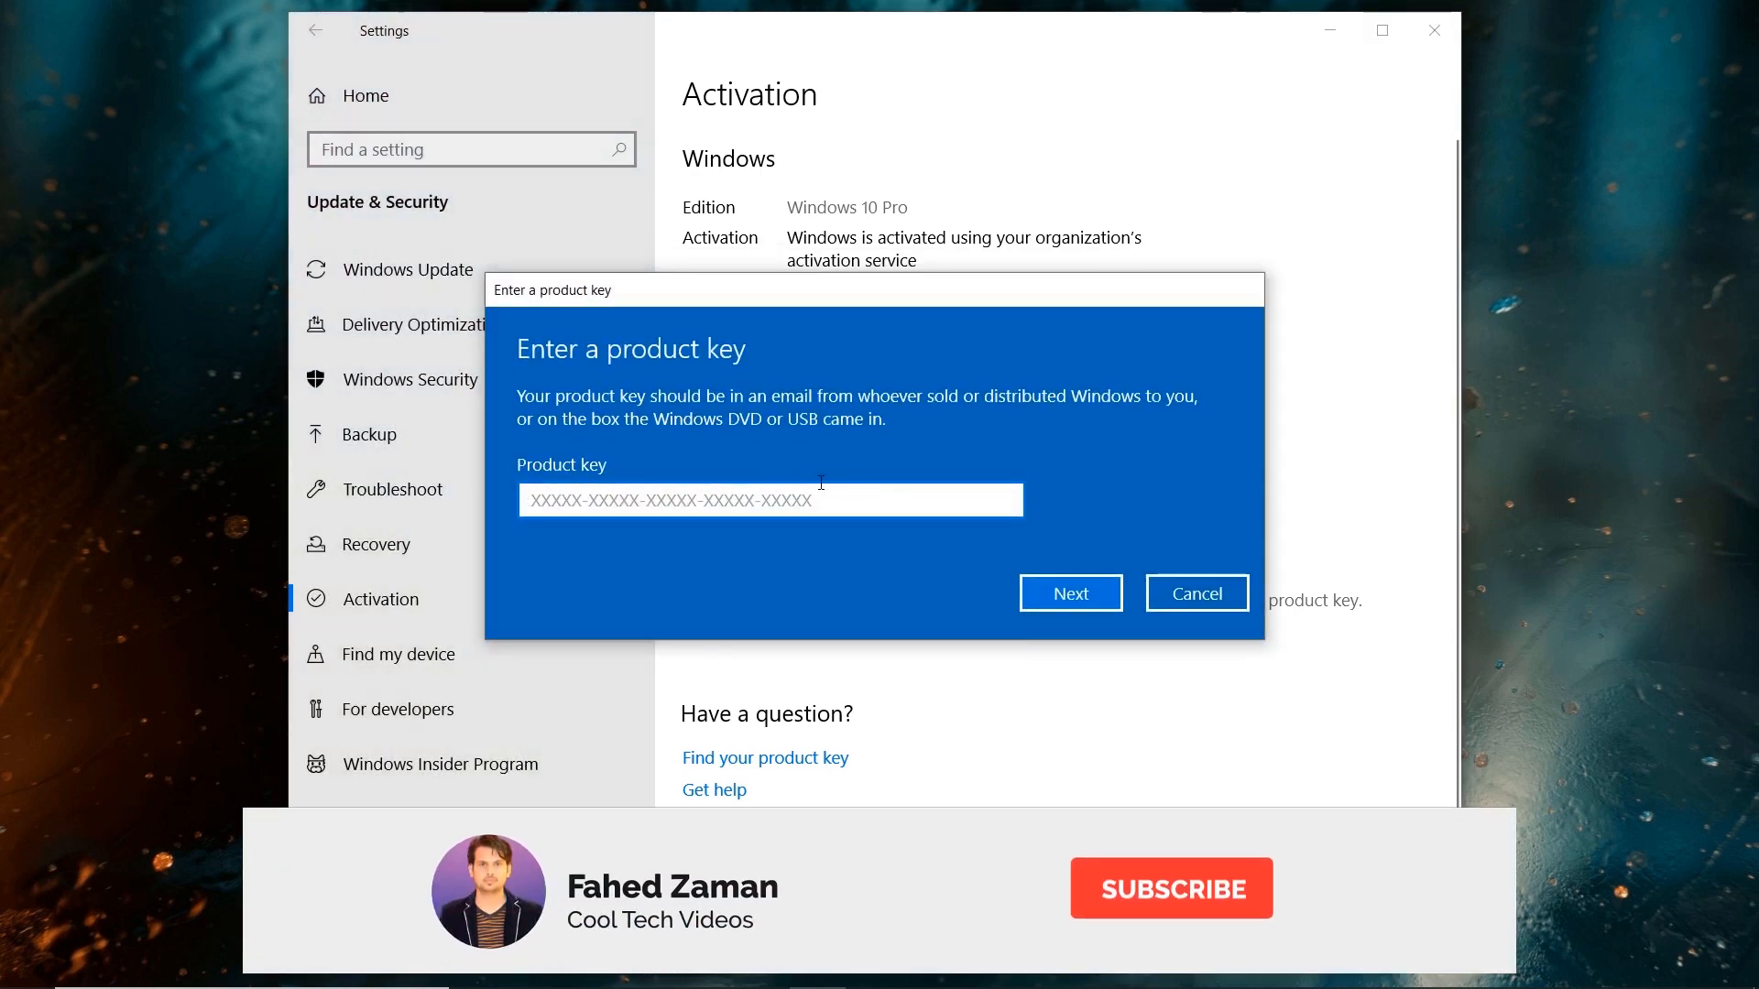
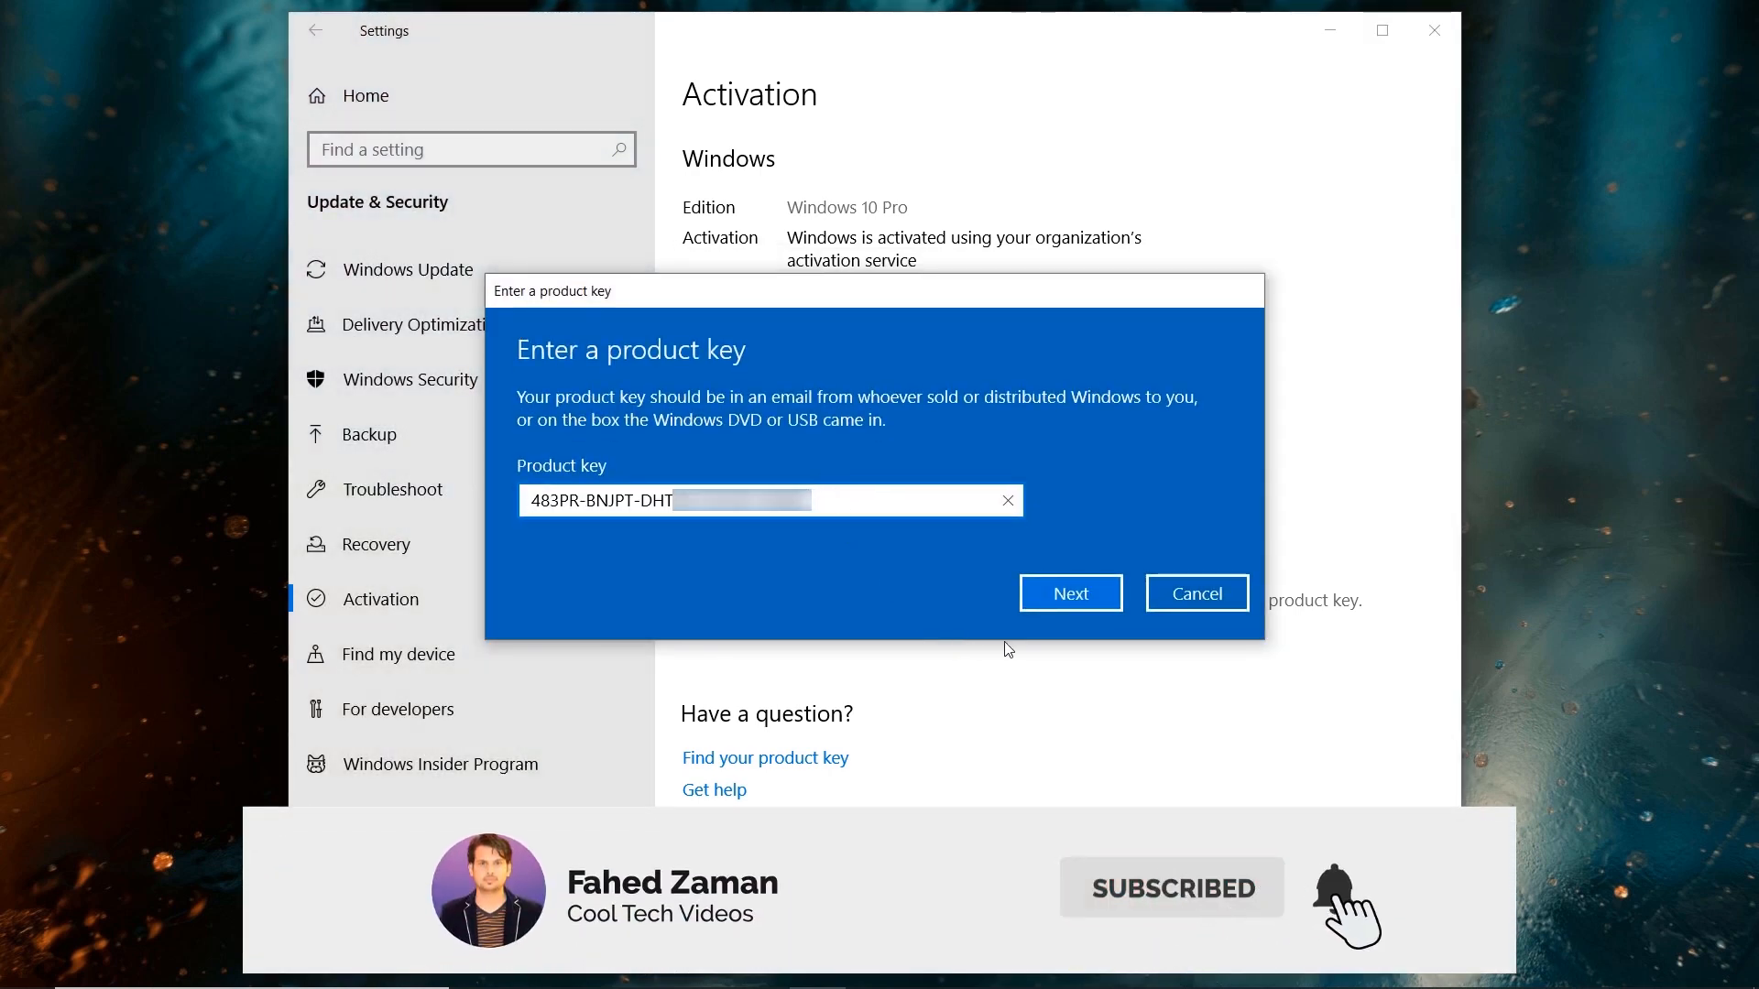
pyautogui.click(1068, 592)
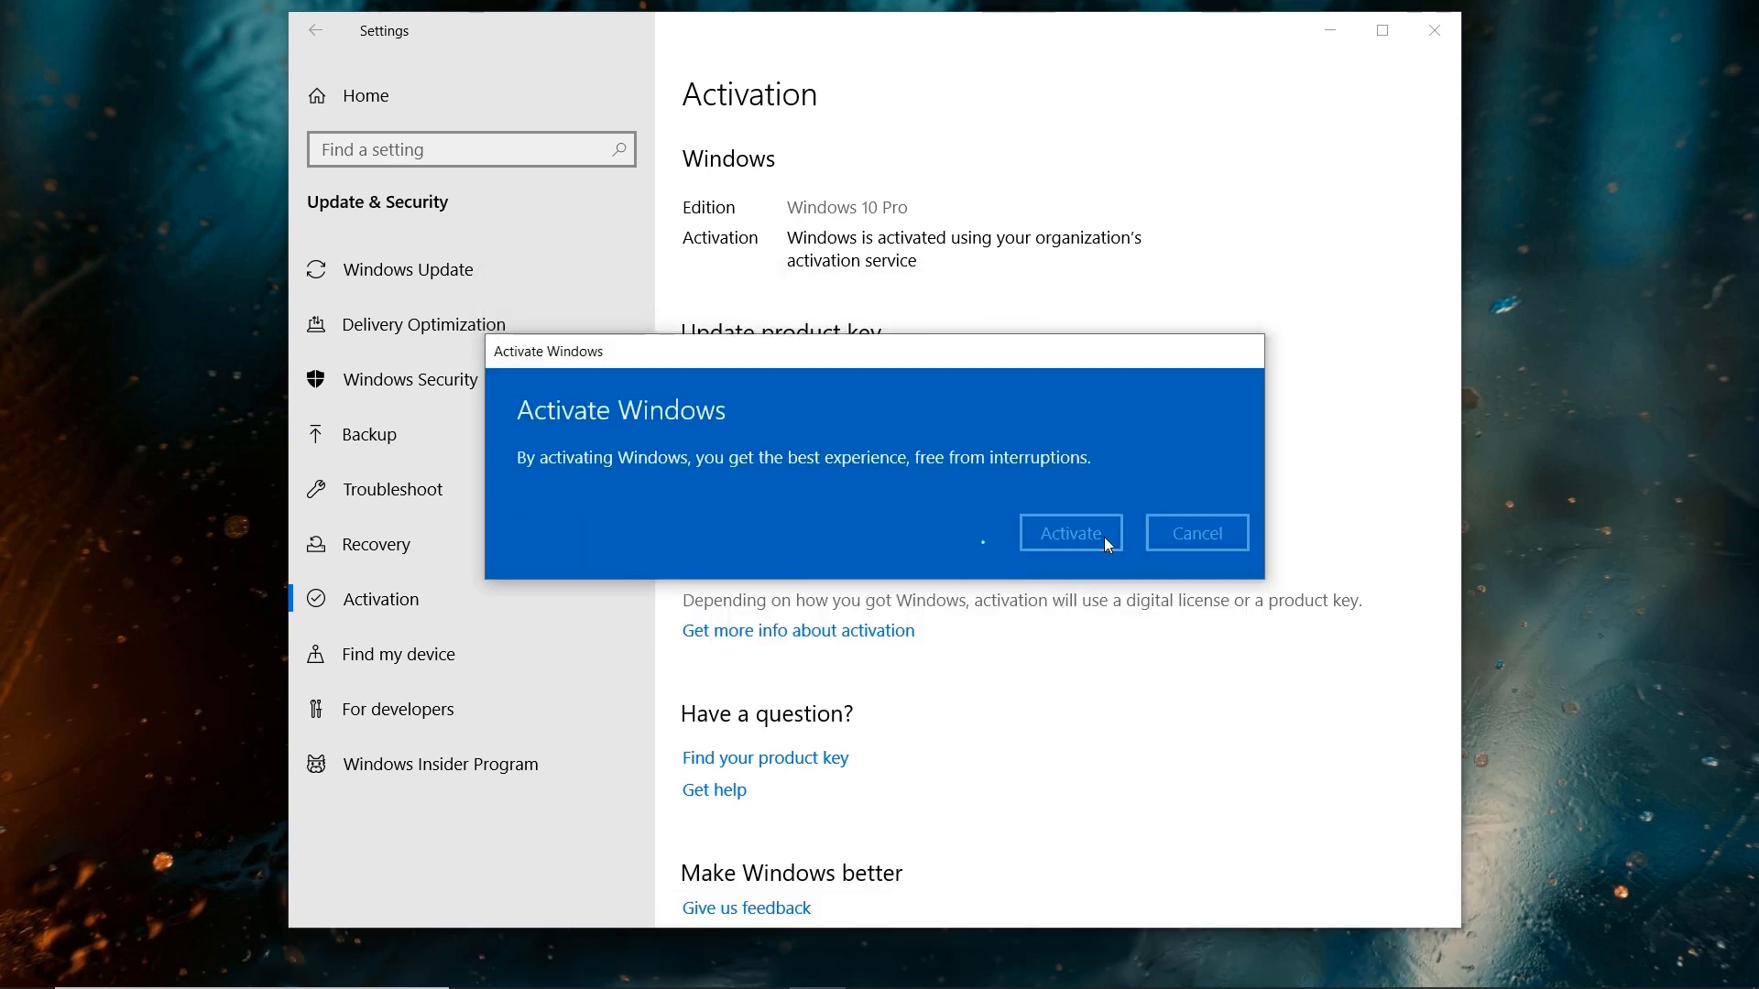
pyautogui.click(1068, 531)
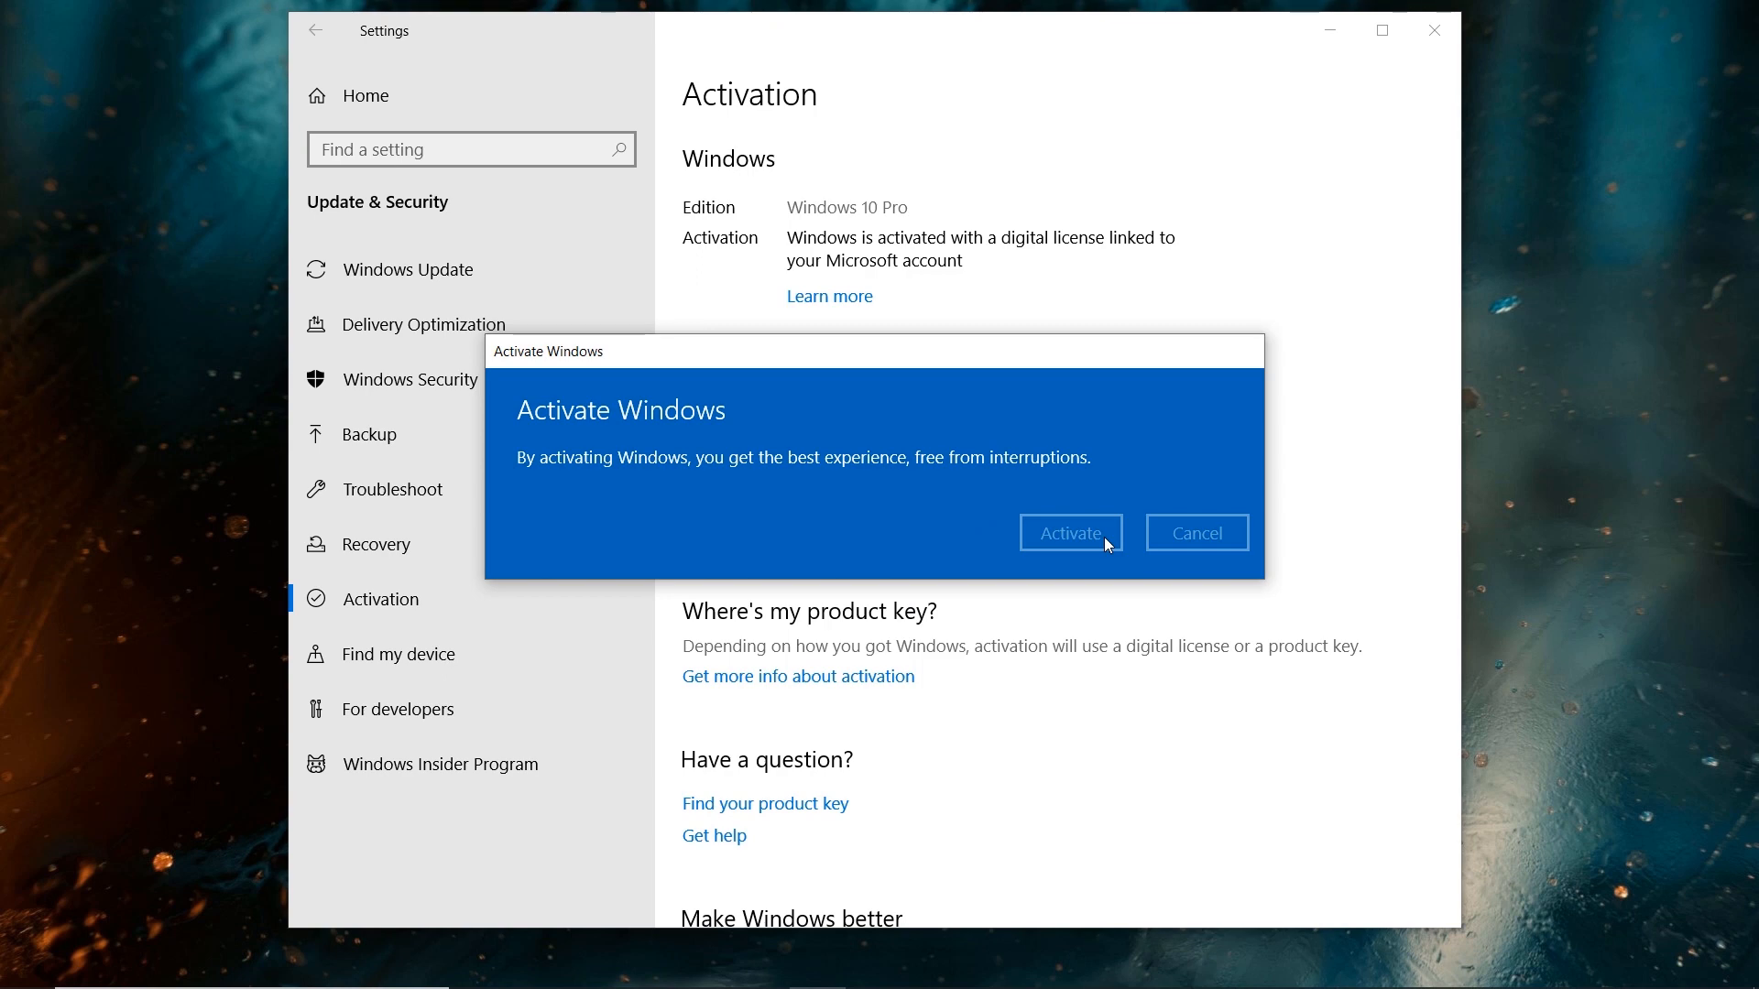
pyautogui.click(1068, 533)
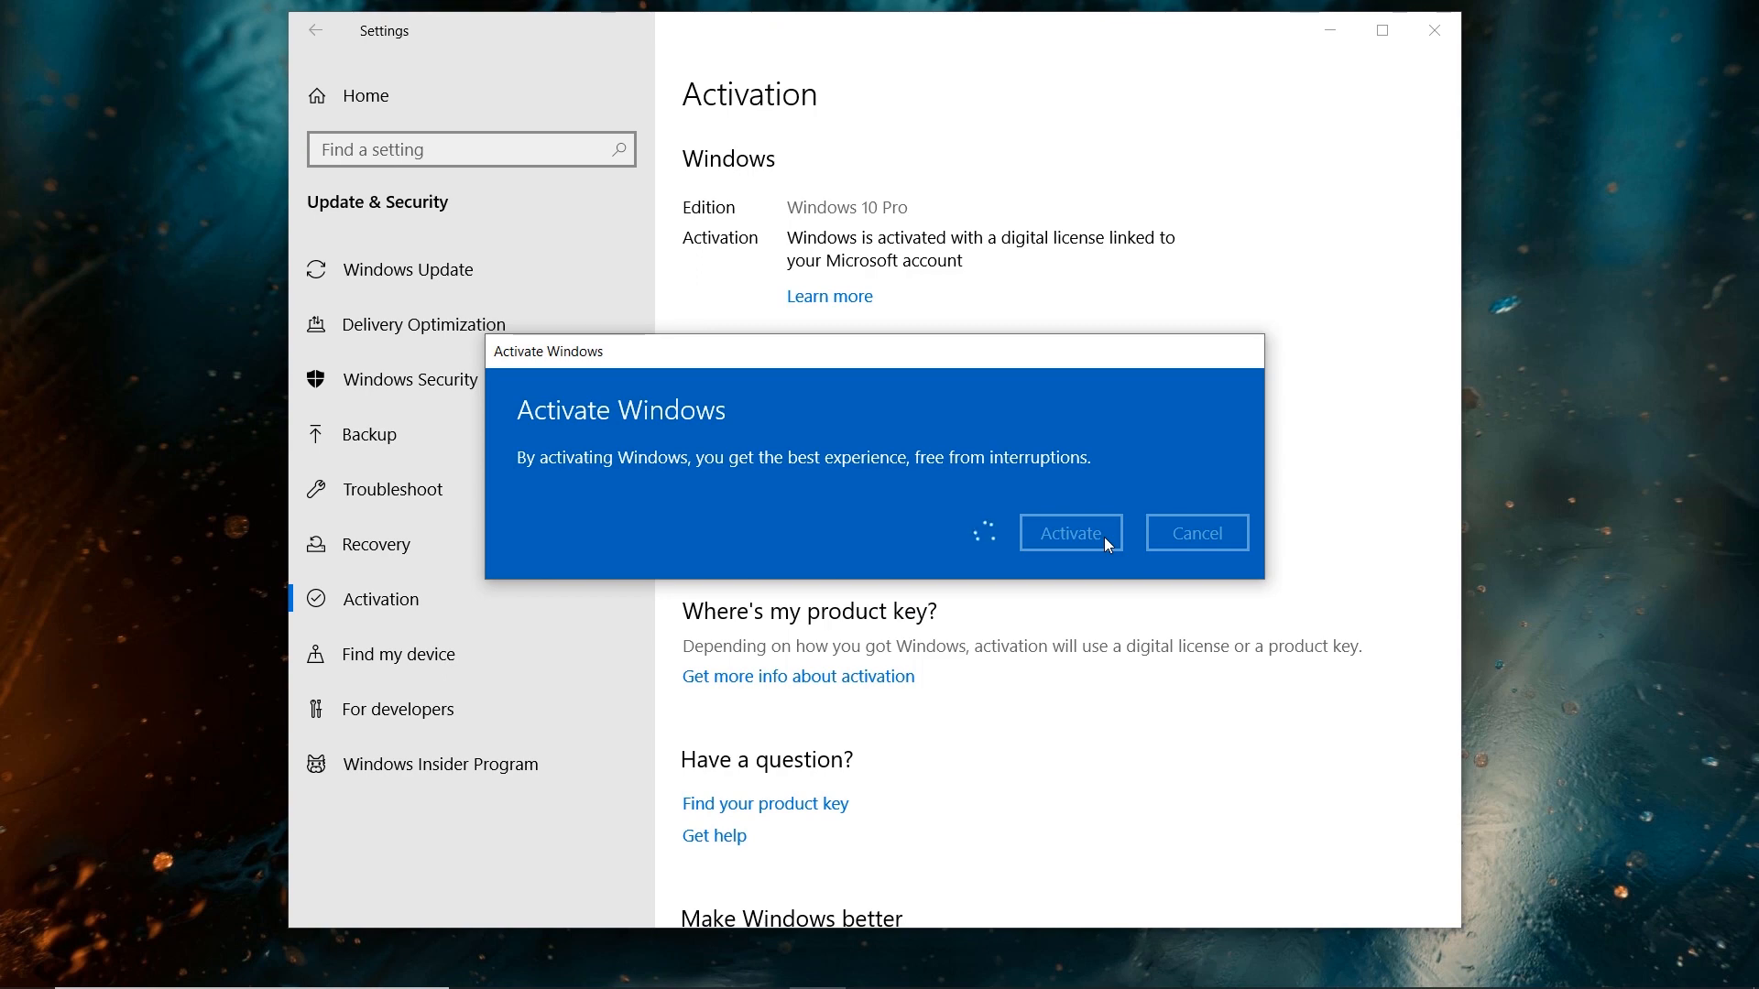
pyautogui.click(1068, 531)
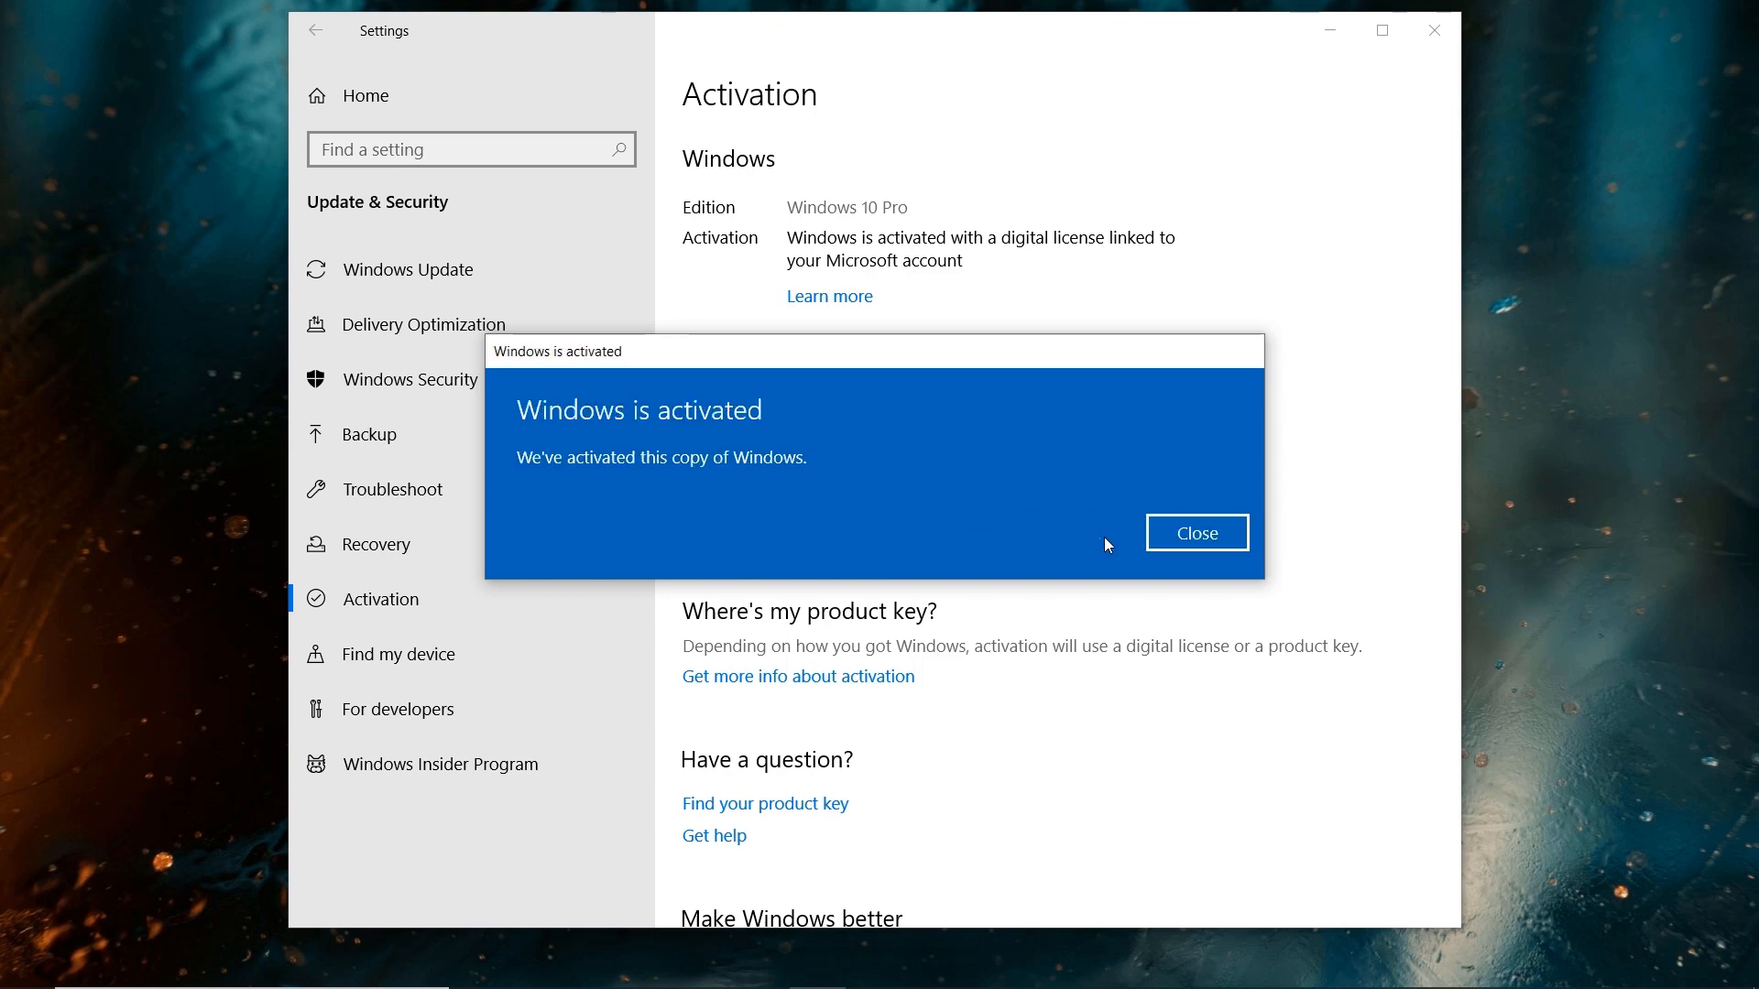
pyautogui.moveTo(762, 484)
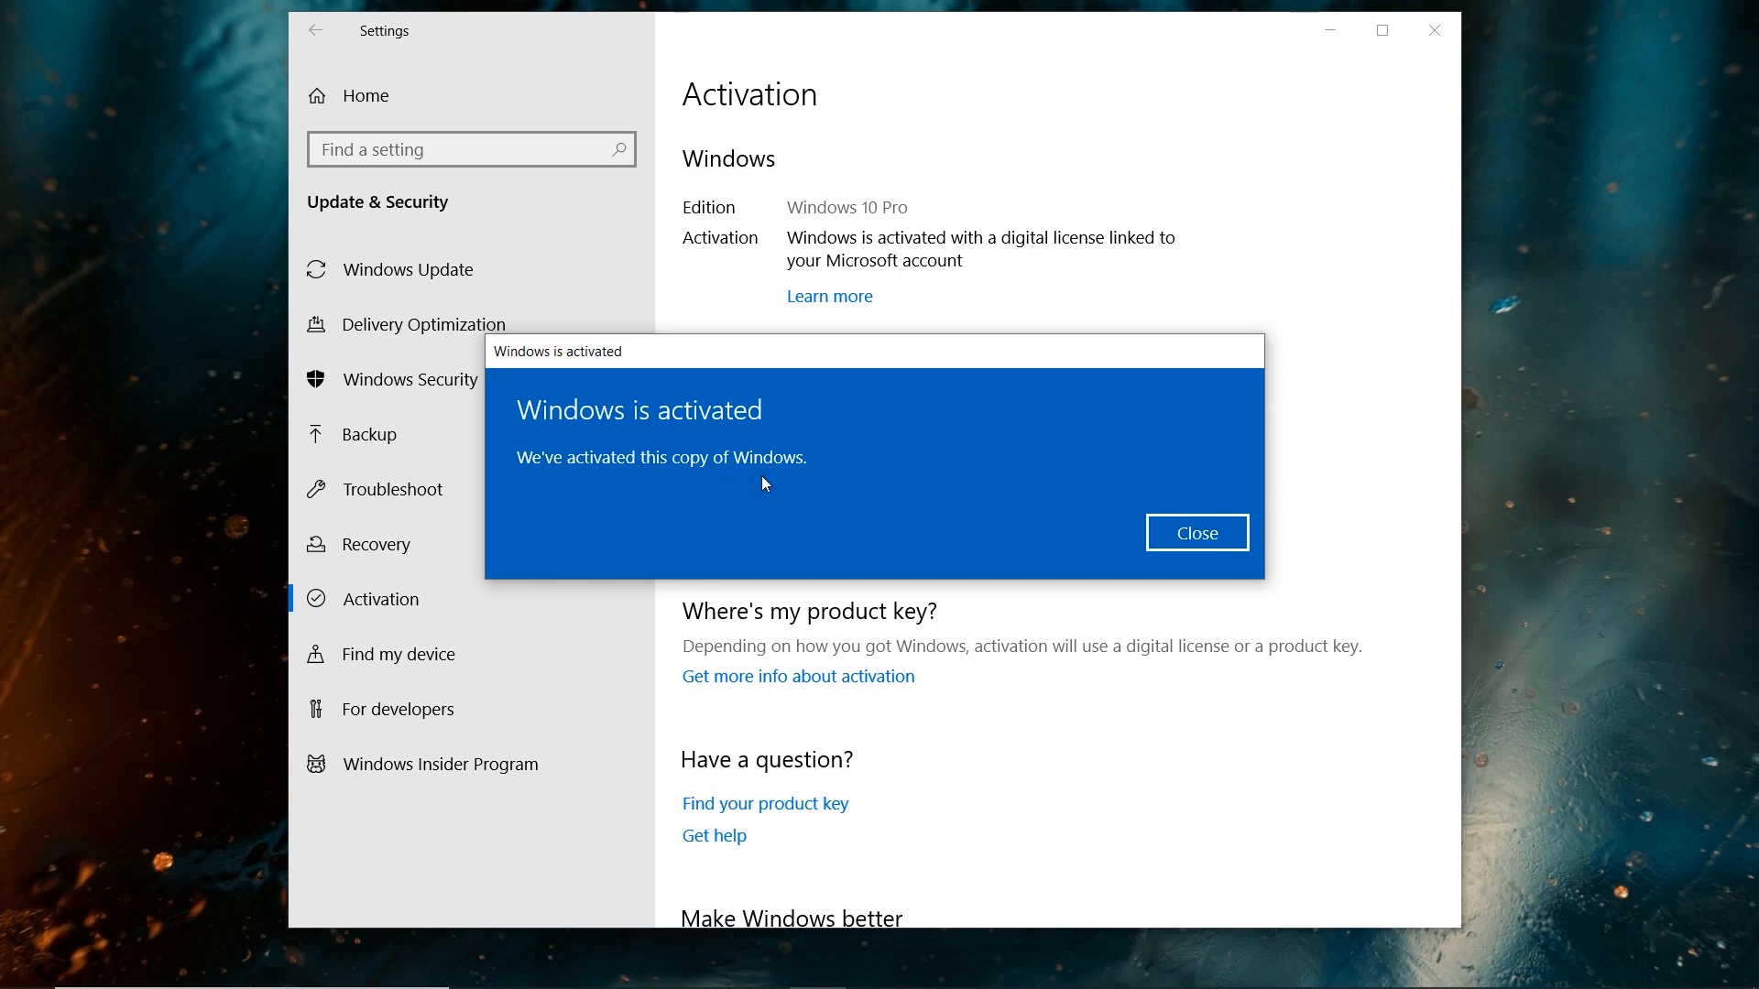
pyautogui.click(1196, 533)
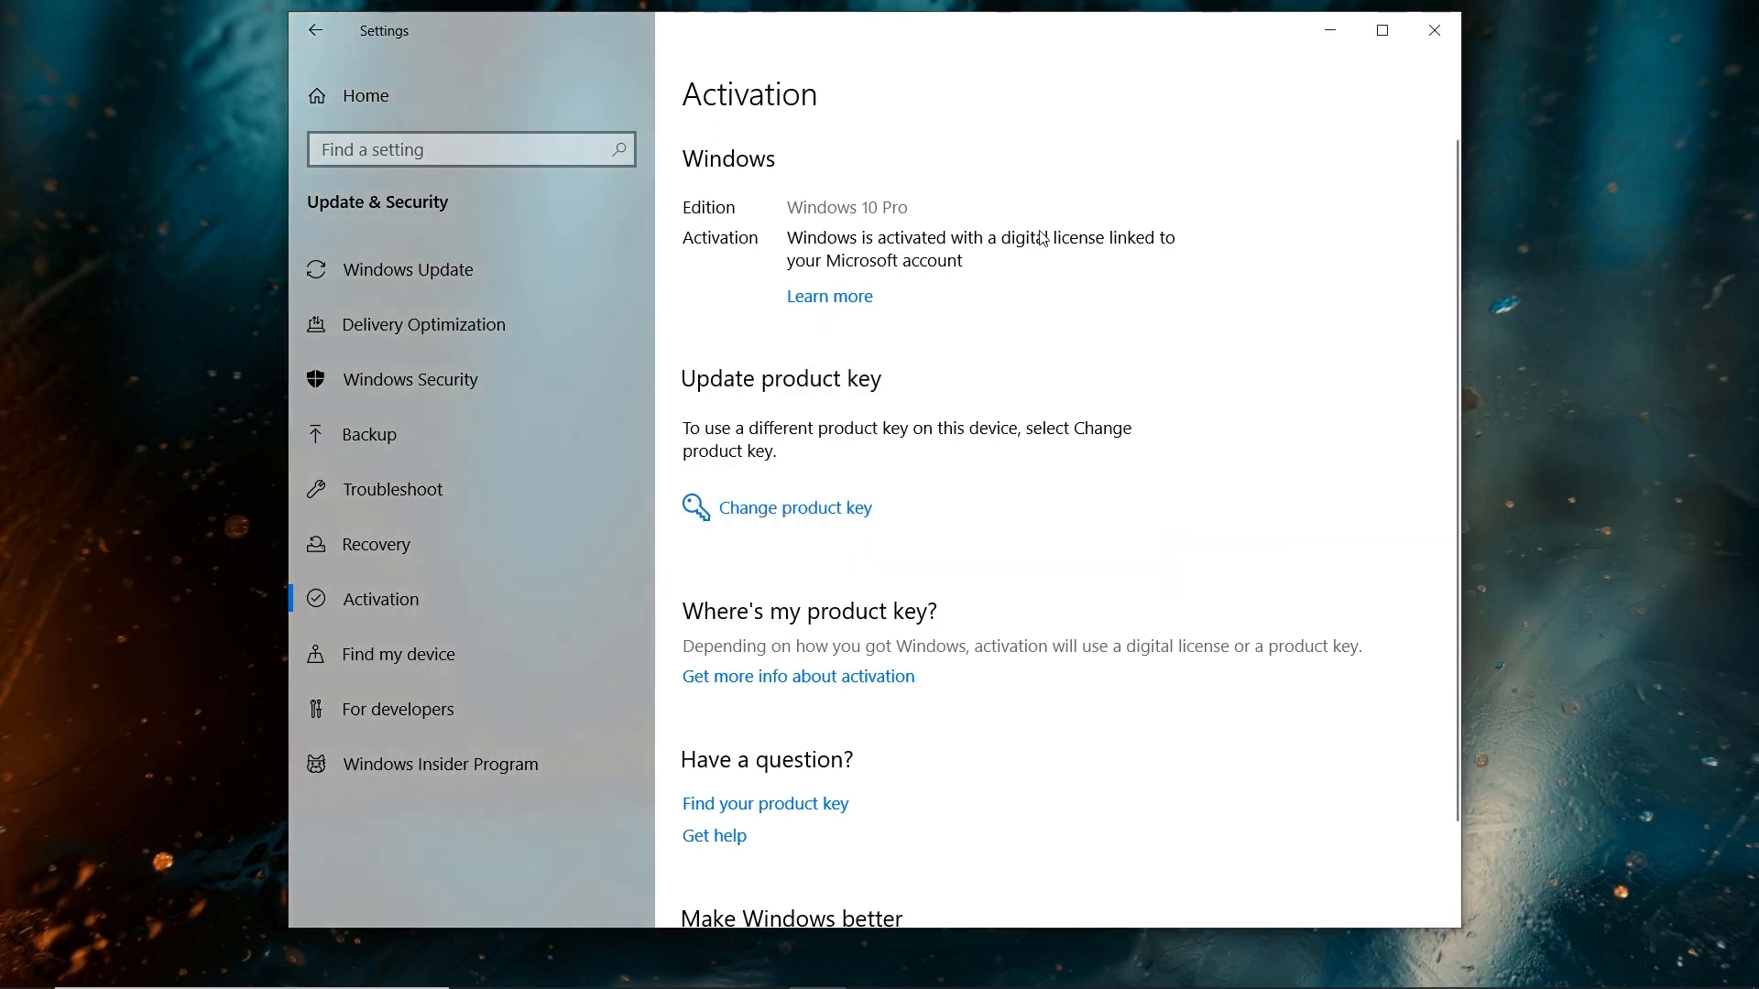
pyautogui.moveTo(929, 216)
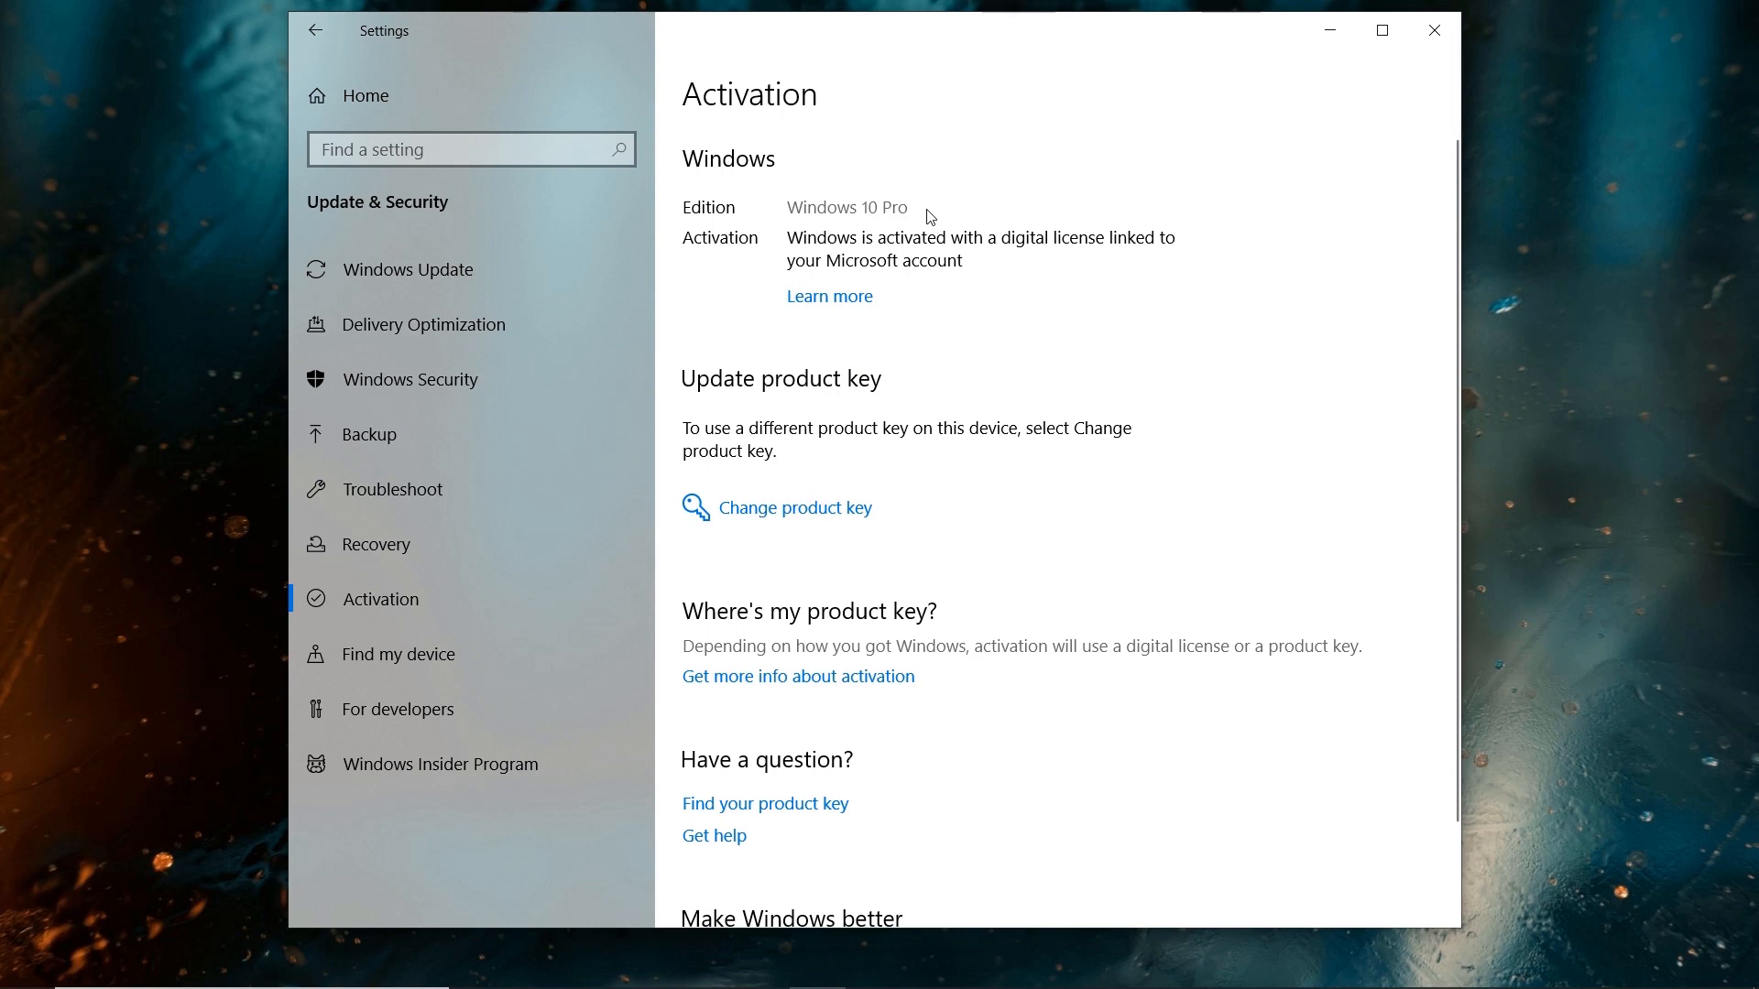